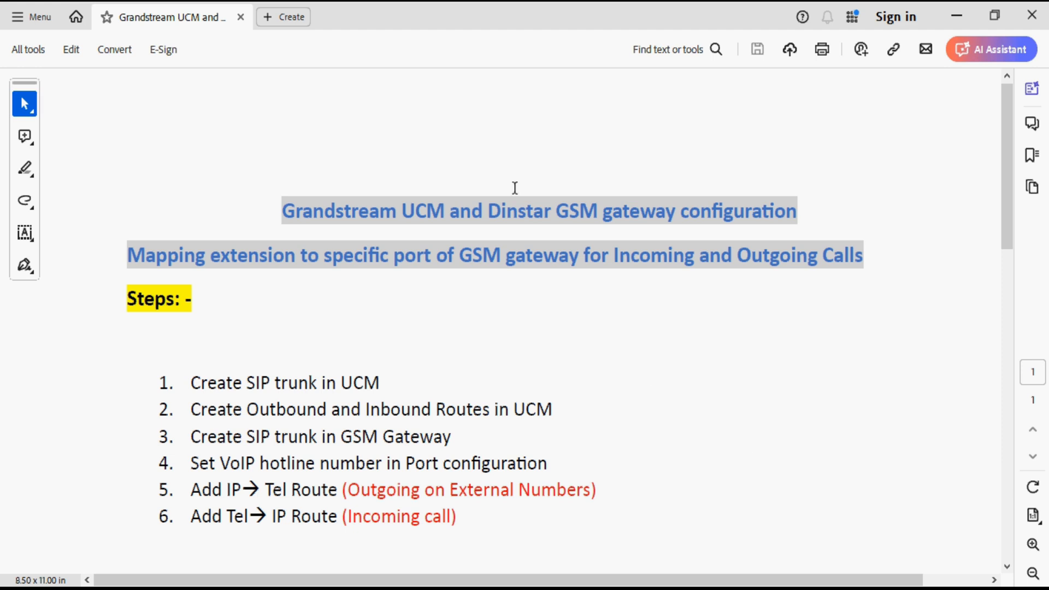
mouse_move(749, 213)
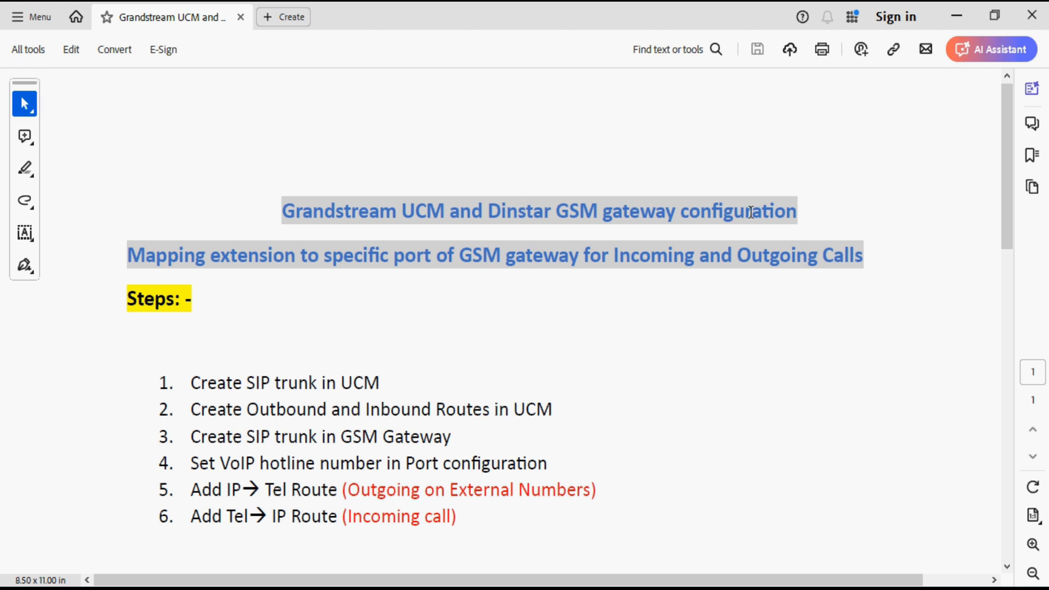
mouse_move(504, 315)
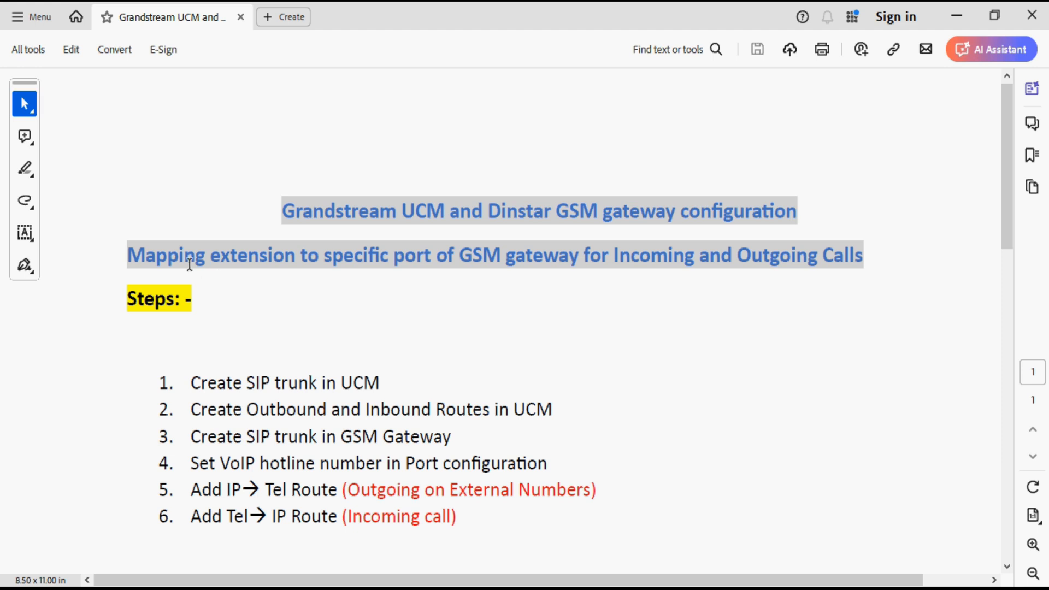
mouse_move(449, 274)
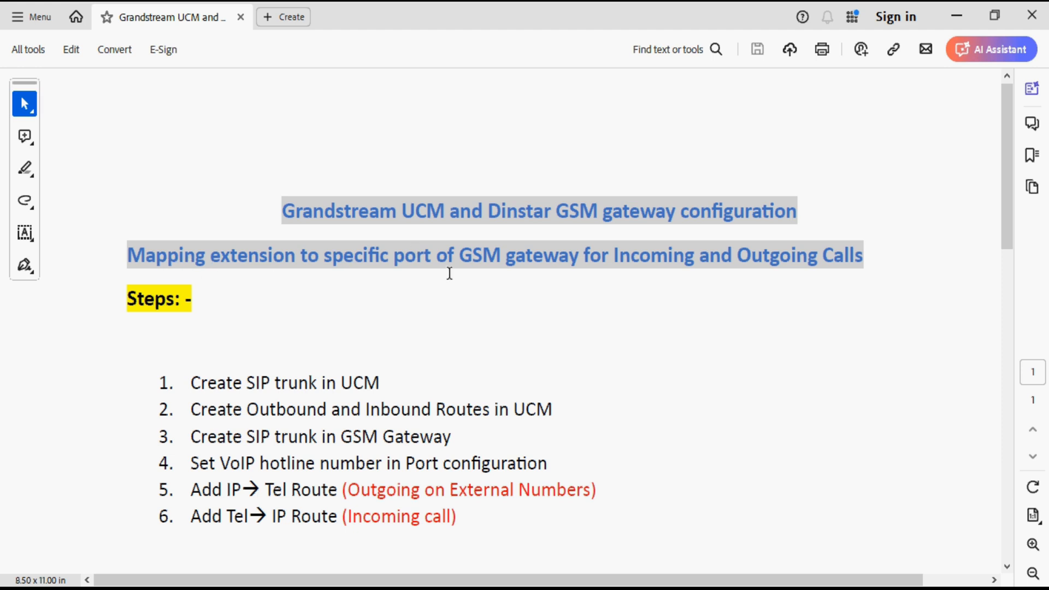
mouse_move(490, 268)
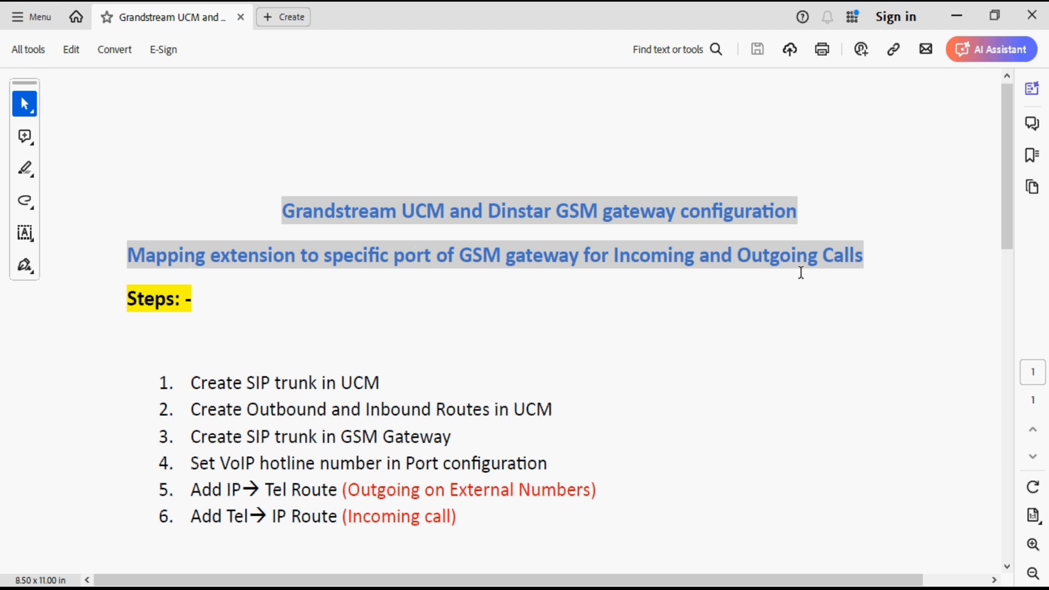
mouse_move(698, 279)
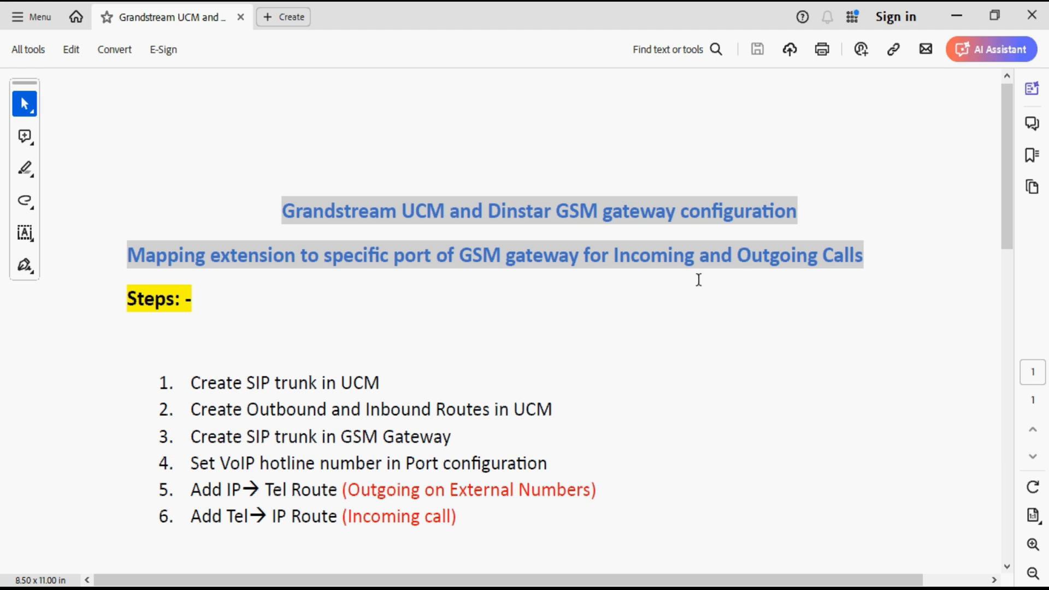
mouse_move(230, 326)
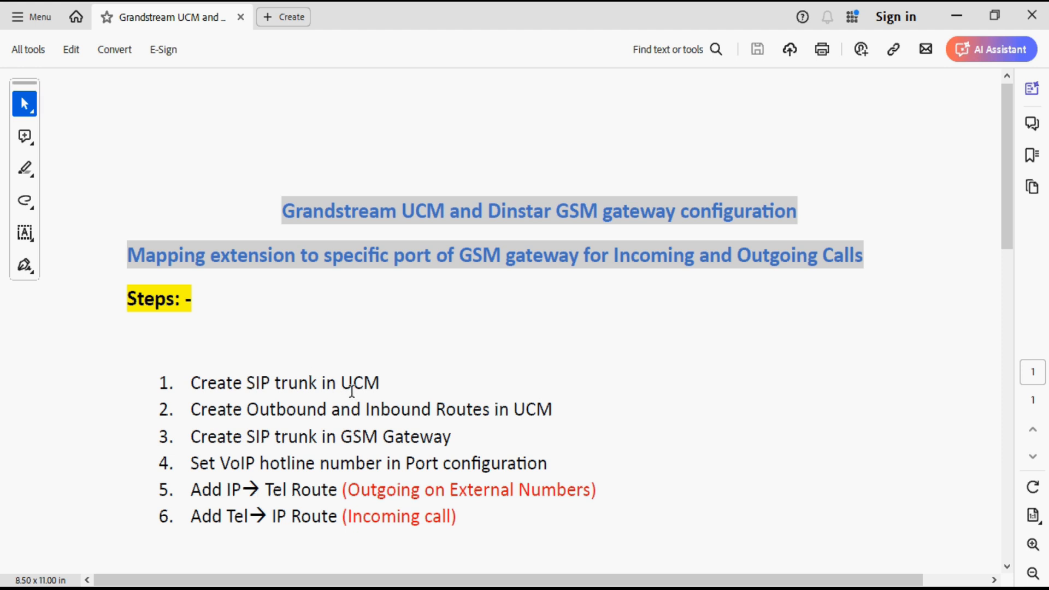
mouse_move(482, 553)
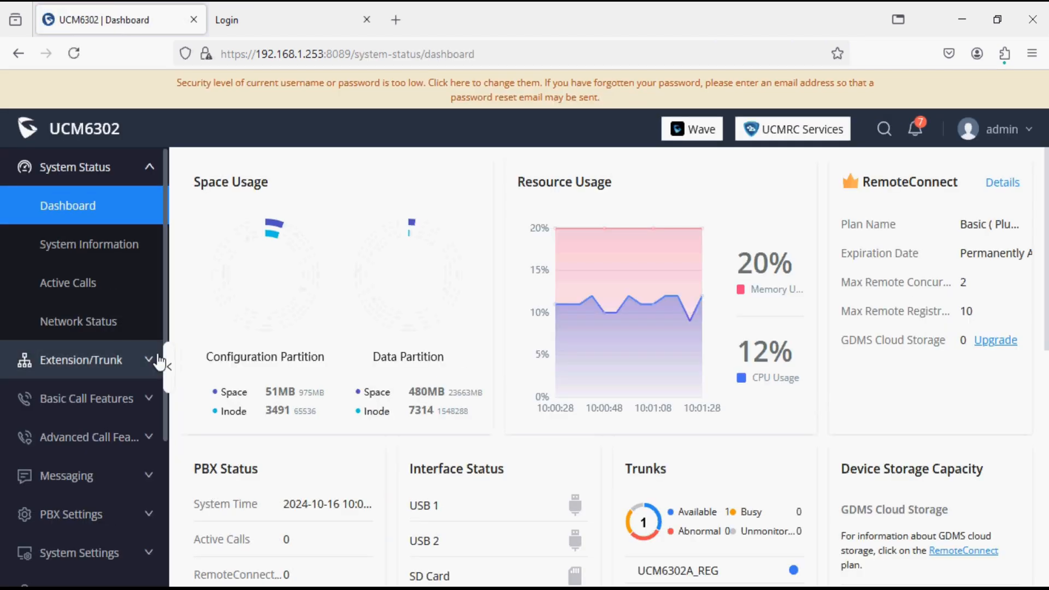
Open the VoIP Trunks list under Extension/Trunk, showing the UCM6302A_REG trunk
click(81, 360)
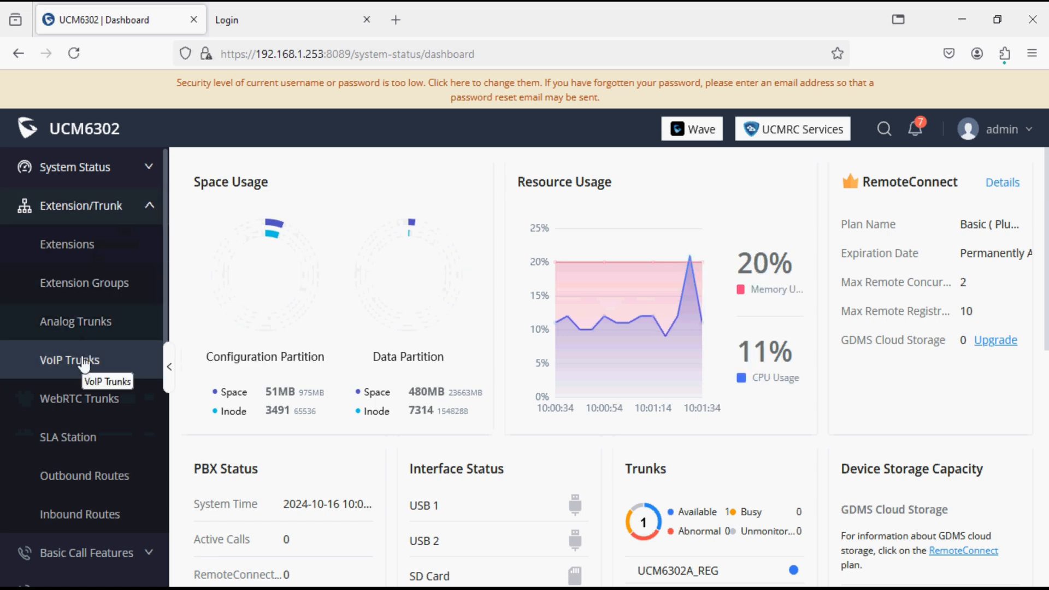
click(69, 359)
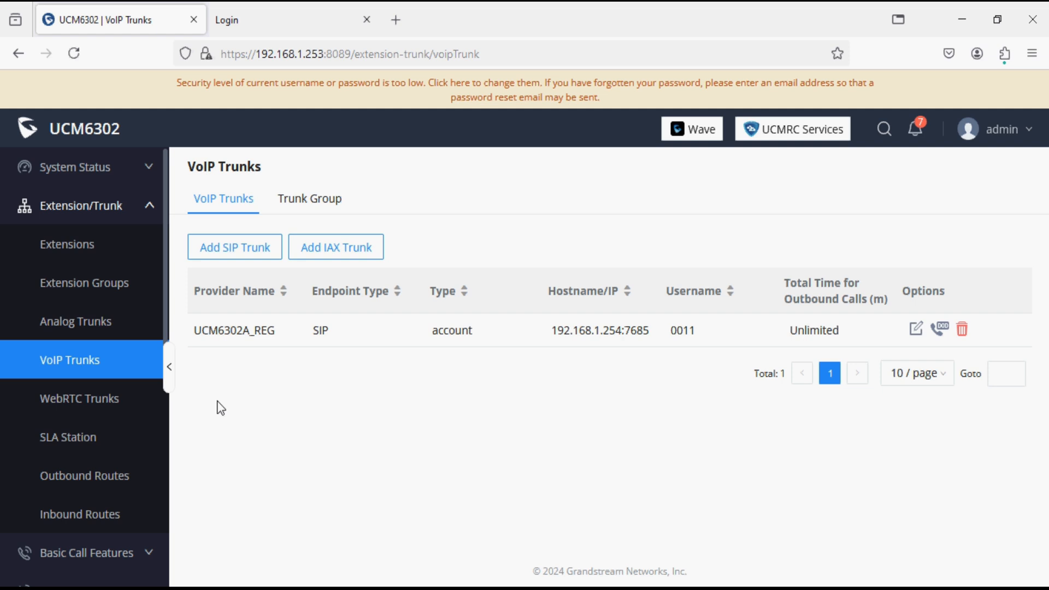
mouse_move(238, 250)
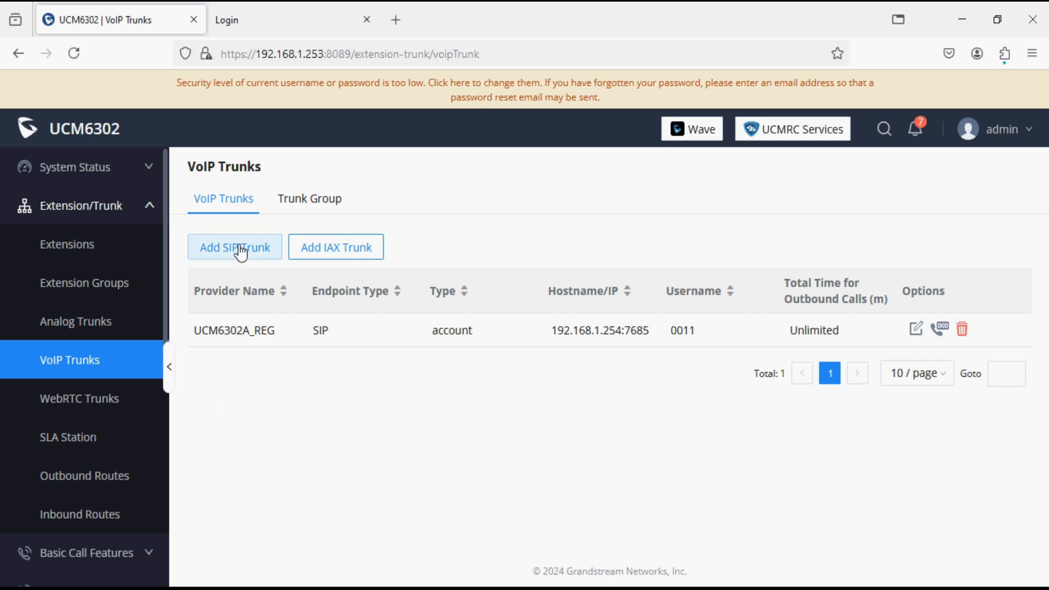
Add a SIP trunk with provider name Gsm_gateway and host 192.168.1.211
click(234, 246)
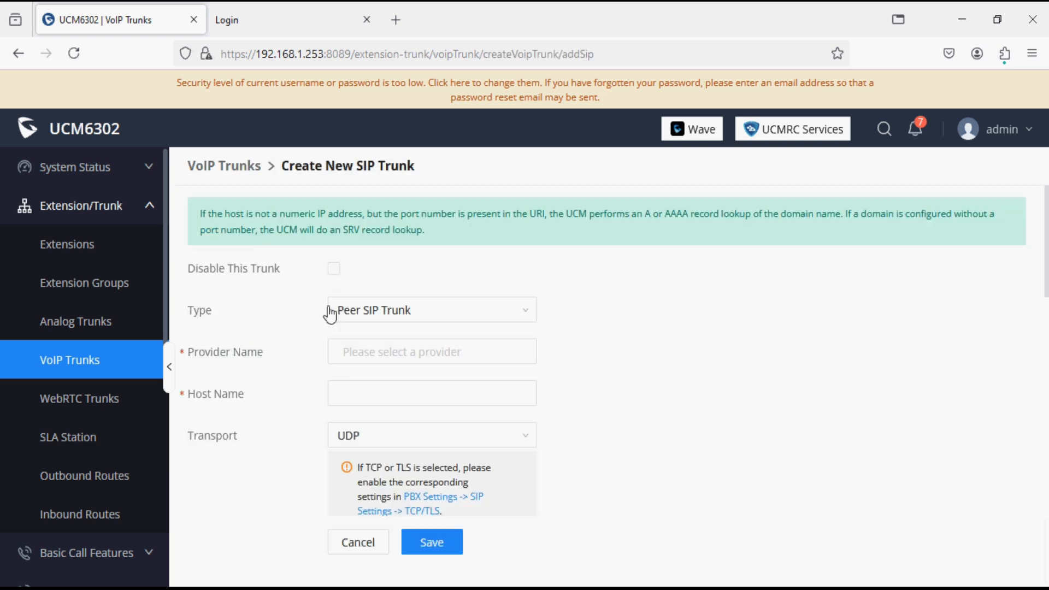
mouse_move(374, 373)
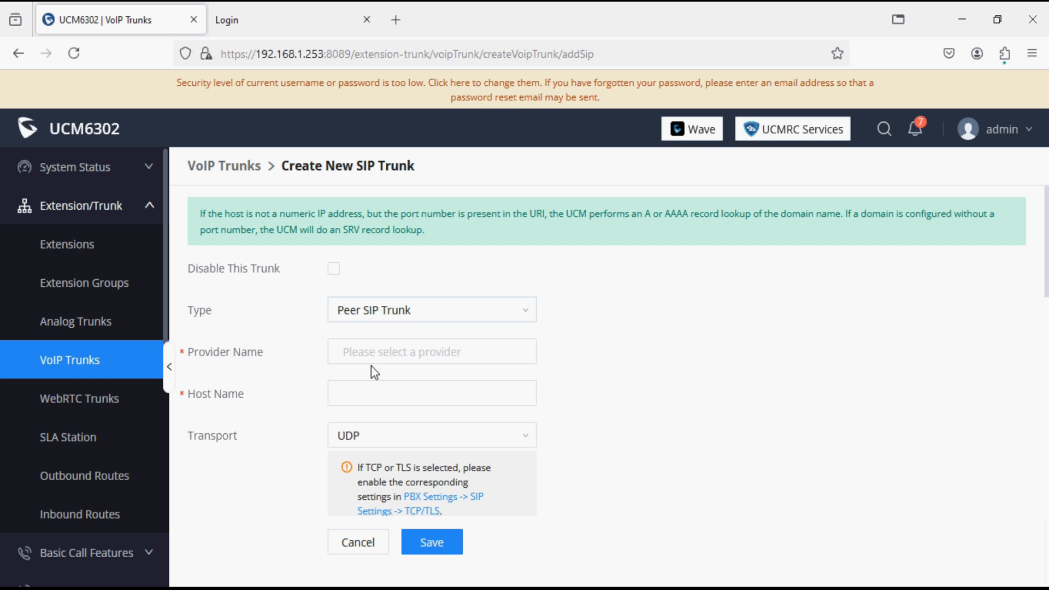
click(432, 351)
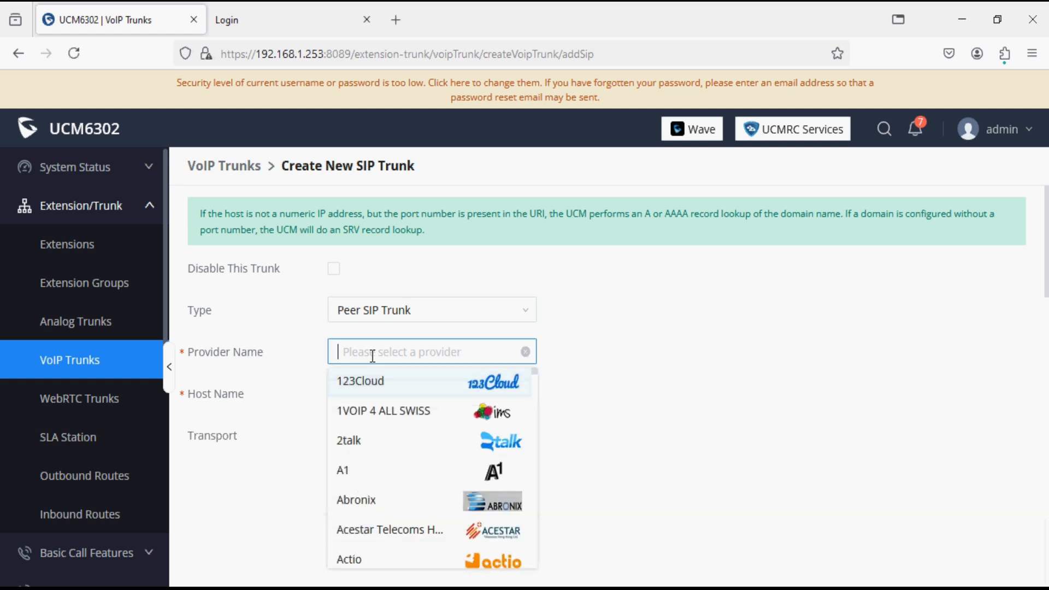
text(Gsm)
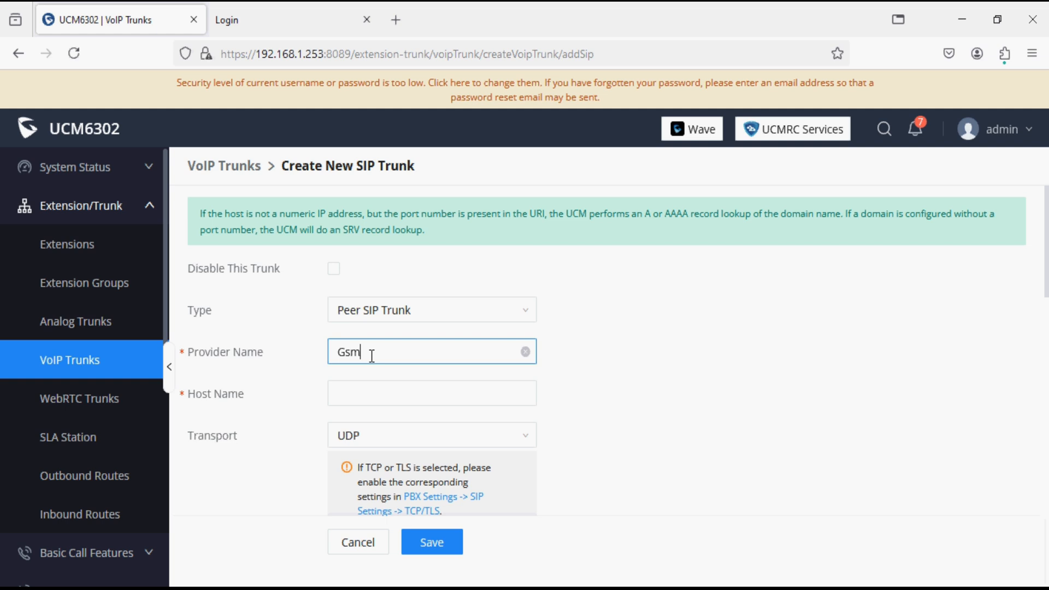
text(_gateway)
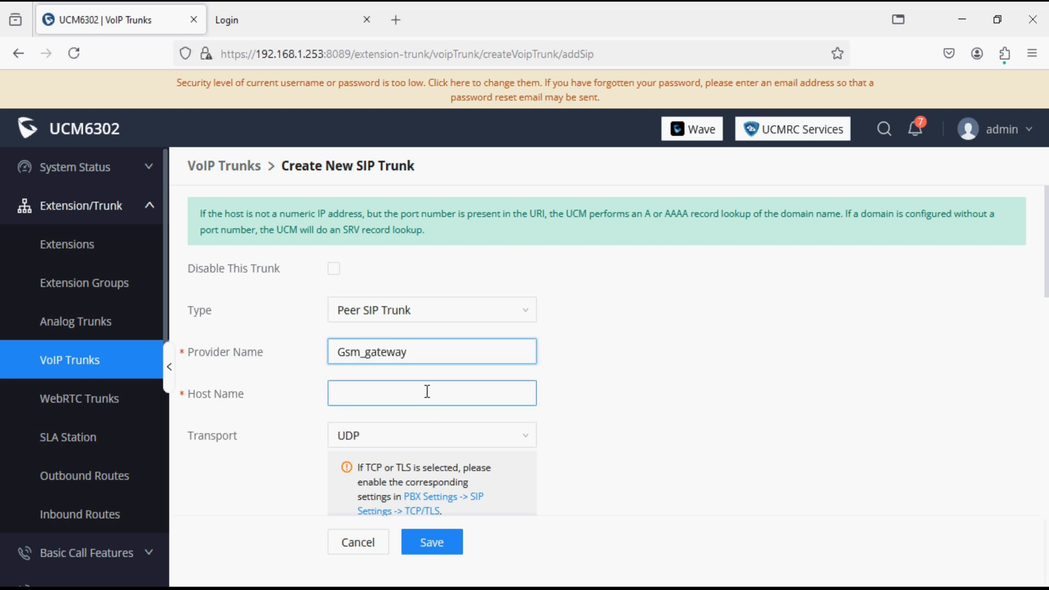
click(431, 393)
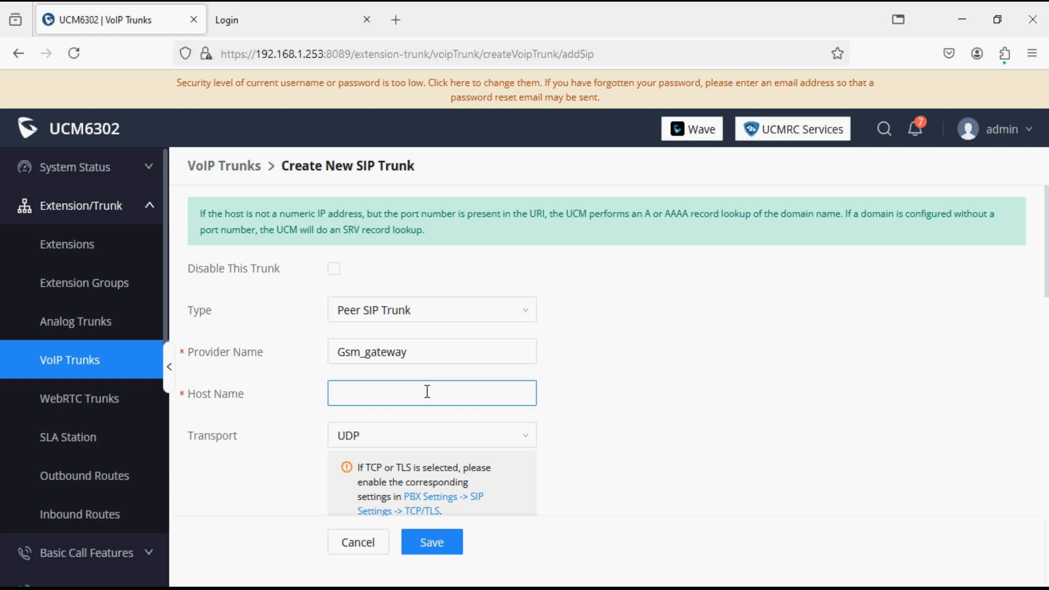
text(192)
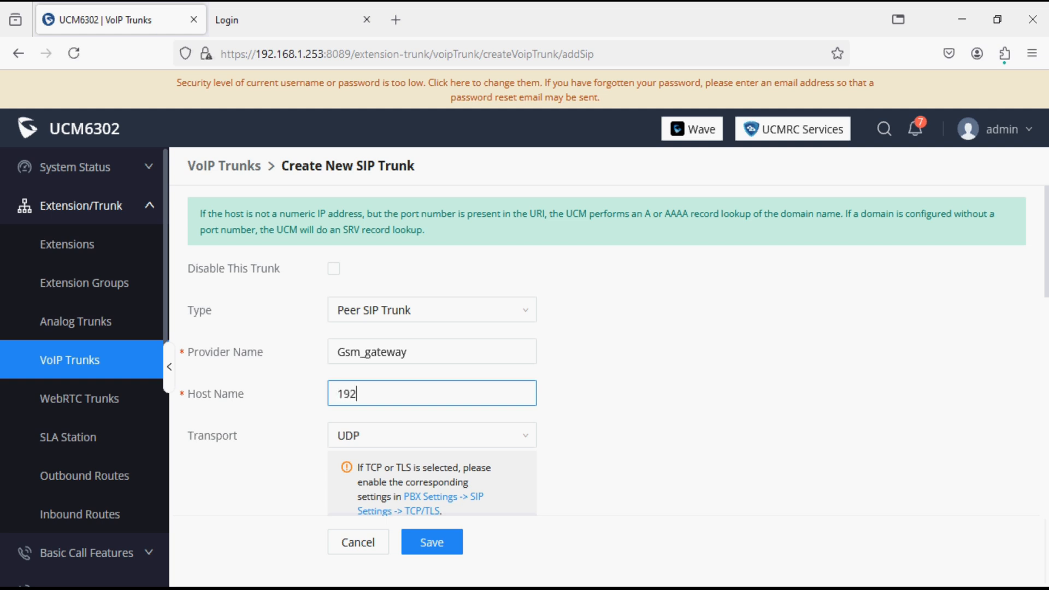
text(.168.1)
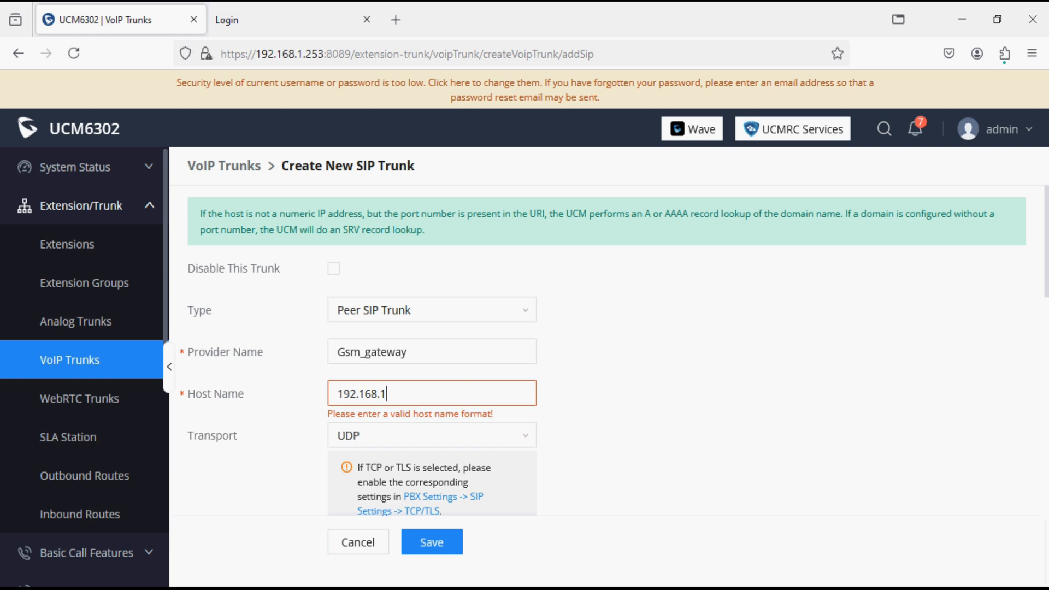
text(211)
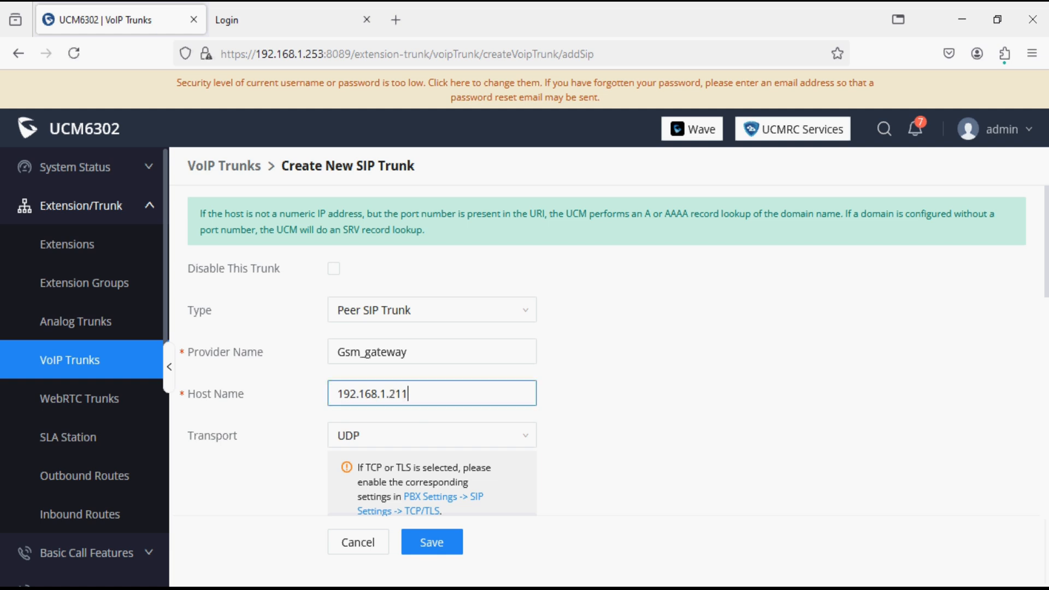
Save the new Gsm_gateway peer trunk
scroll(down, 3)
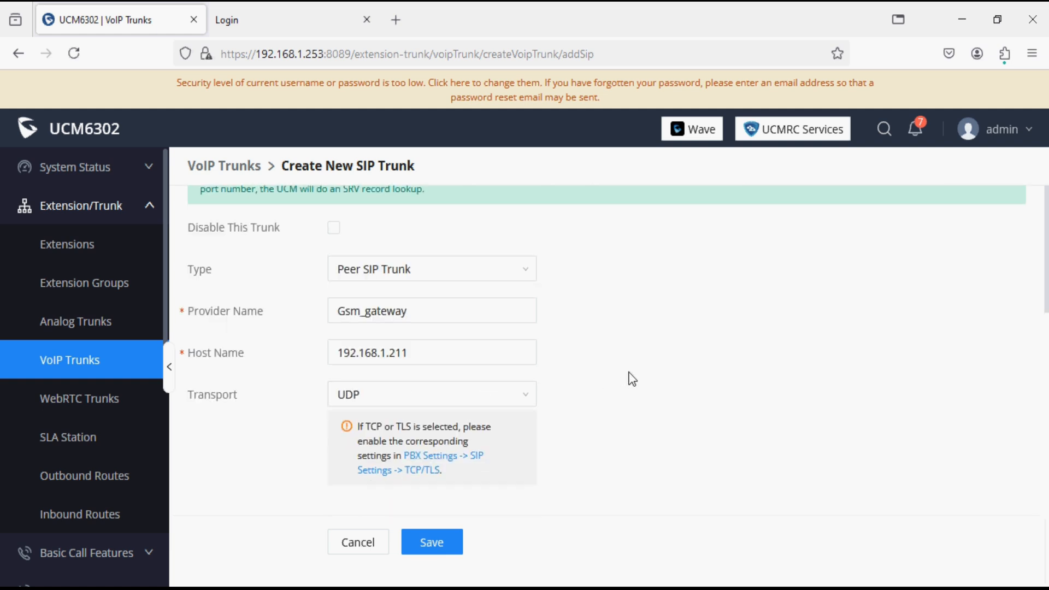
scroll(down, 3)
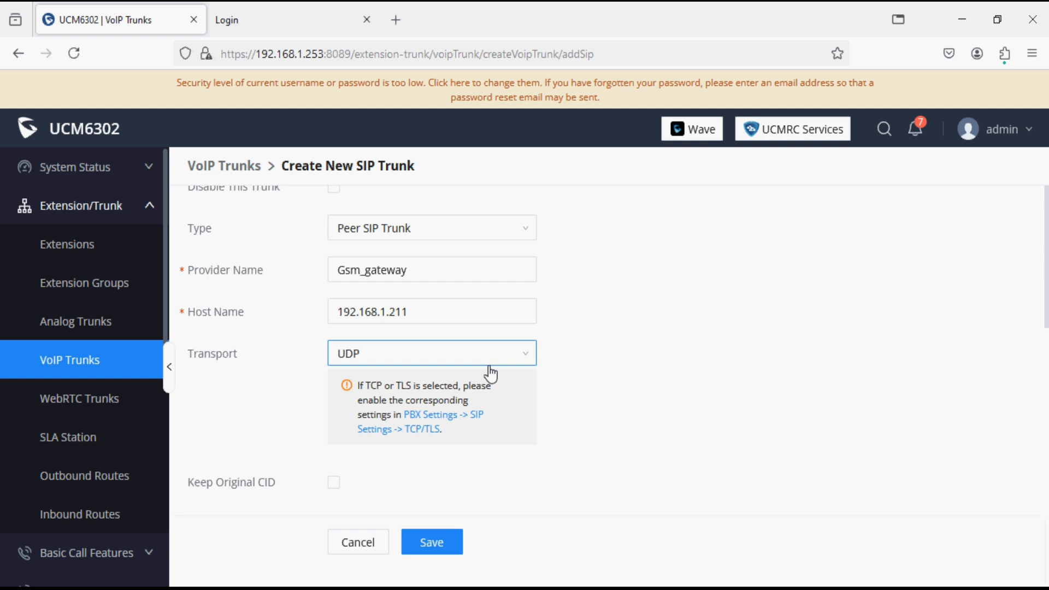
scroll(down, 3)
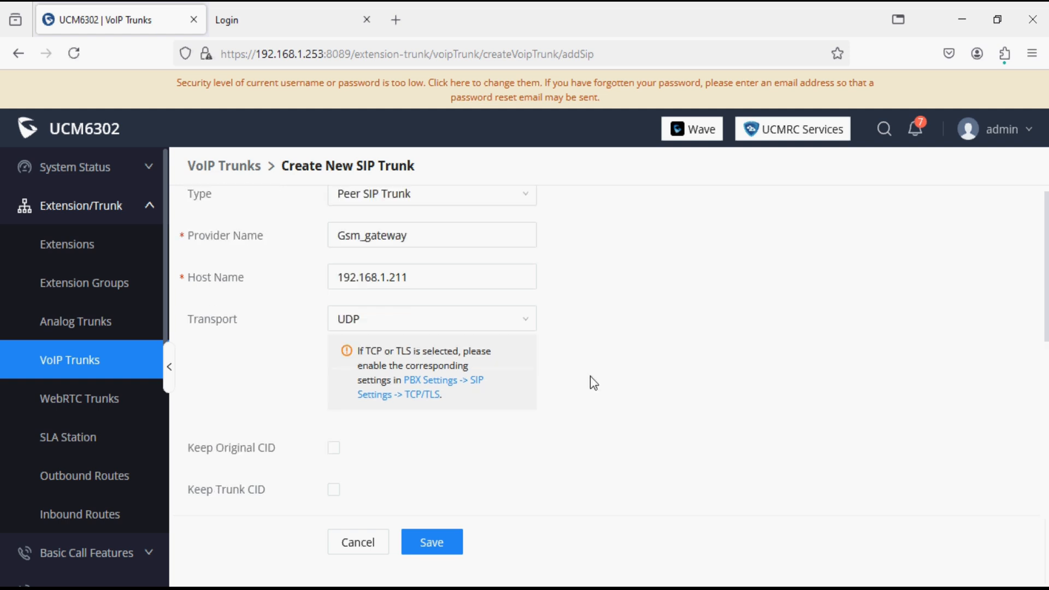
scroll(down, 3)
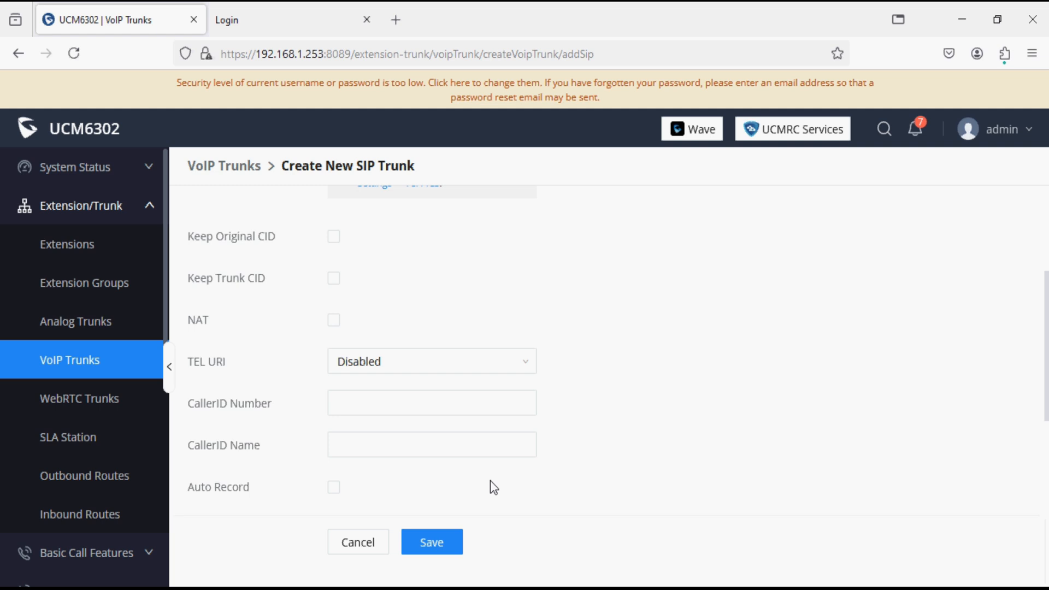
click(432, 542)
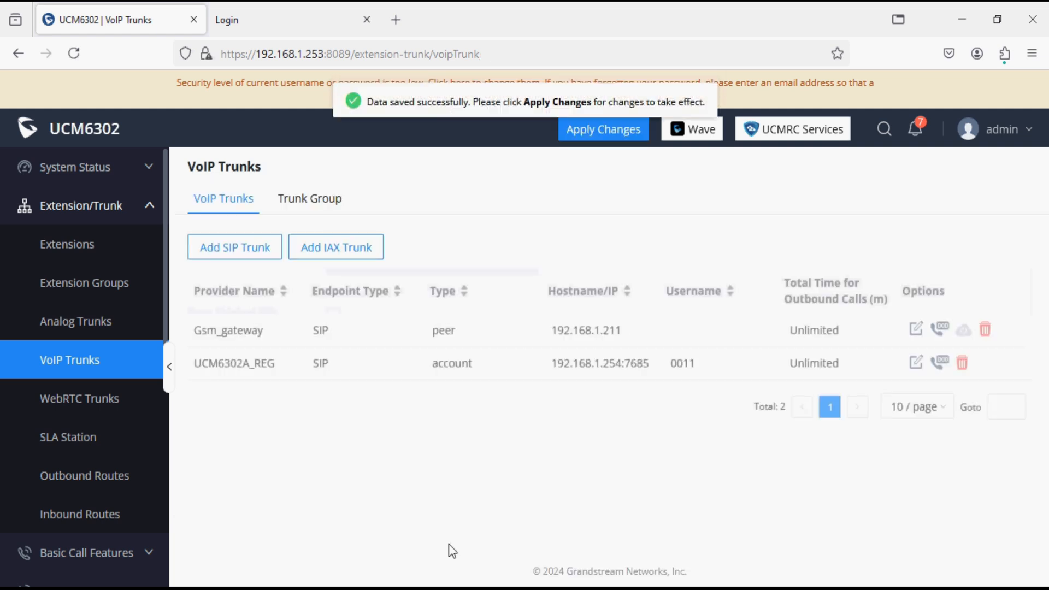
mouse_move(883, 340)
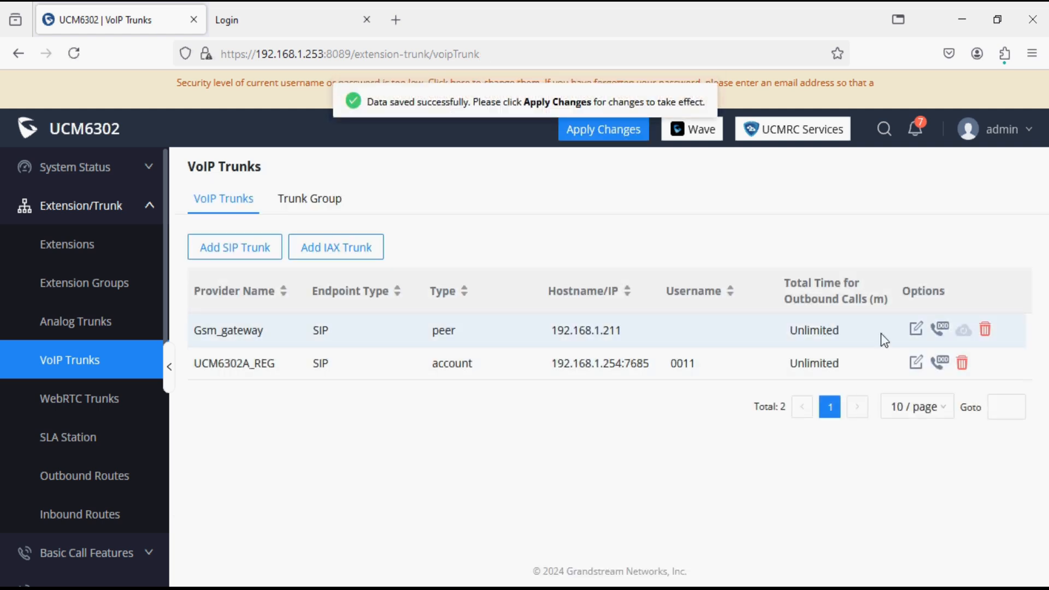
Enable heartbeat detection at 60 seconds on the Gsm_gateway trunk and save
click(915, 328)
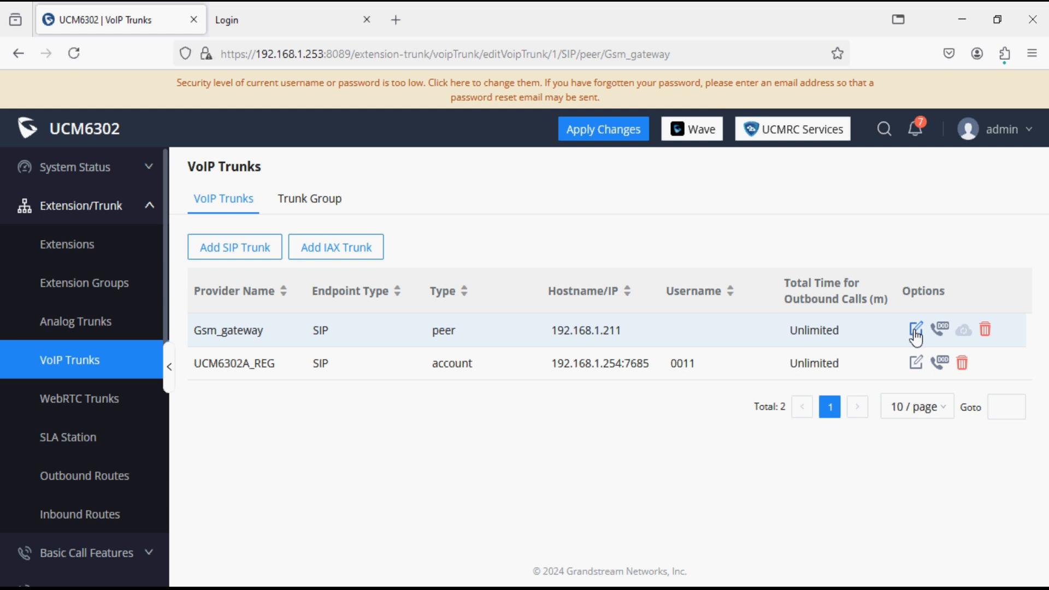
click(914, 330)
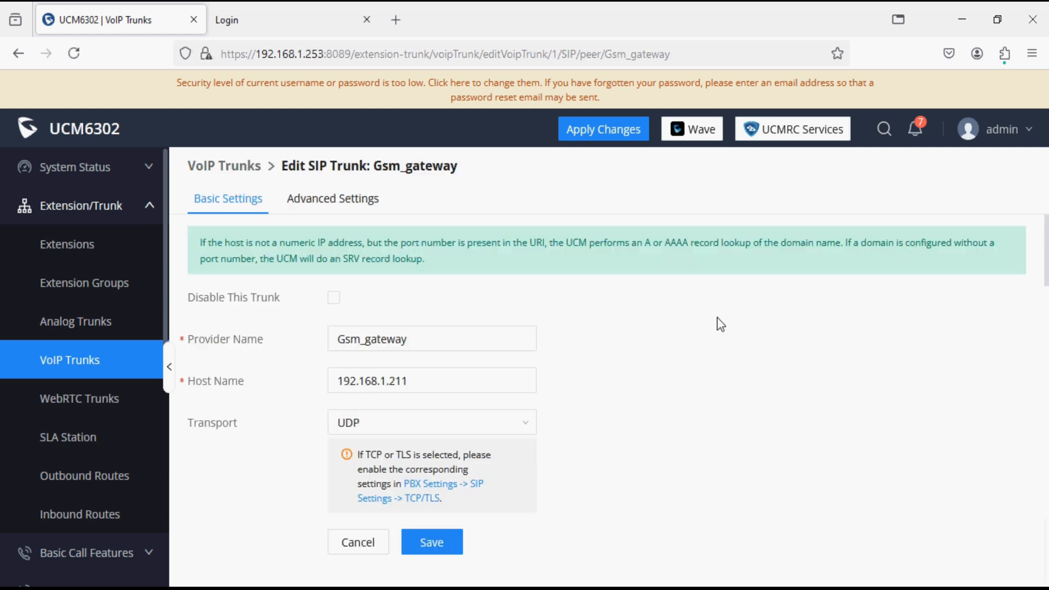
mouse_move(368, 211)
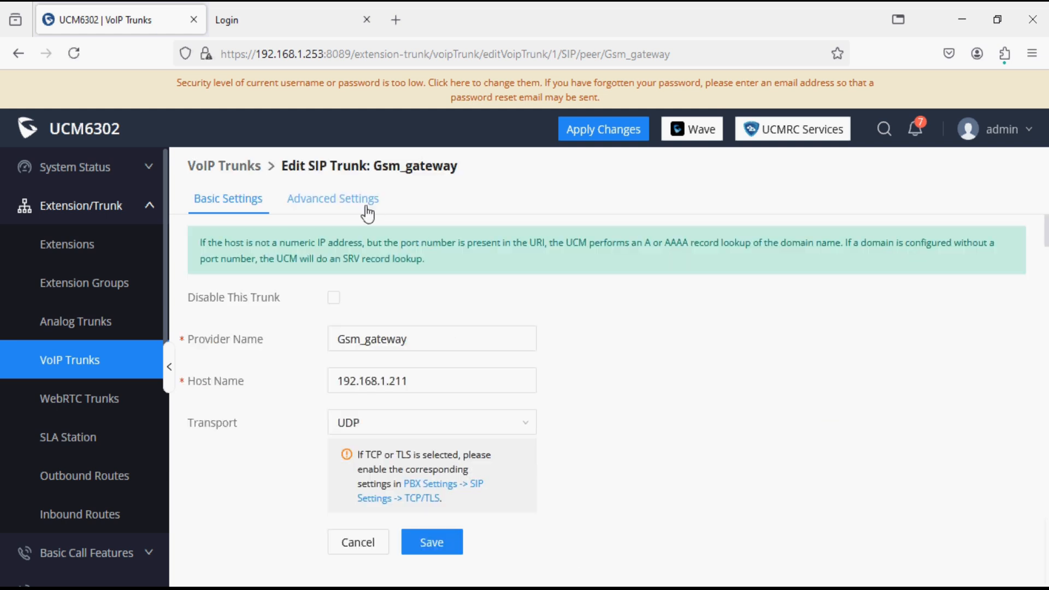
click(333, 199)
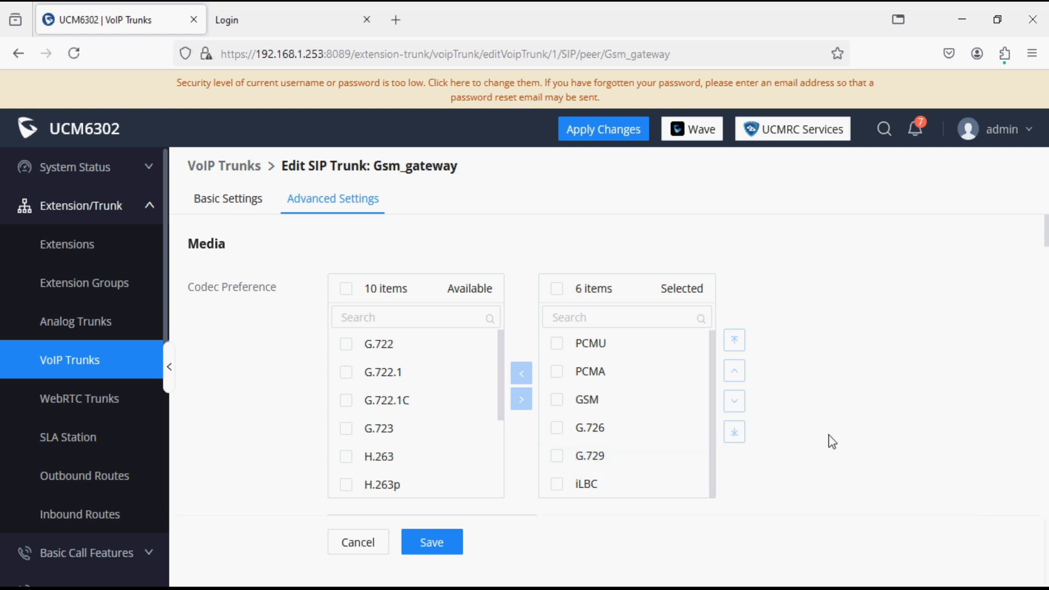
scroll(down, 3)
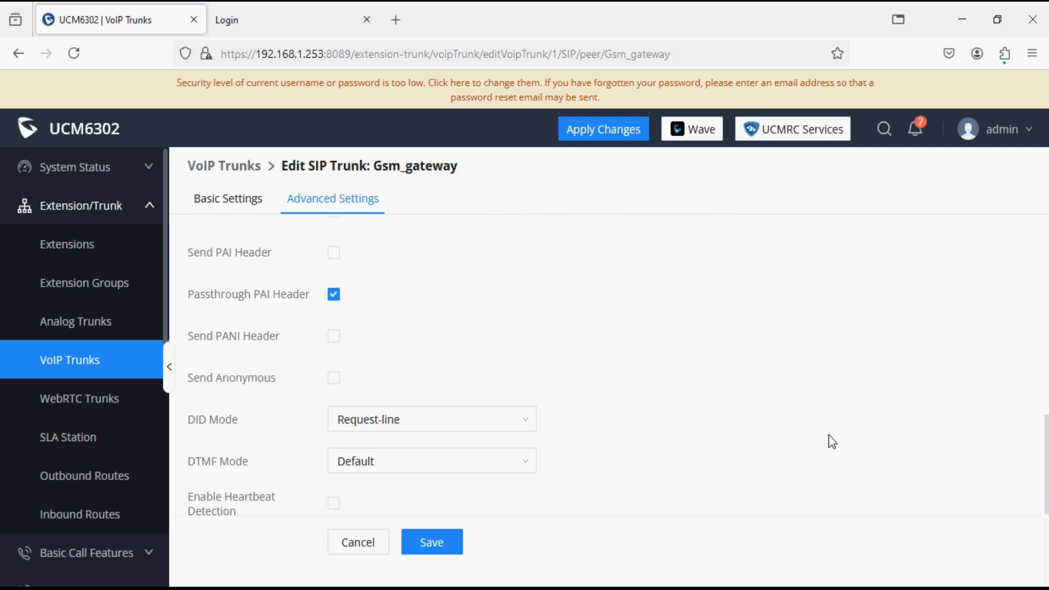
scroll(down, 3)
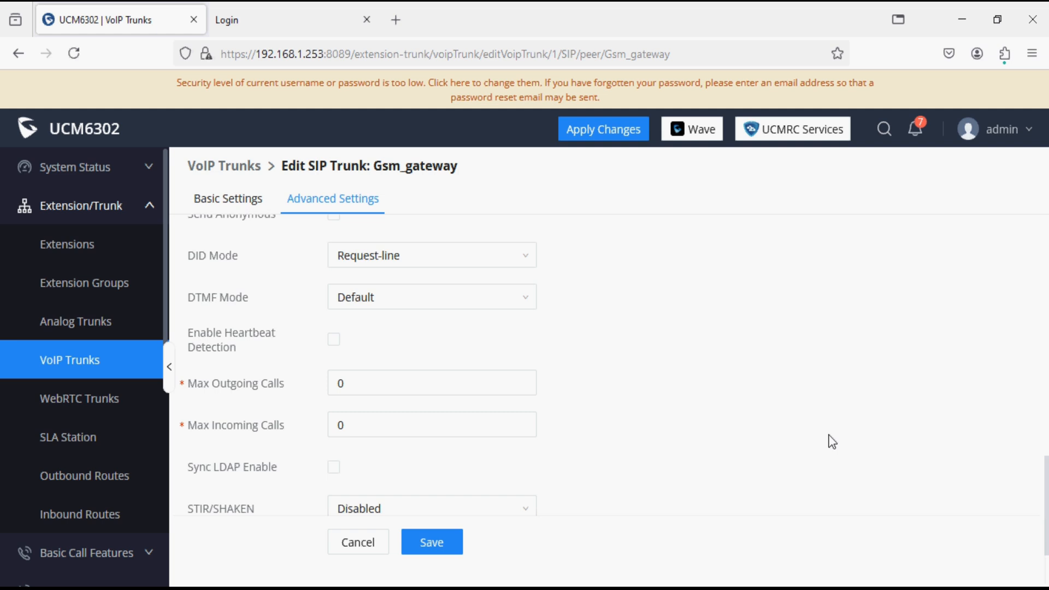
mouse_move(263, 354)
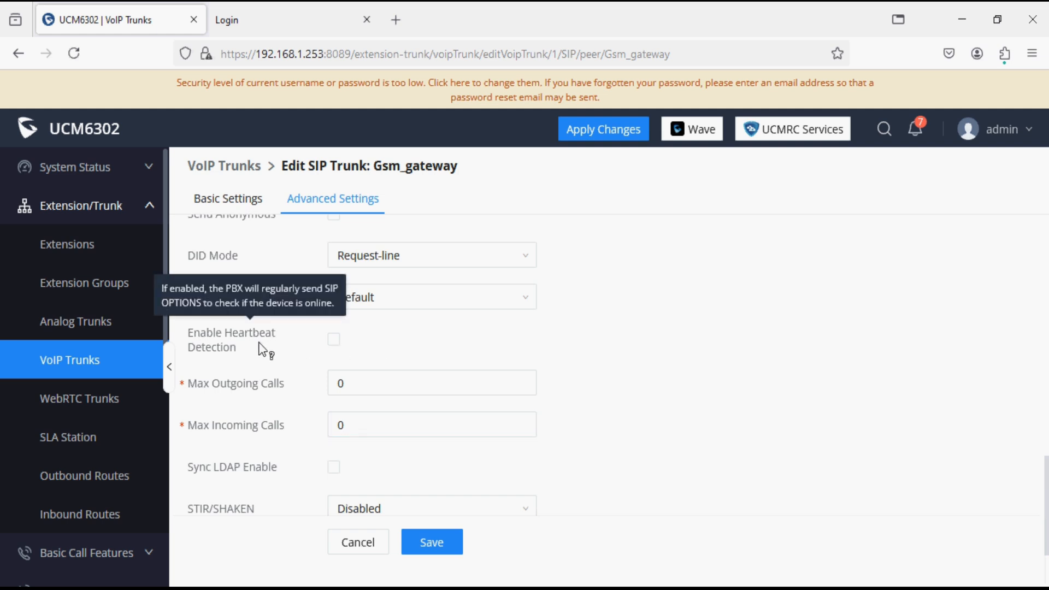
click(333, 339)
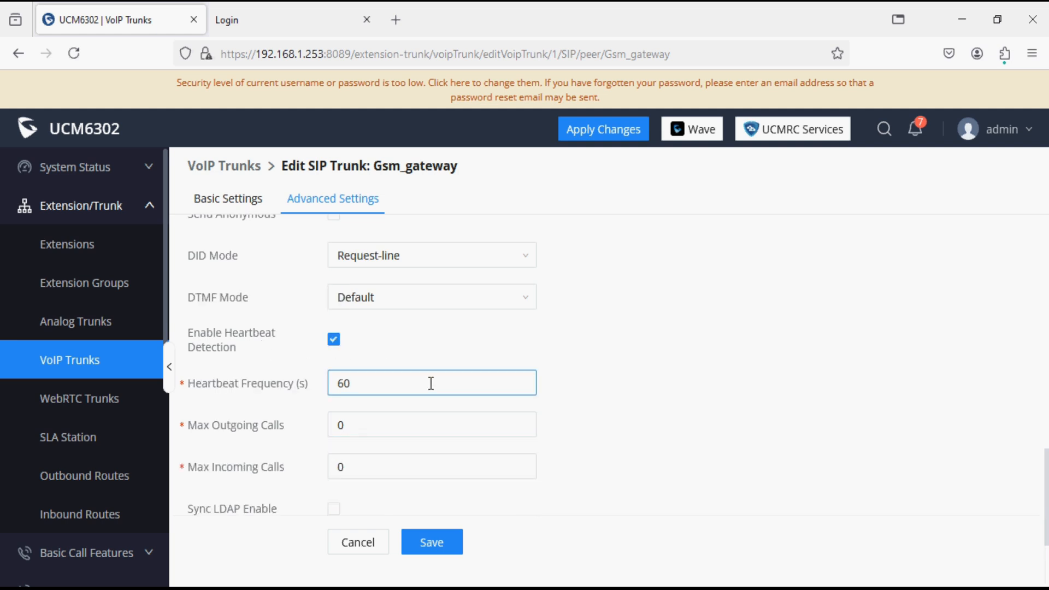
click(432, 542)
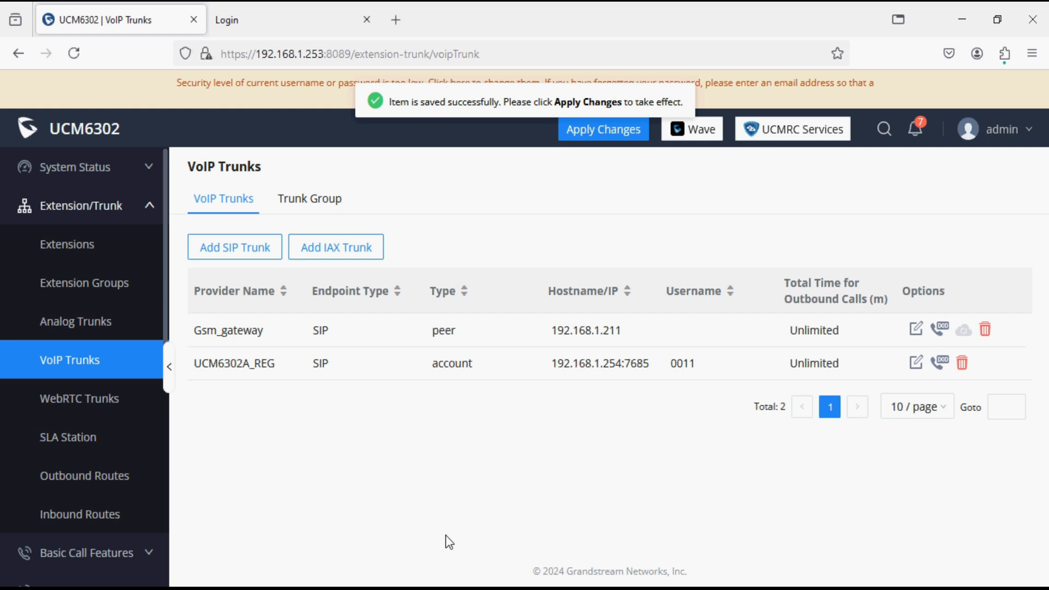
mouse_move(458, 458)
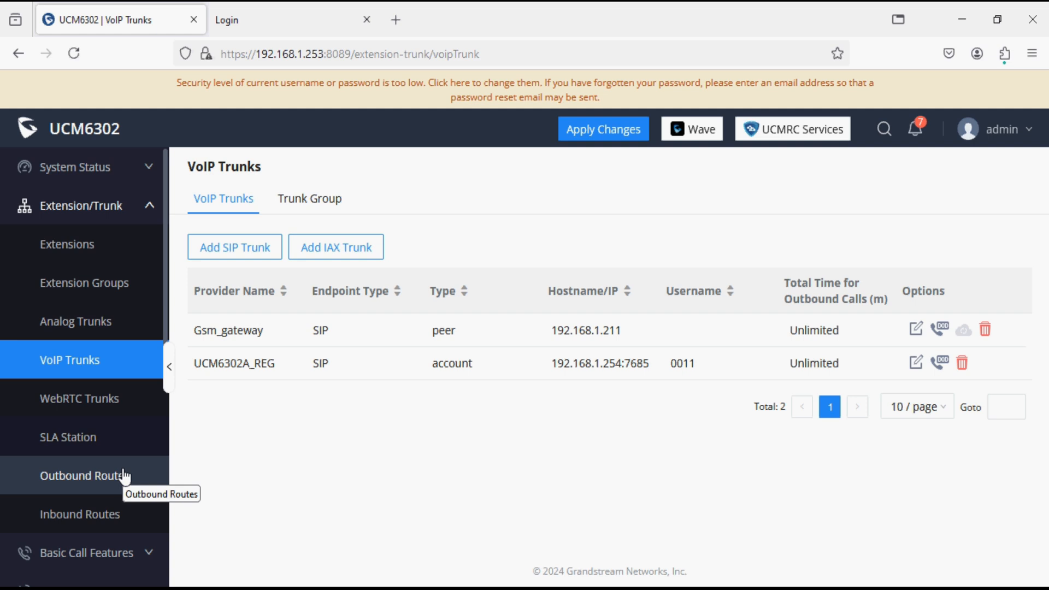
Start a new outbound rule named 'outgoing' with pattern 'x.'
click(82, 474)
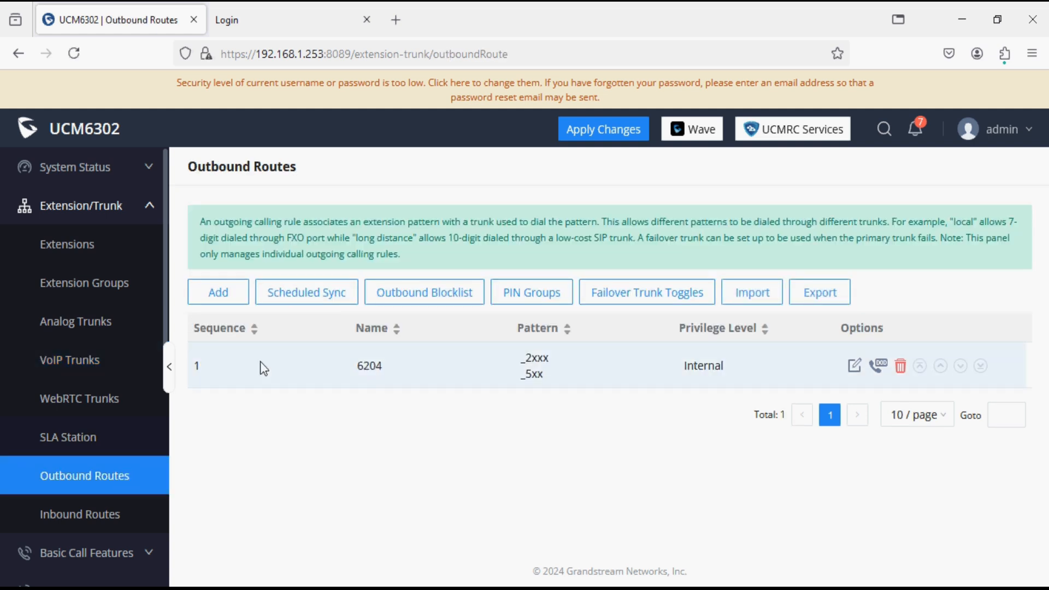
click(218, 292)
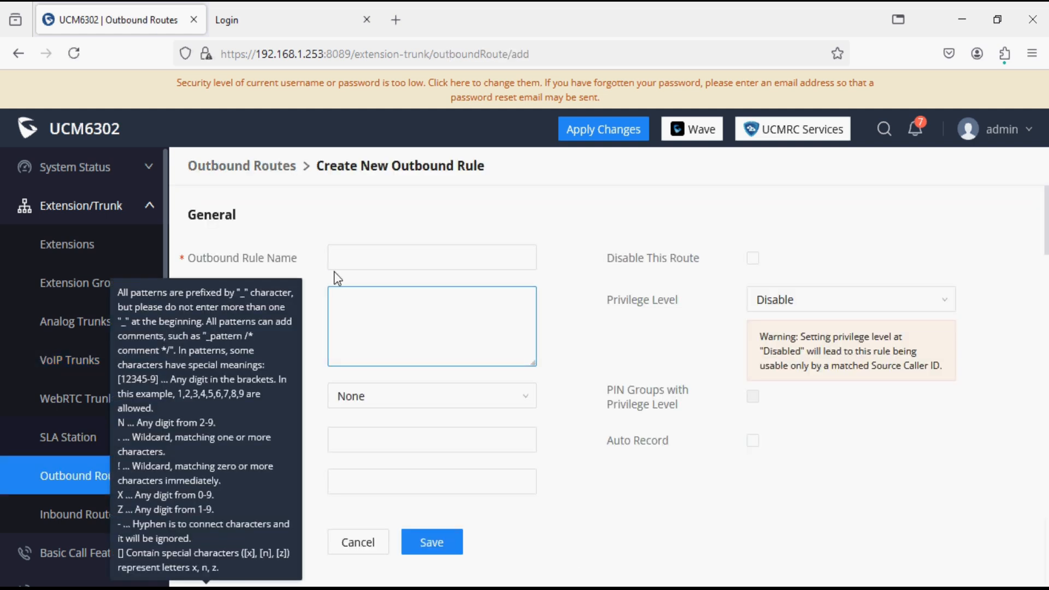
text(ou)
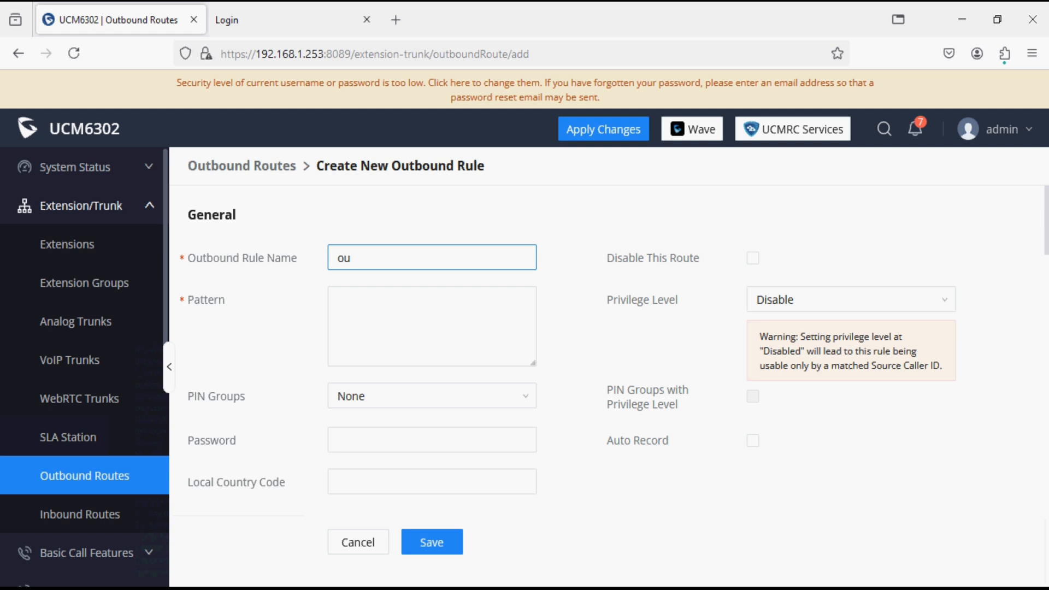
text(outgoing)
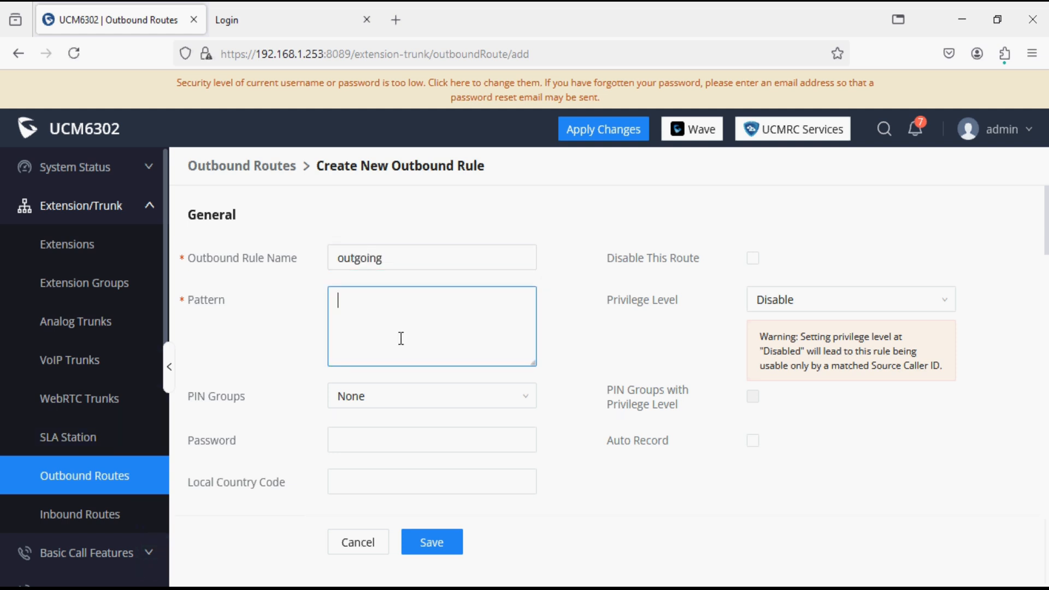
text(x)
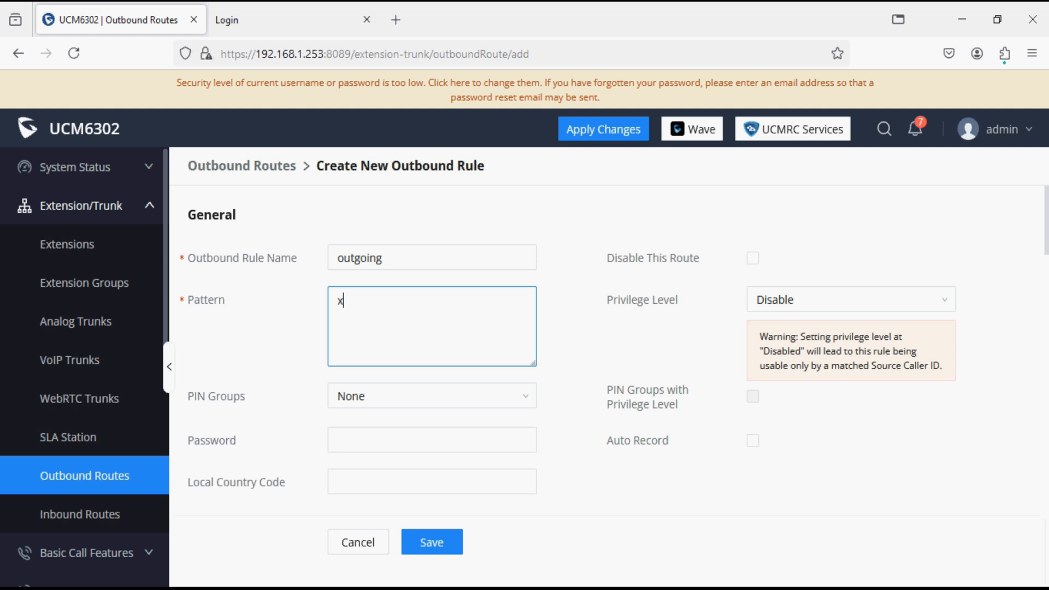
text(.)
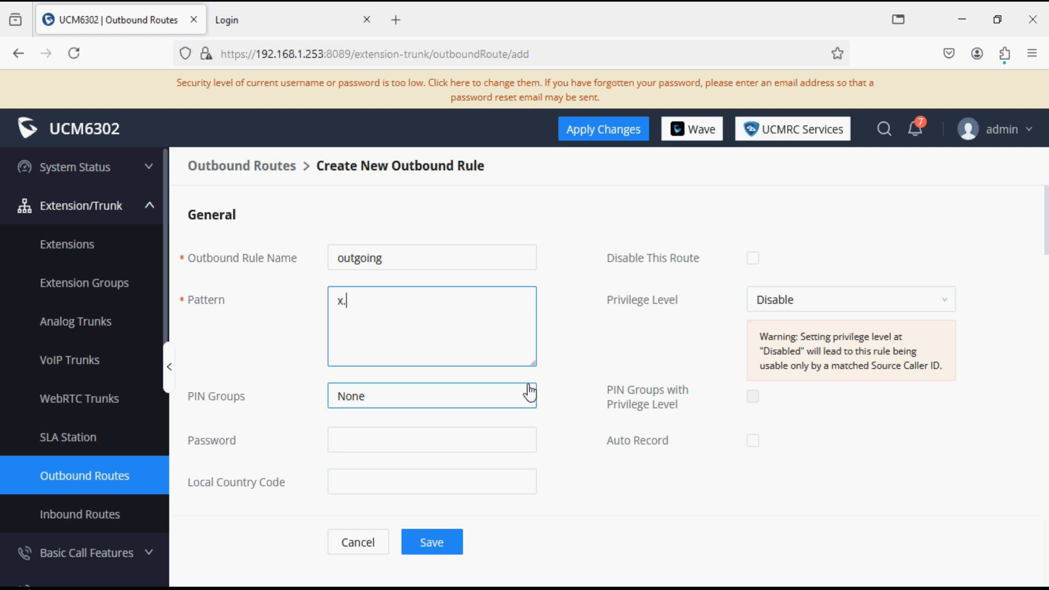
scroll(down, 3)
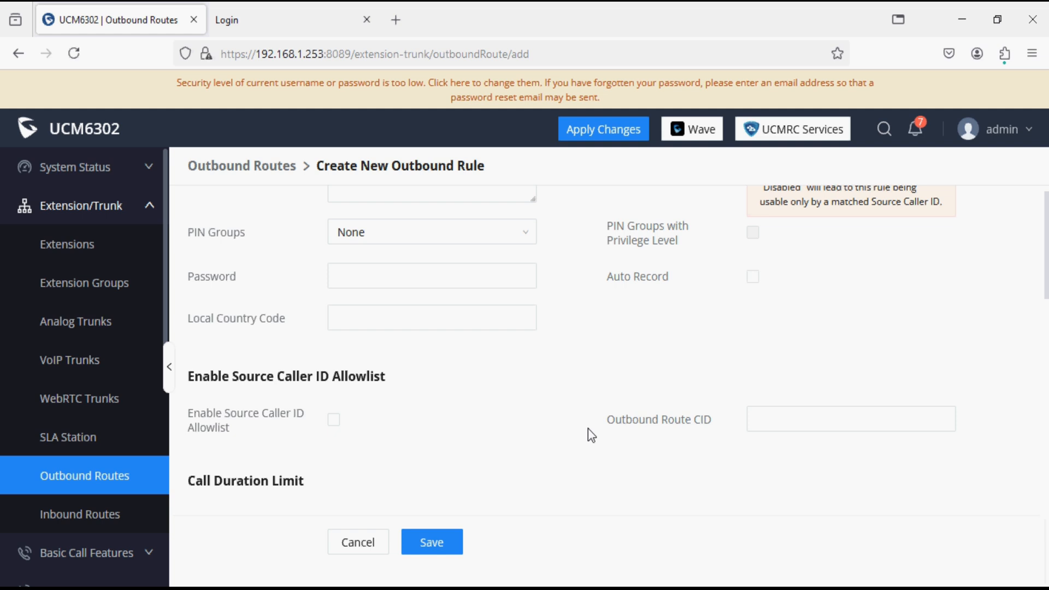
scroll(down, 3)
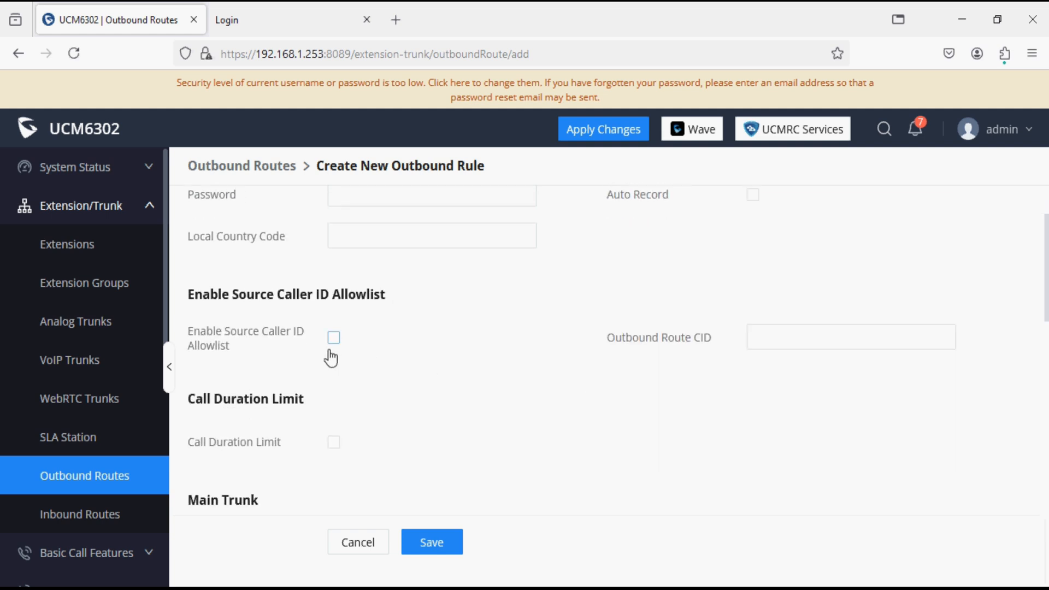
mouse_move(303, 345)
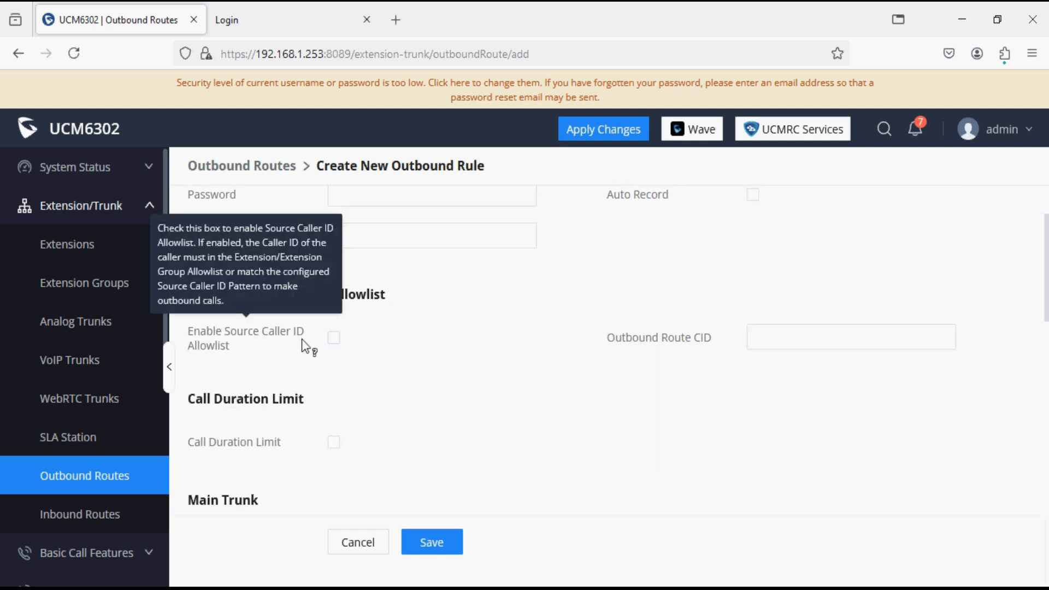
mouse_move(334, 344)
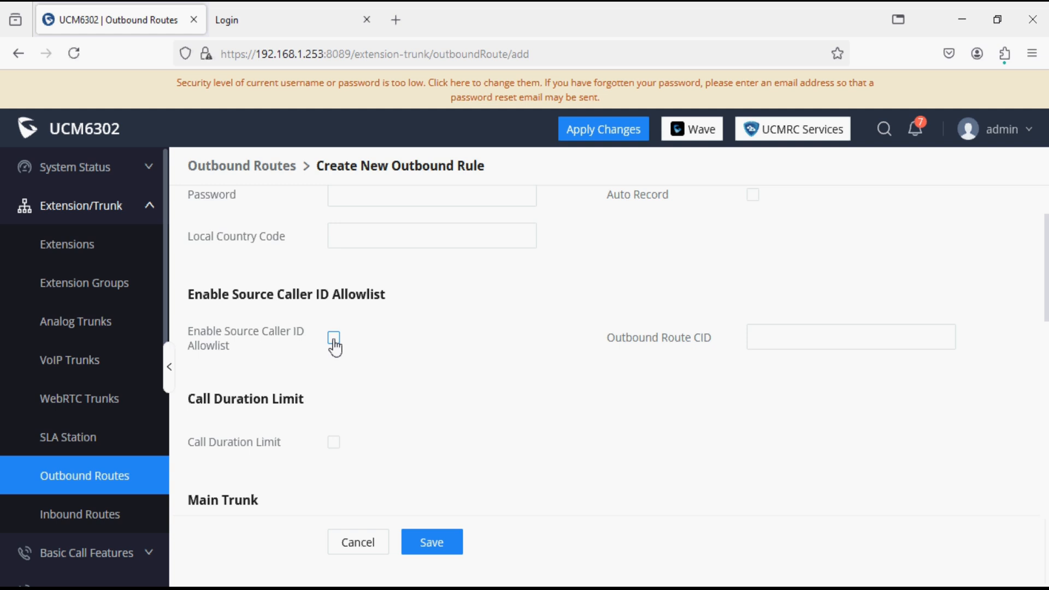
Enable the source caller ID allowlist and allowlist all extensions
click(333, 337)
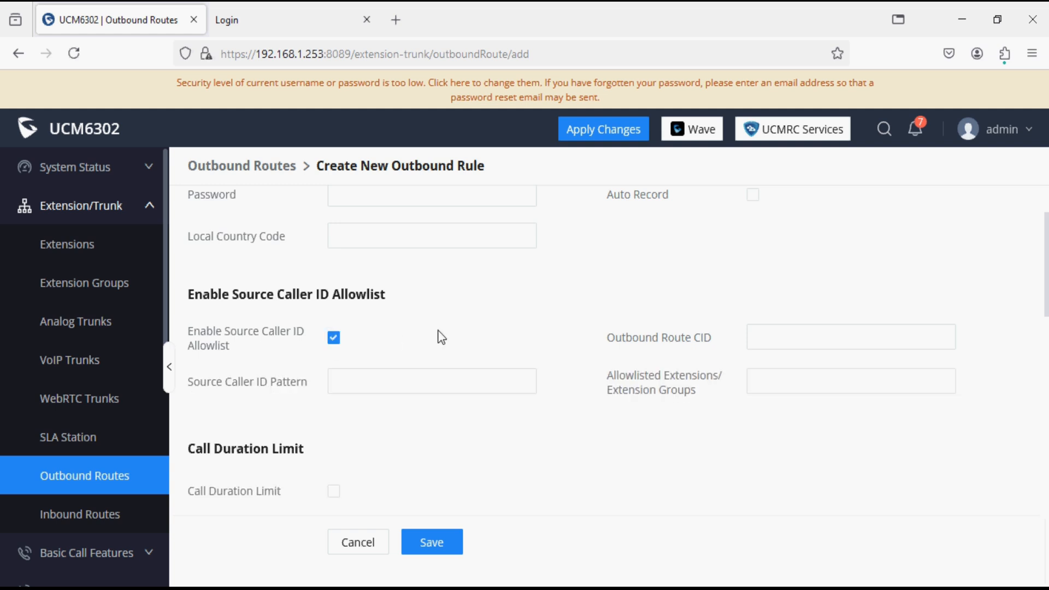
mouse_move(714, 378)
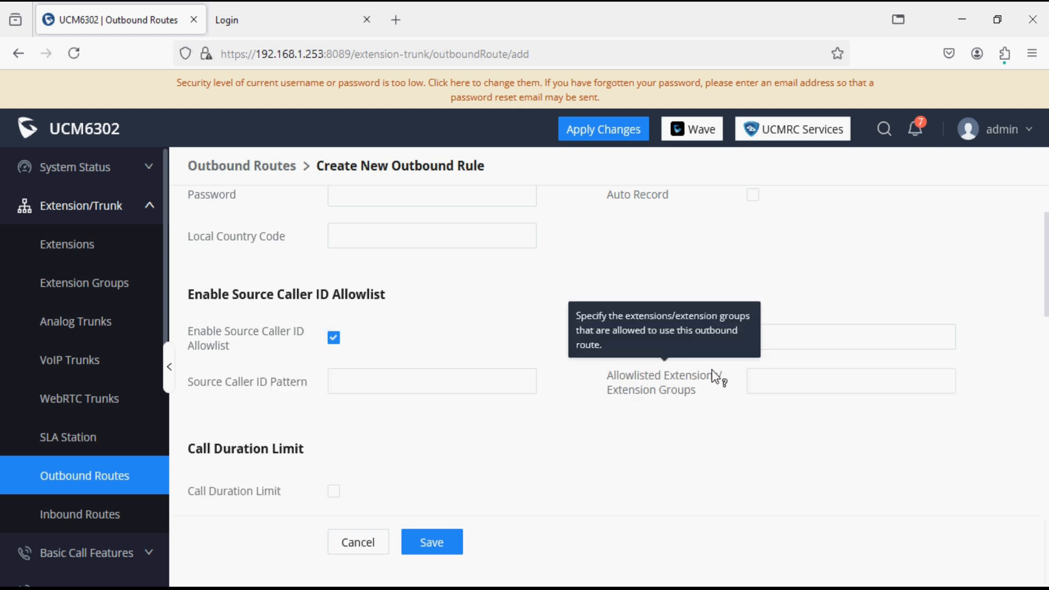
click(850, 381)
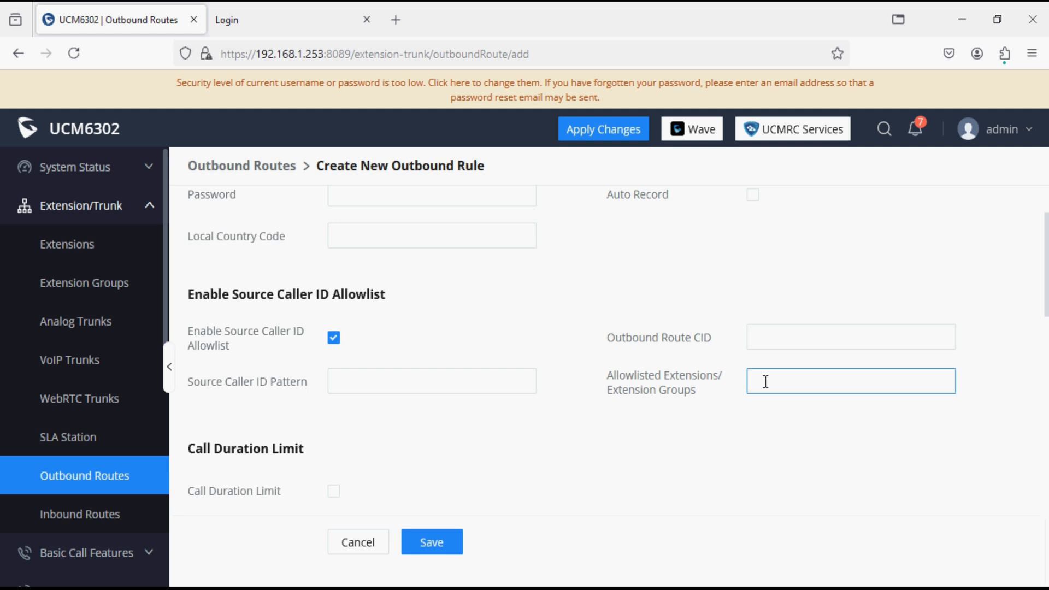
click(850, 381)
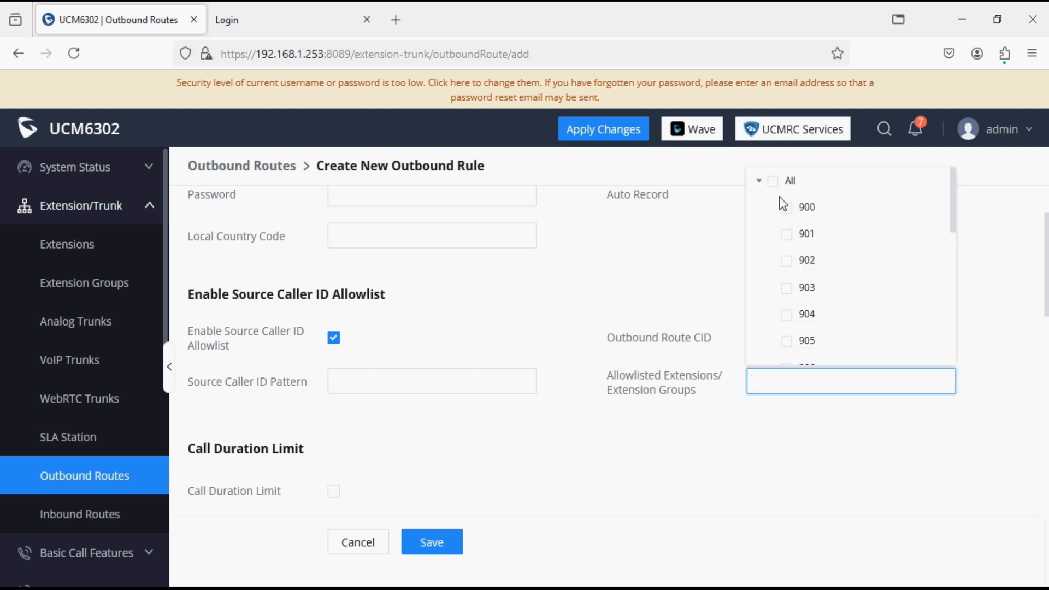
click(773, 180)
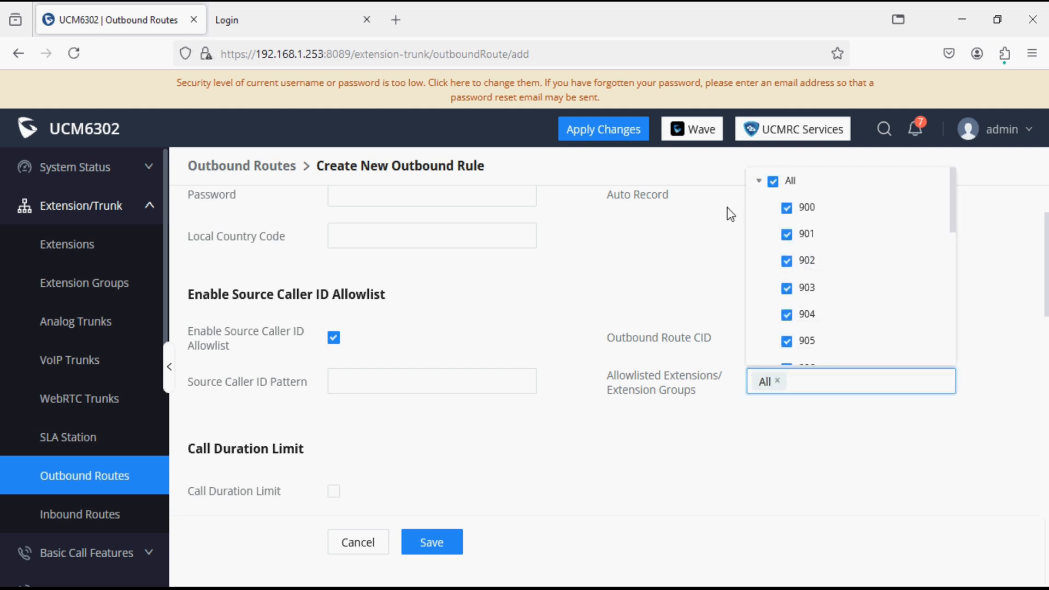
click(562, 286)
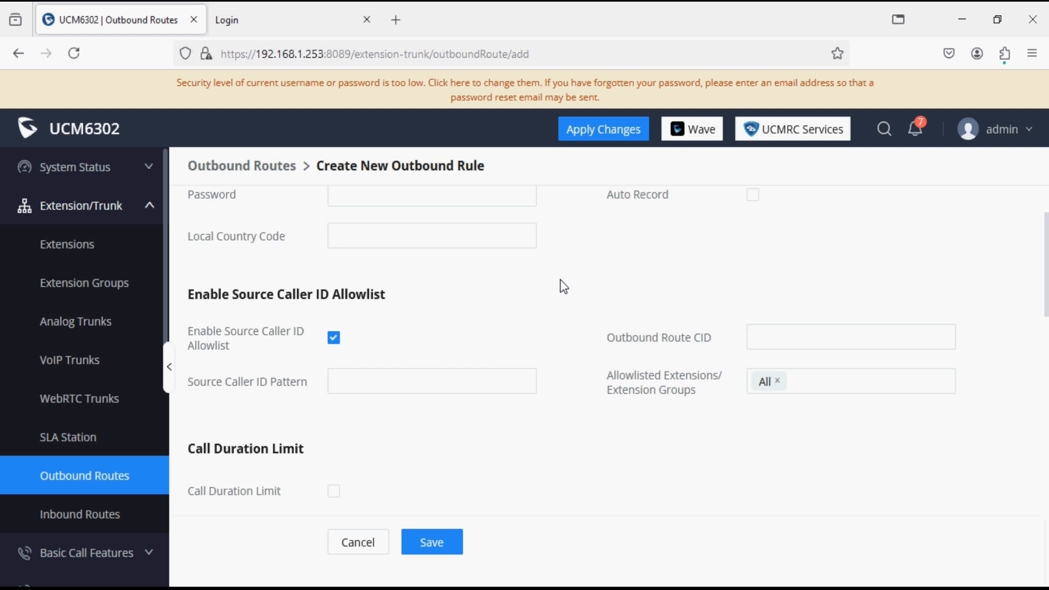
mouse_move(534, 369)
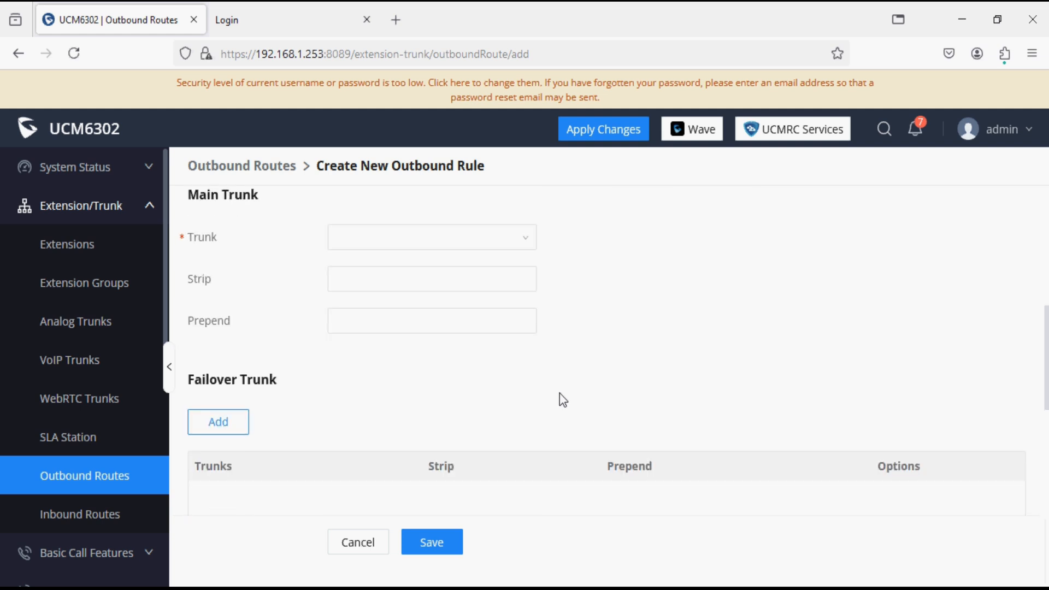
Set the main trunk to SIP Trunks -- Gsm_gateway and save the outgoing rule
click(432, 237)
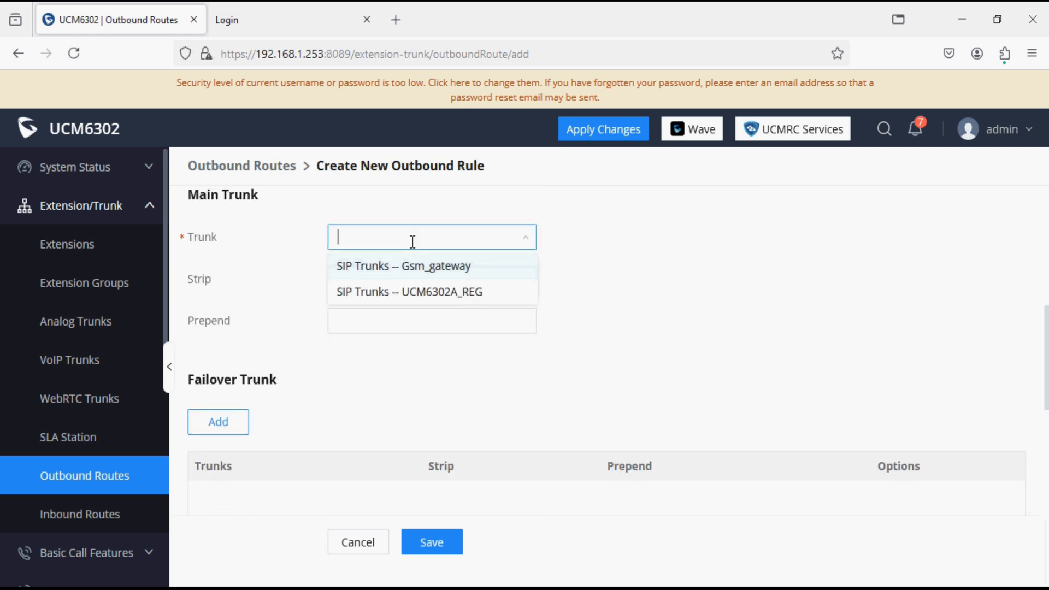
click(401, 266)
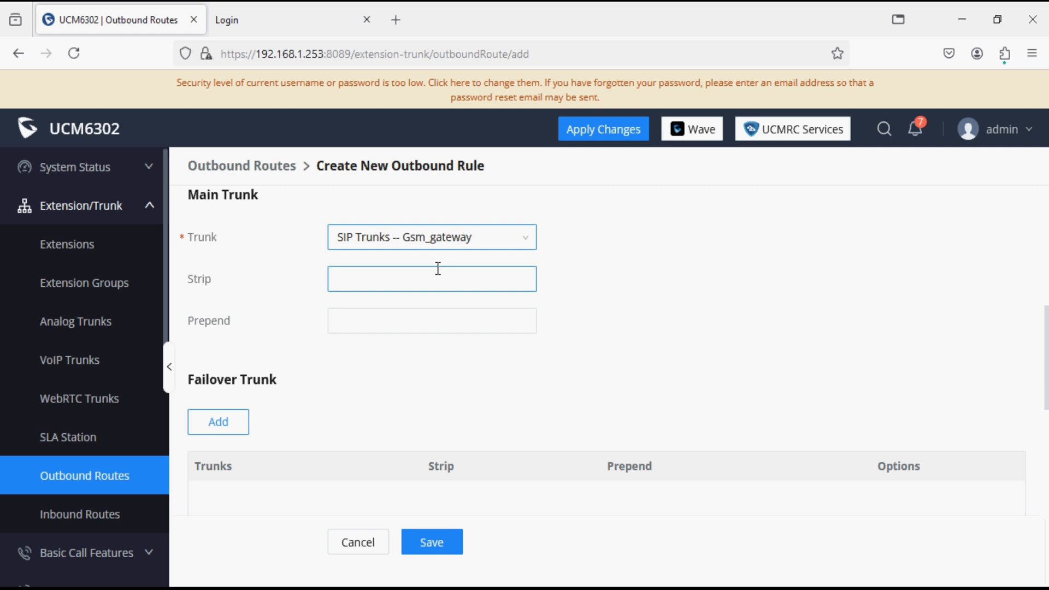
mouse_move(449, 441)
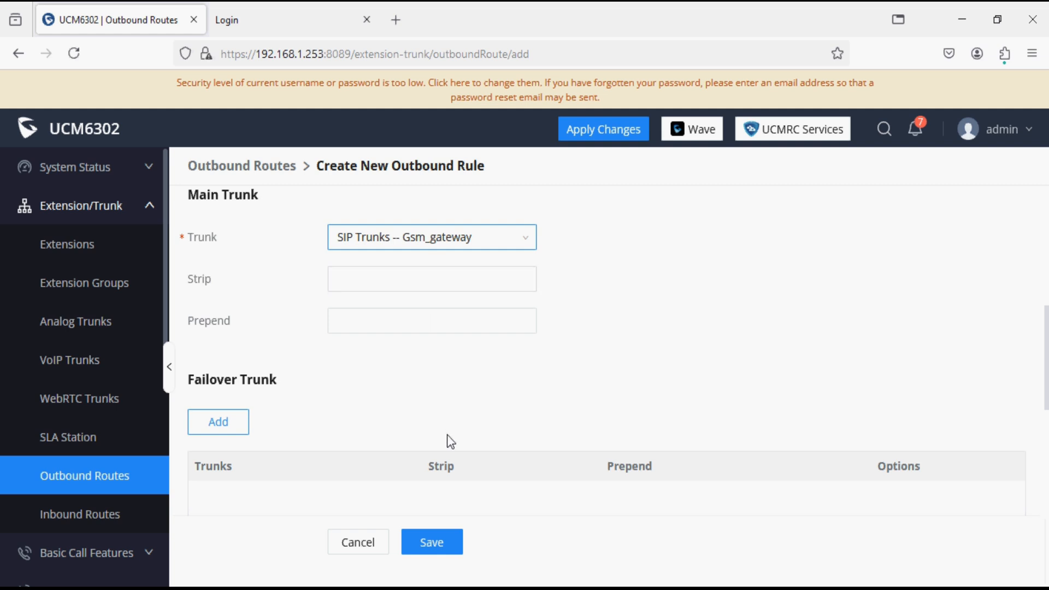
click(432, 541)
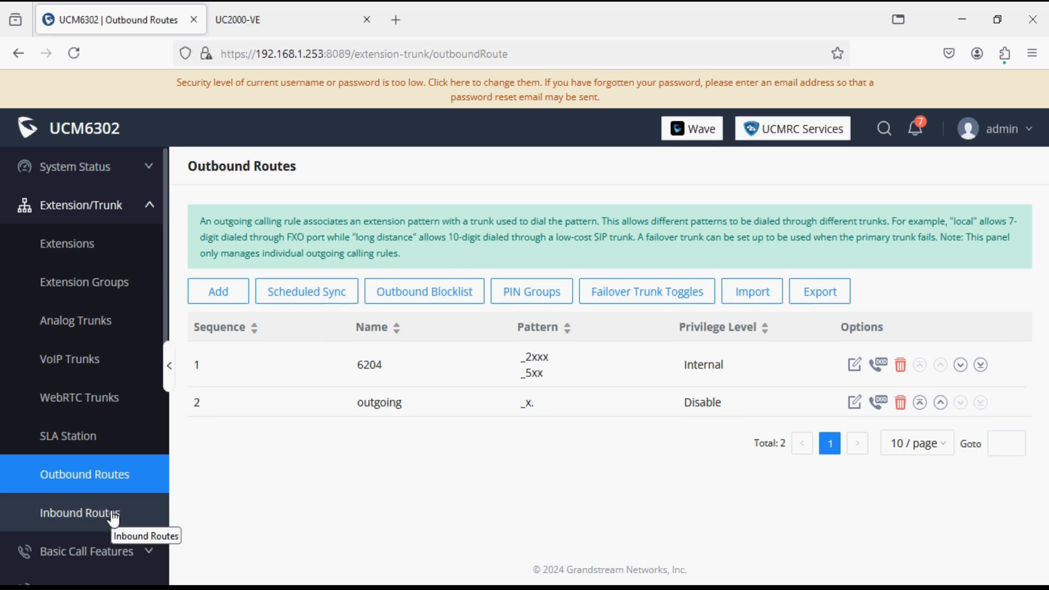
Start a new inbound rule named incominggsm with pattern 'x.'
click(72, 512)
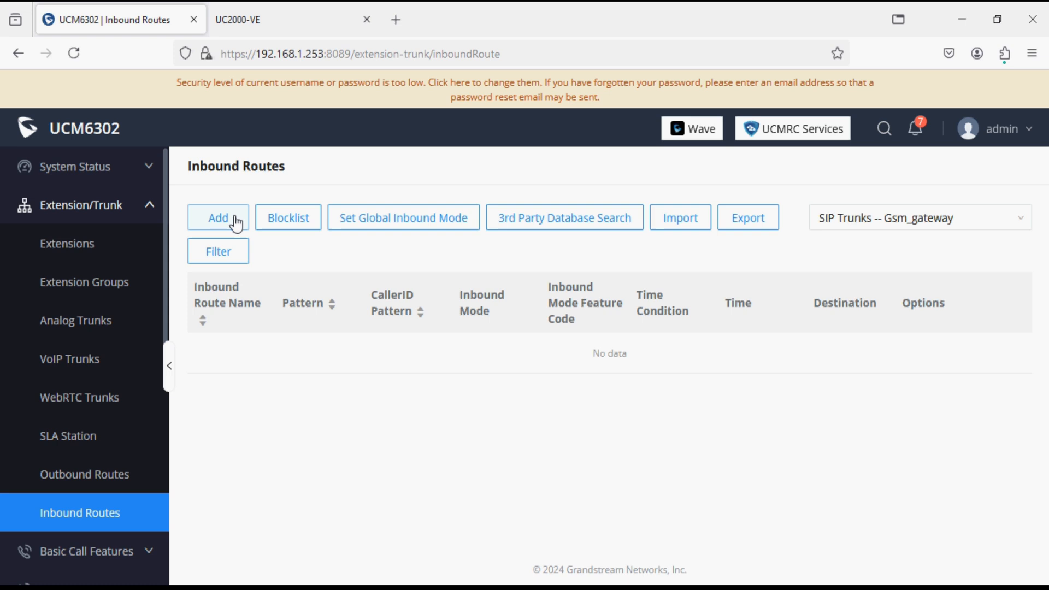
click(218, 217)
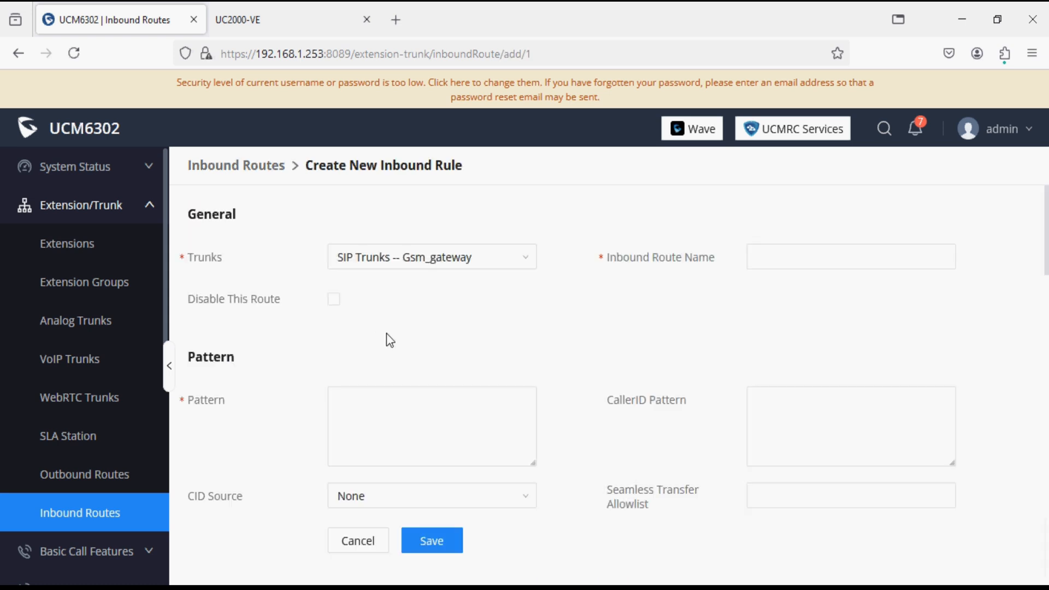
click(850, 256)
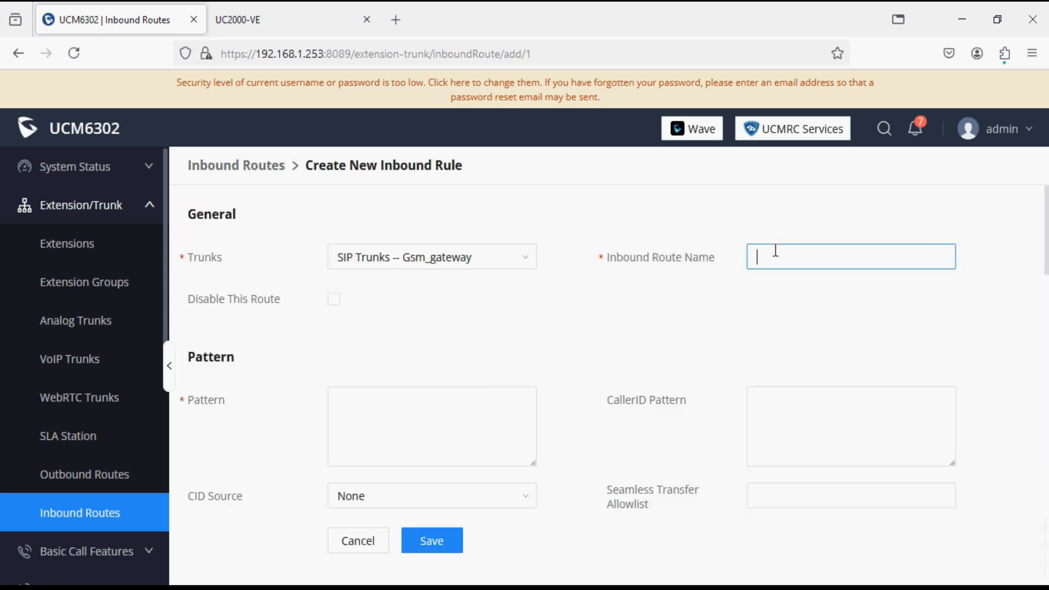
text(incomin)
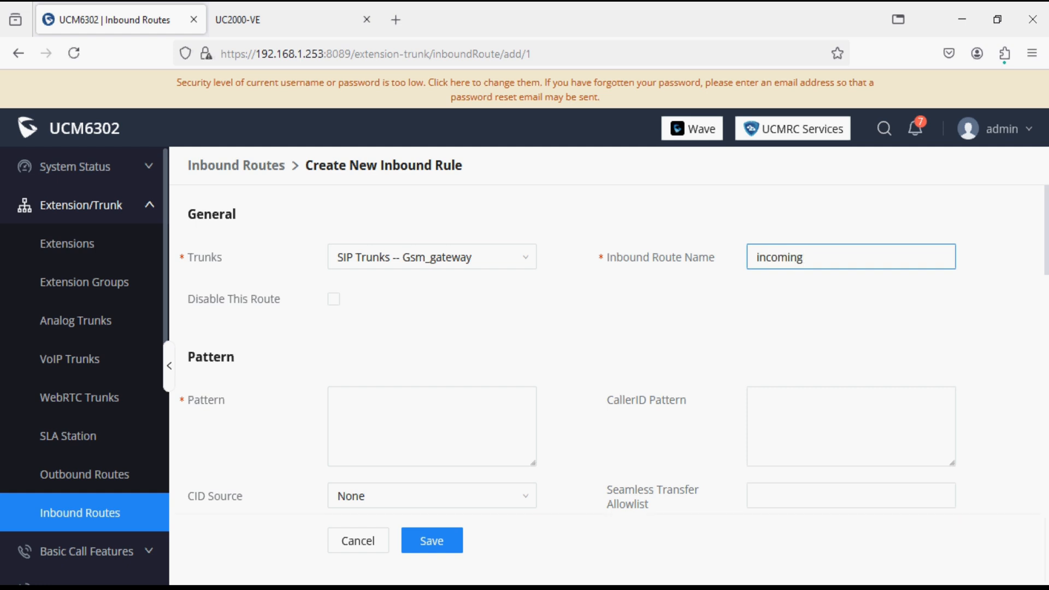
text(gsm)
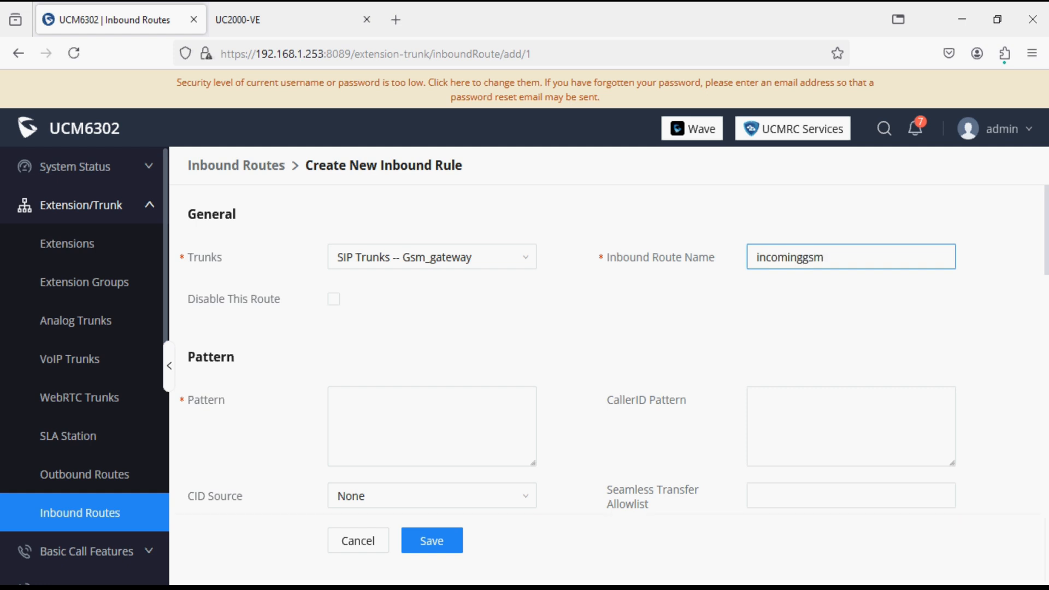
click(441, 429)
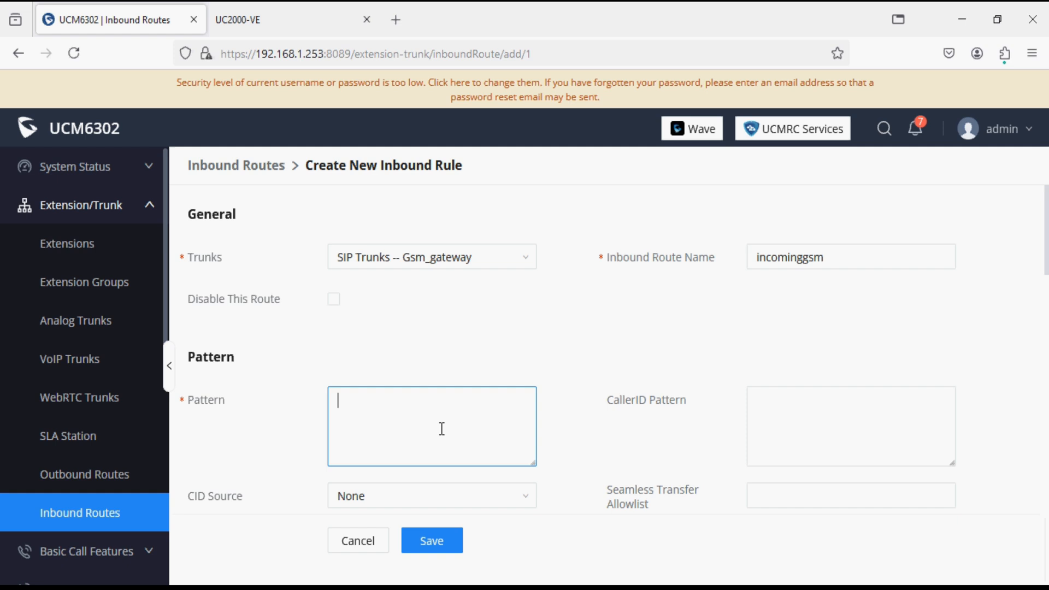
text(x.)
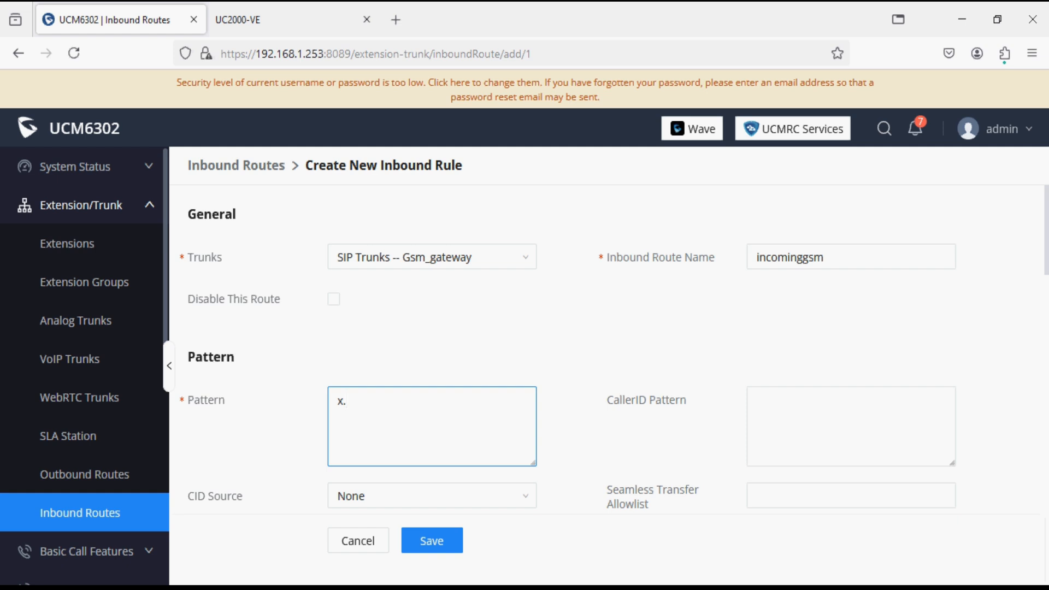
click(349, 401)
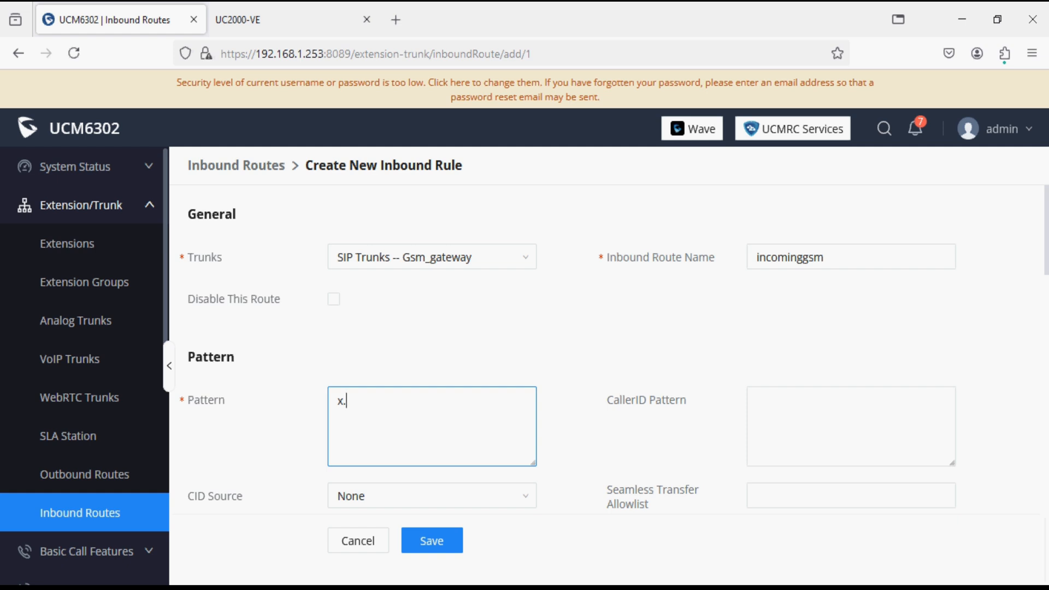
scroll(down, 3)
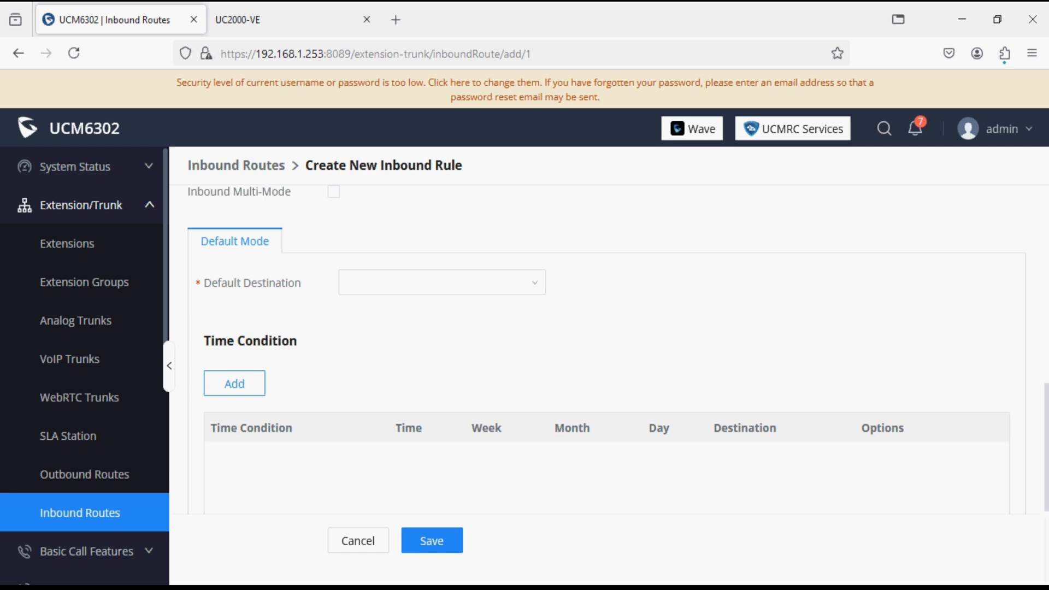
Save the incominggsm rule with default destination By DID, then view Extensions
click(441, 281)
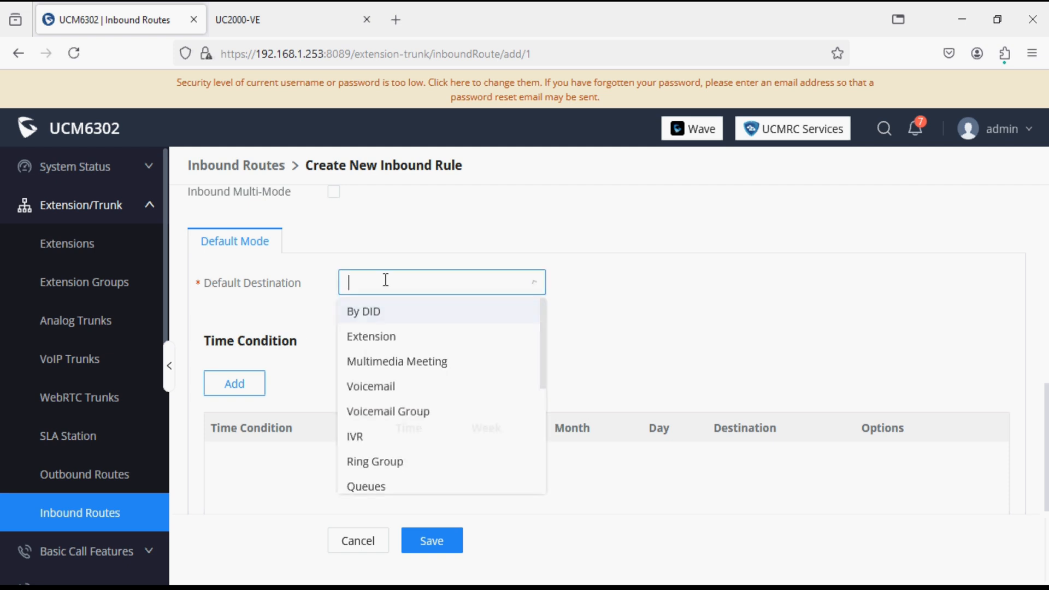
mouse_move(381, 318)
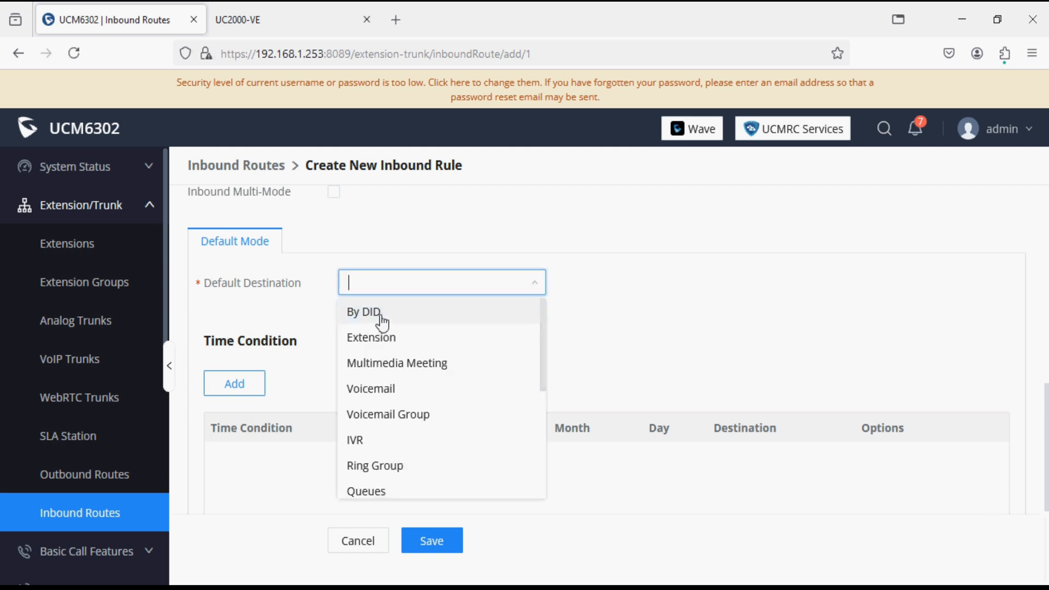
click(362, 312)
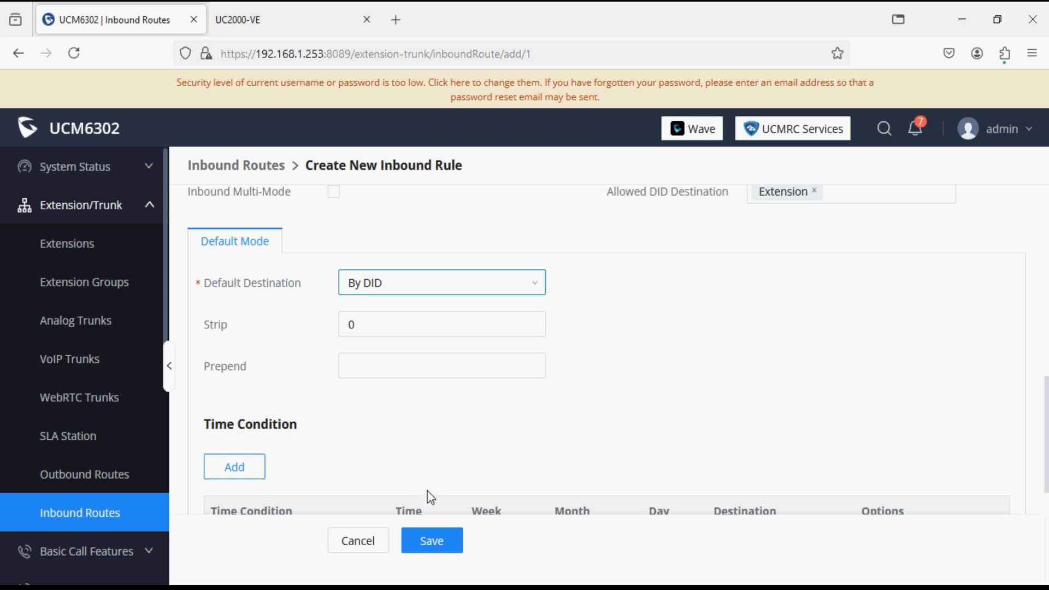
click(431, 540)
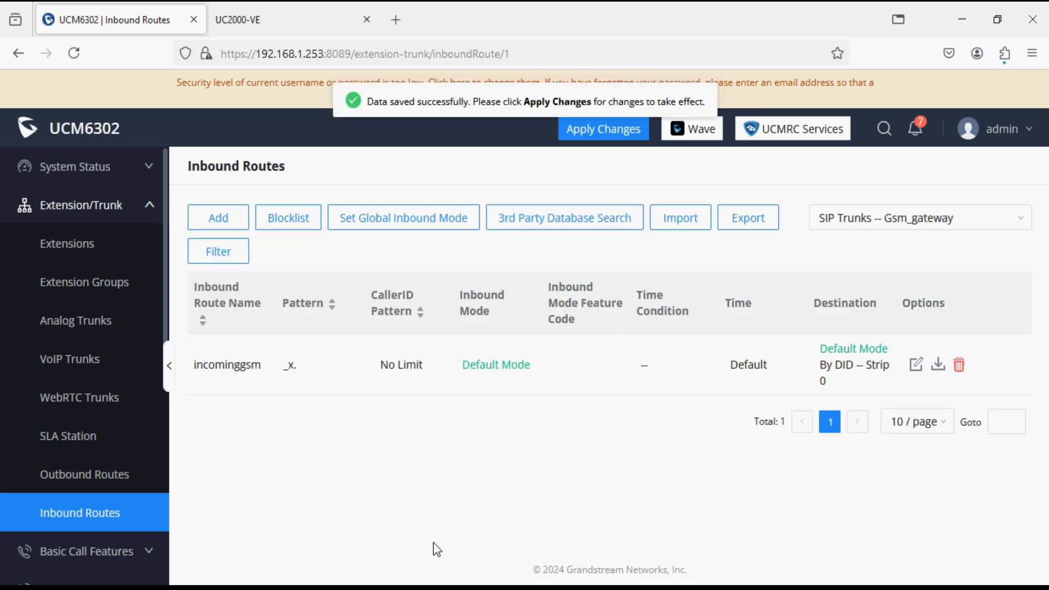
click(66, 243)
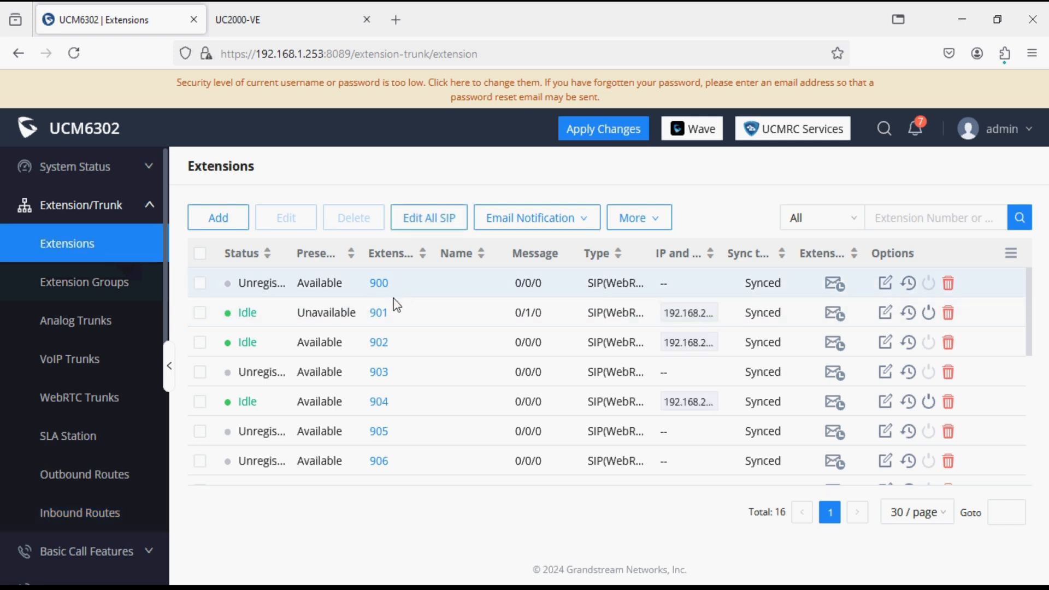
Apply the pending UCM6302 configuration changes
scroll(down, 3)
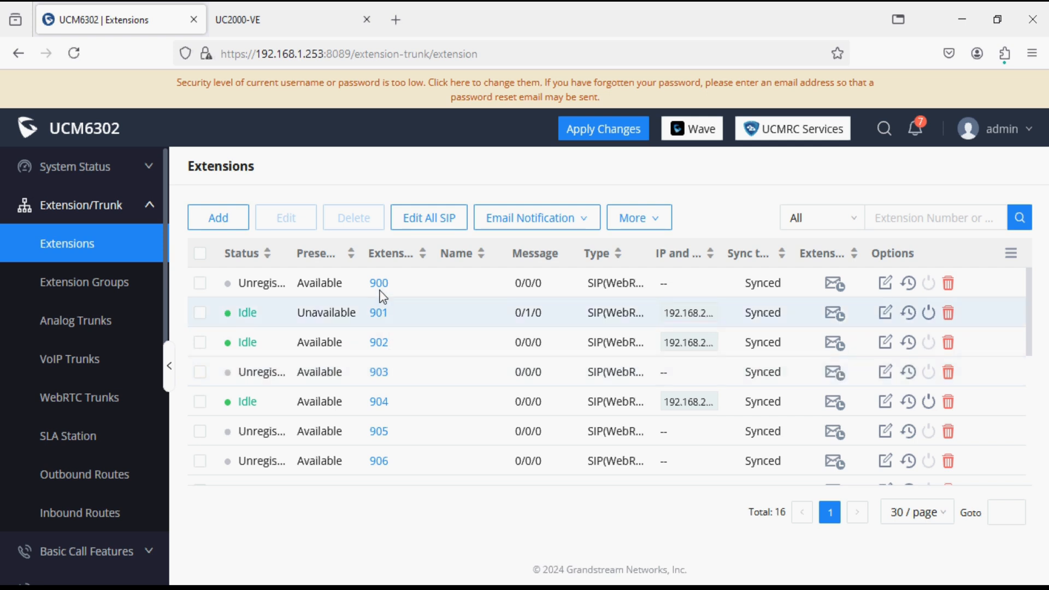
mouse_move(386, 290)
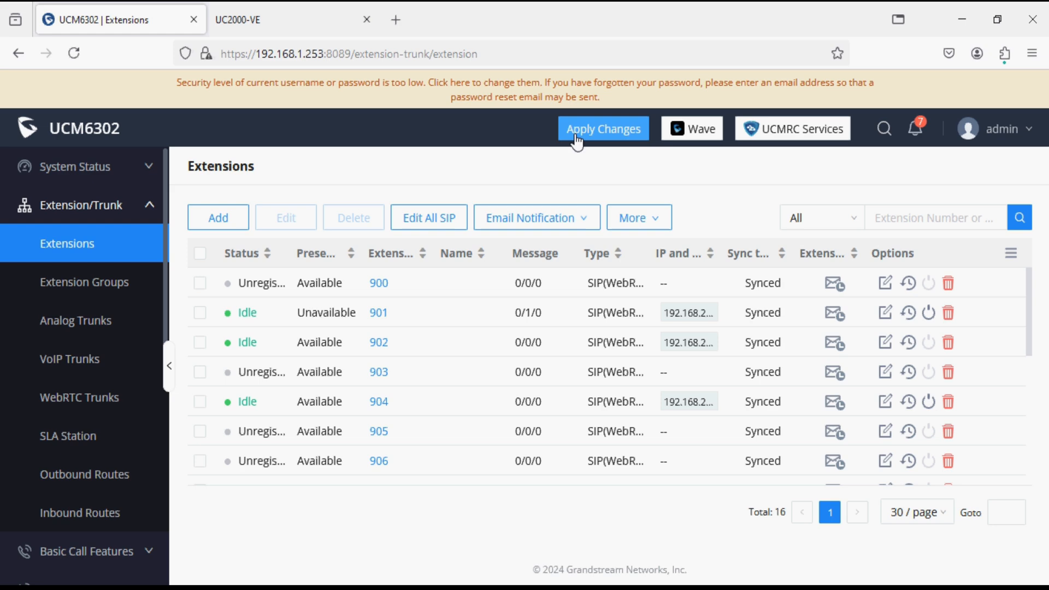
click(603, 129)
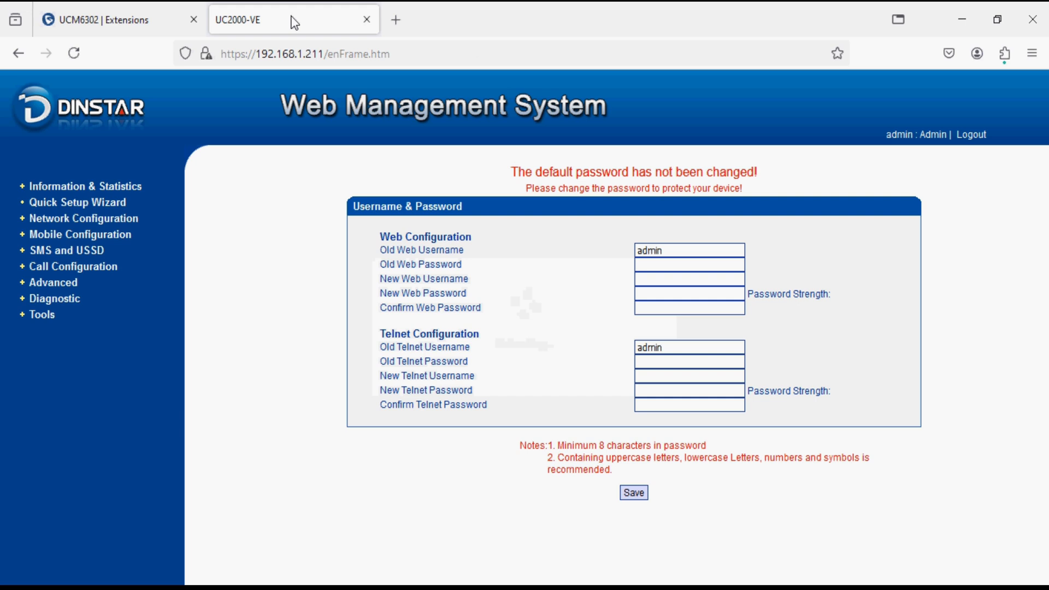
View Mobile Information under Information & Statistics to check port registration status
click(85, 186)
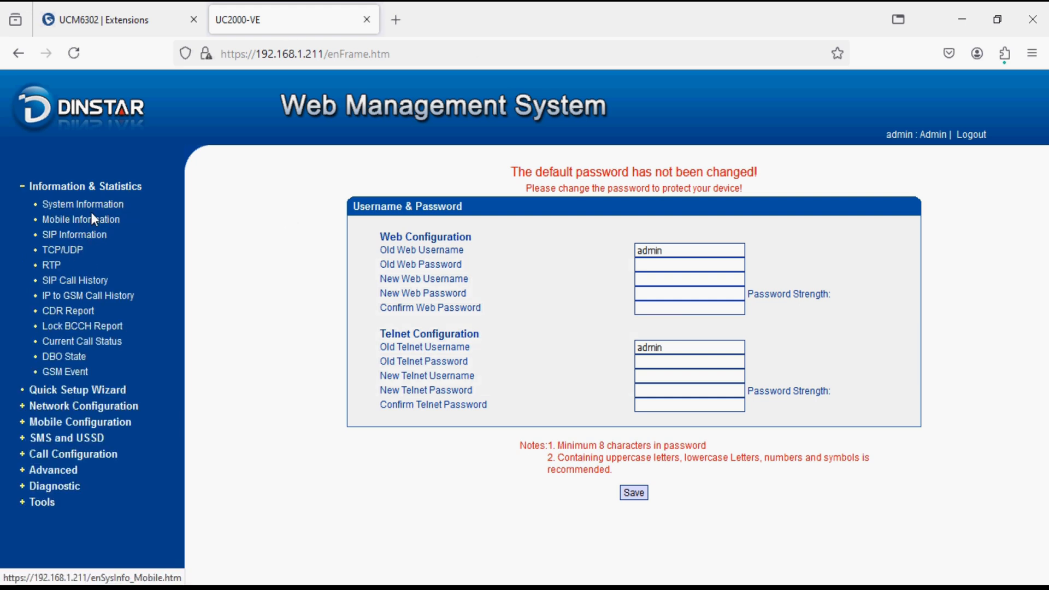
click(81, 219)
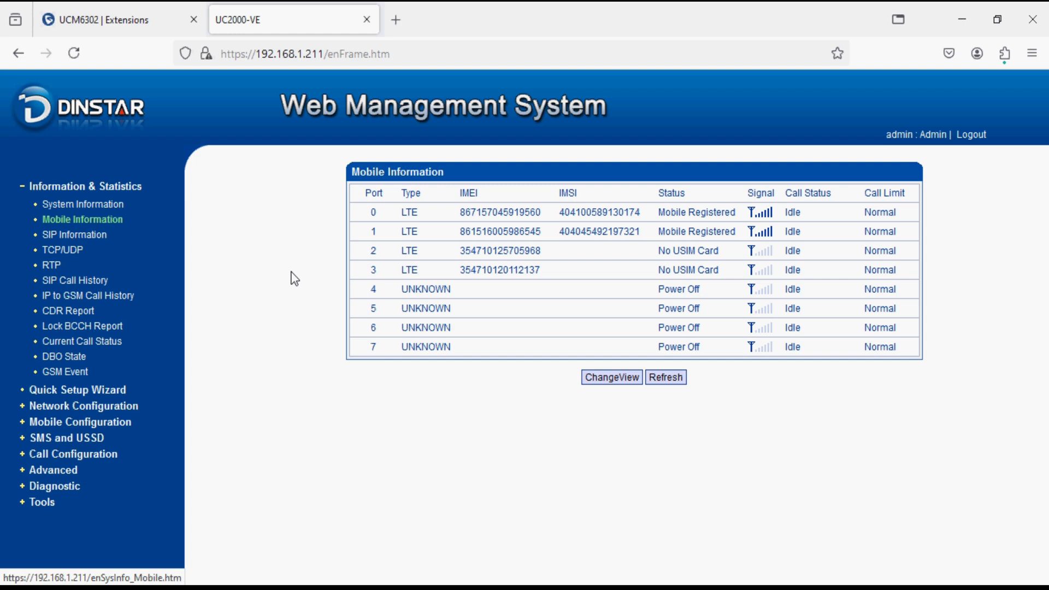
mouse_move(336, 352)
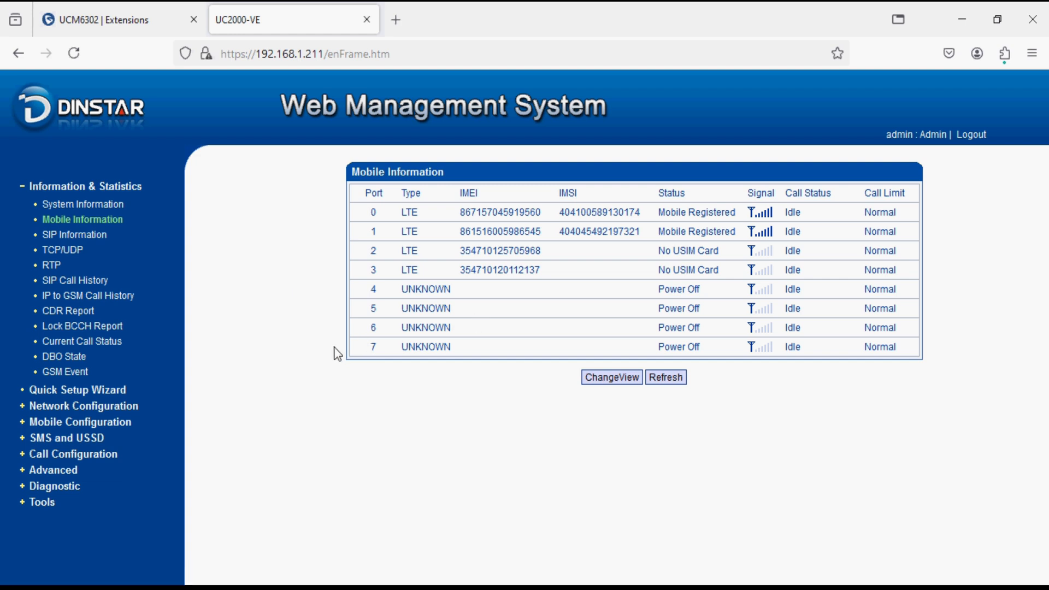
mouse_move(386, 284)
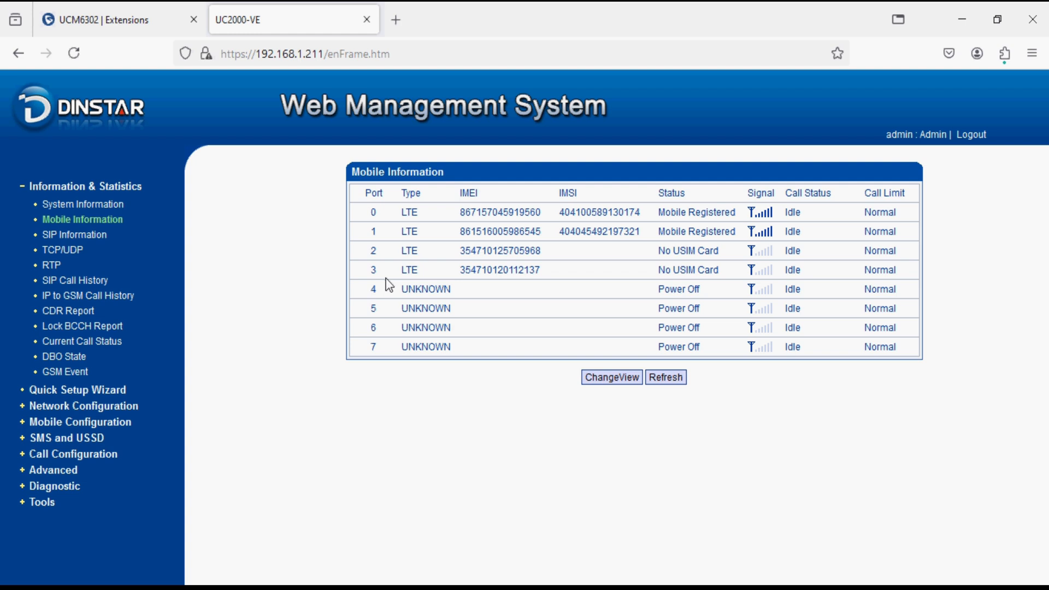
mouse_move(354, 255)
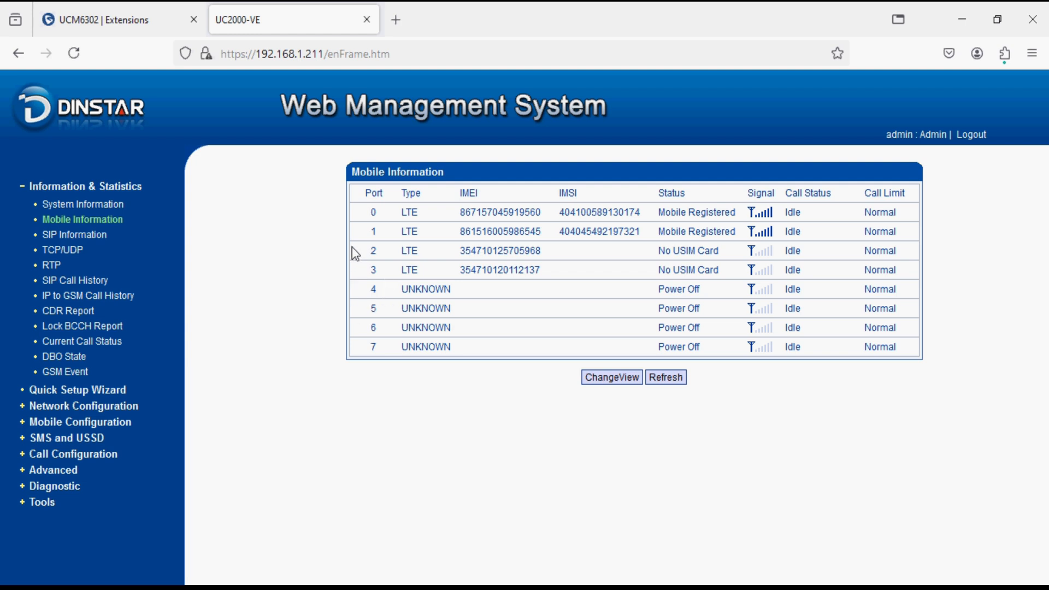
mouse_move(238, 315)
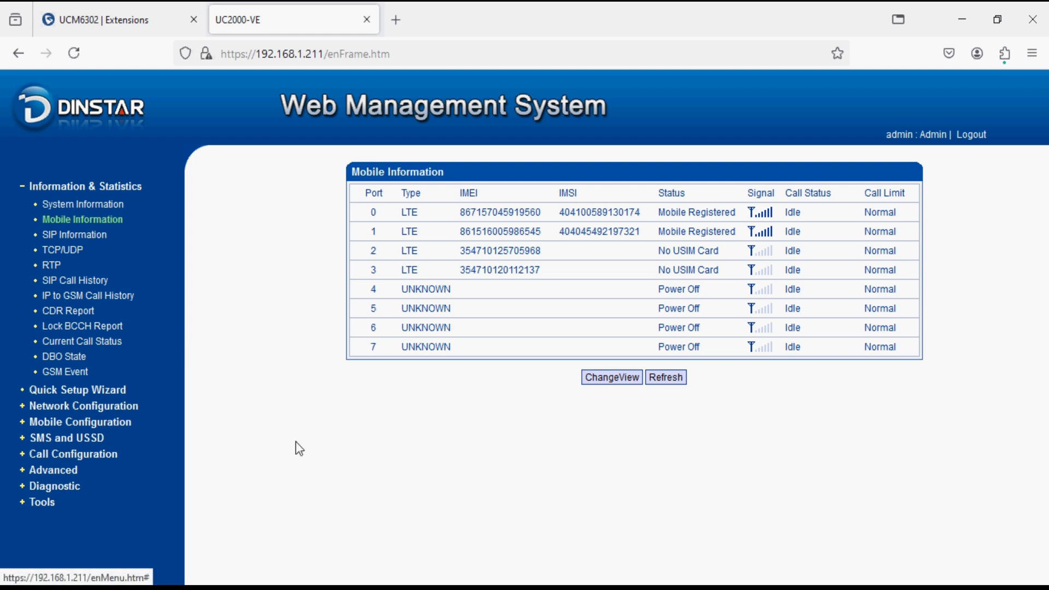
mouse_move(447, 473)
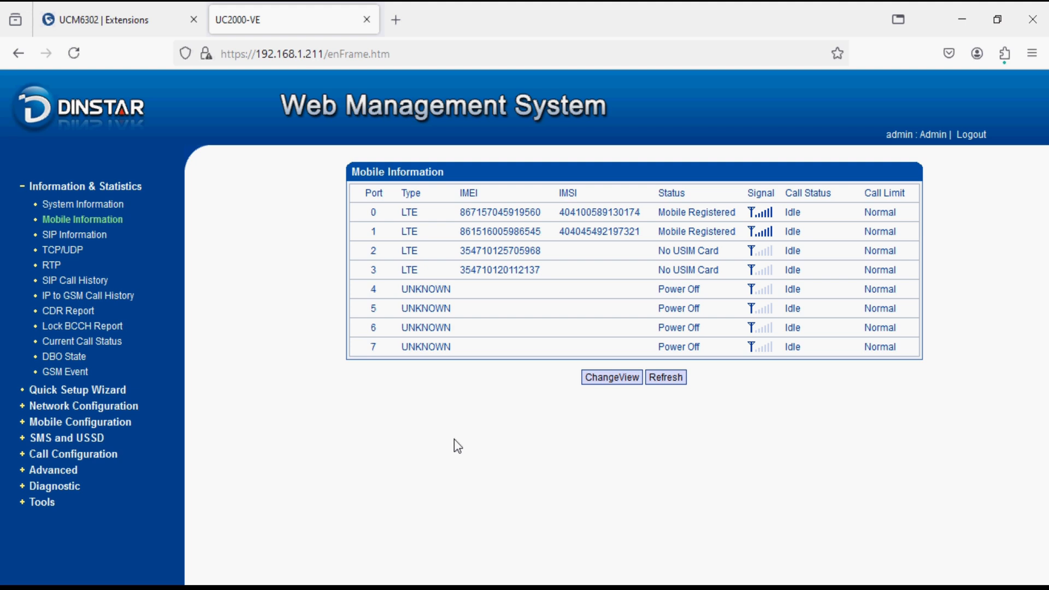
mouse_move(225, 403)
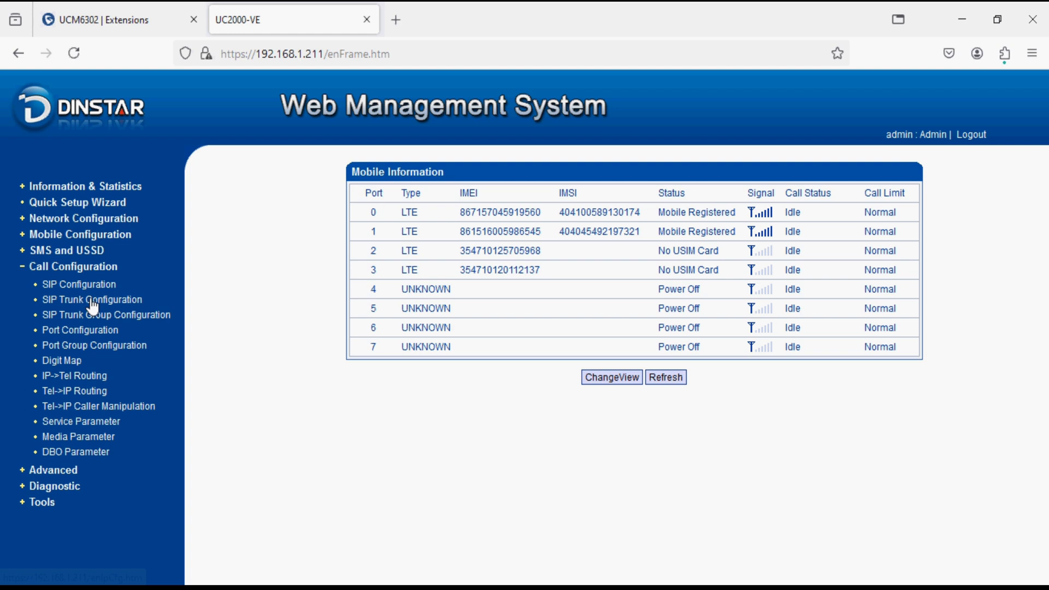
Start a new SIP trunk with IP 192.168.1.253 and port 5060
click(92, 300)
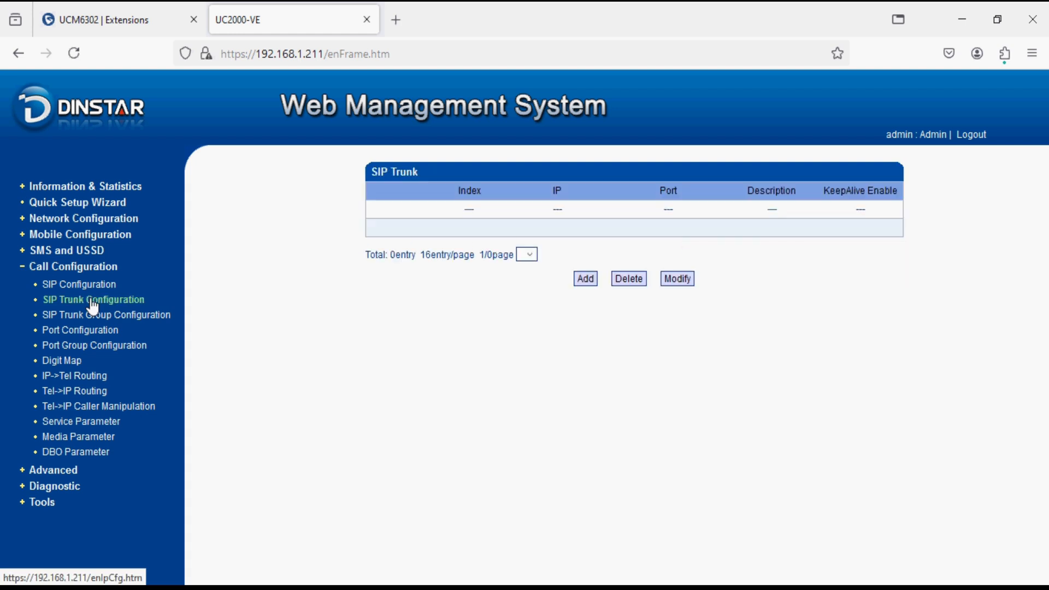
mouse_move(301, 282)
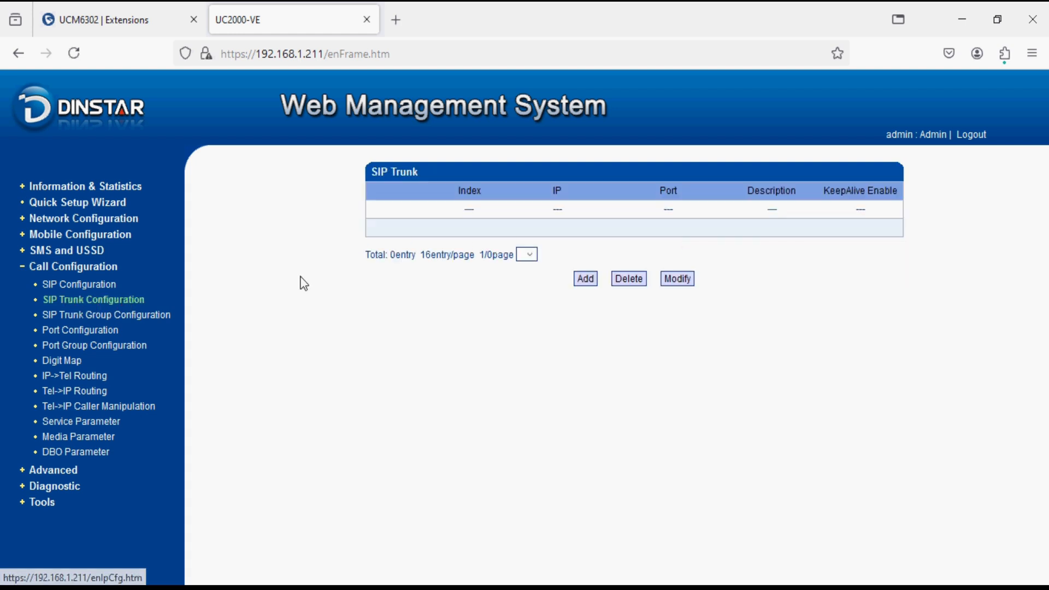
click(585, 279)
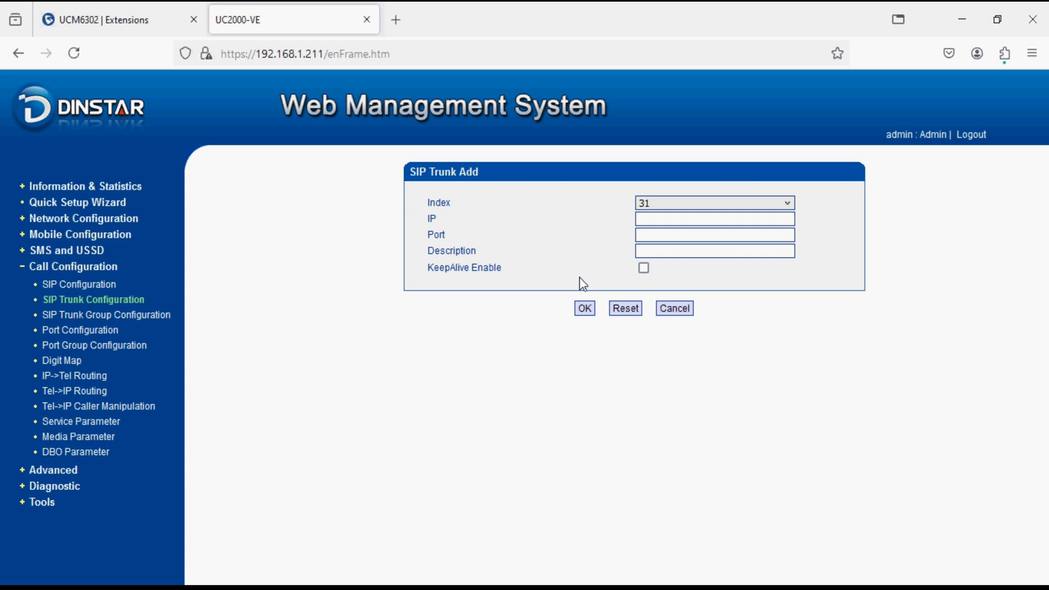
click(714, 218)
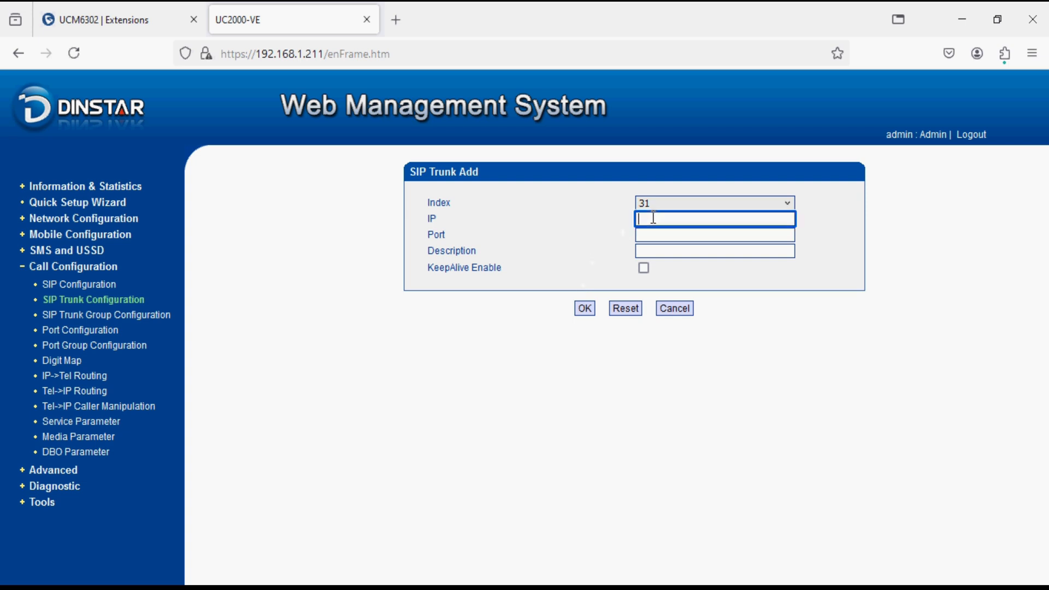
text(192)
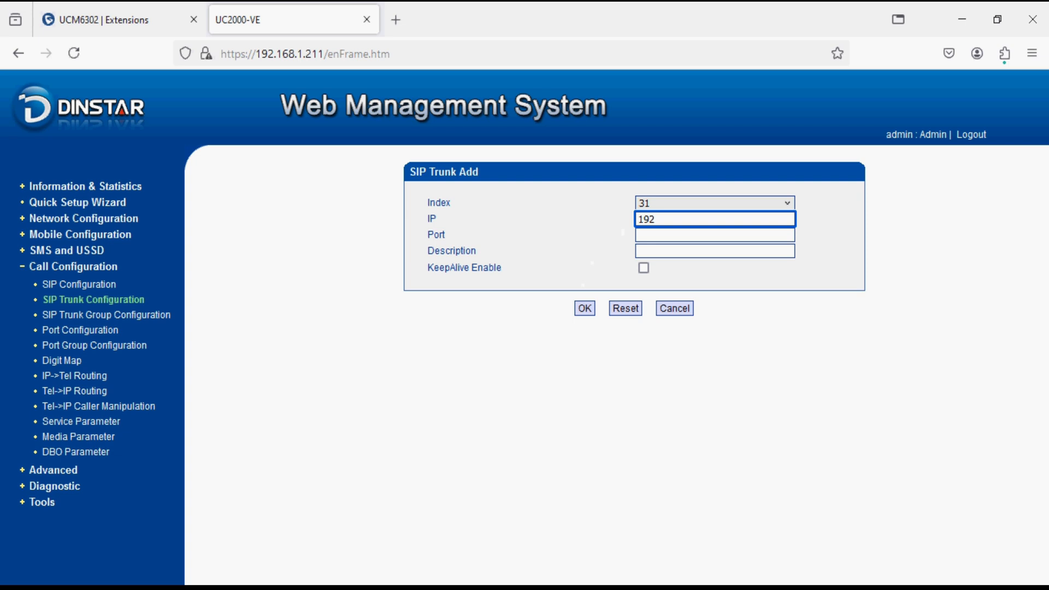
text(.168.1.253)
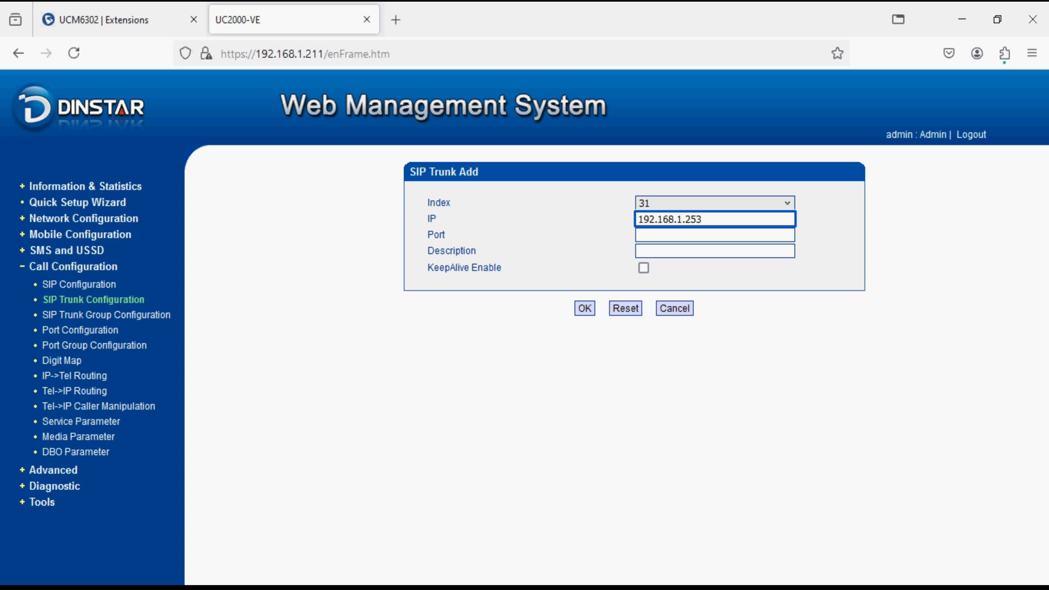
text(5060)
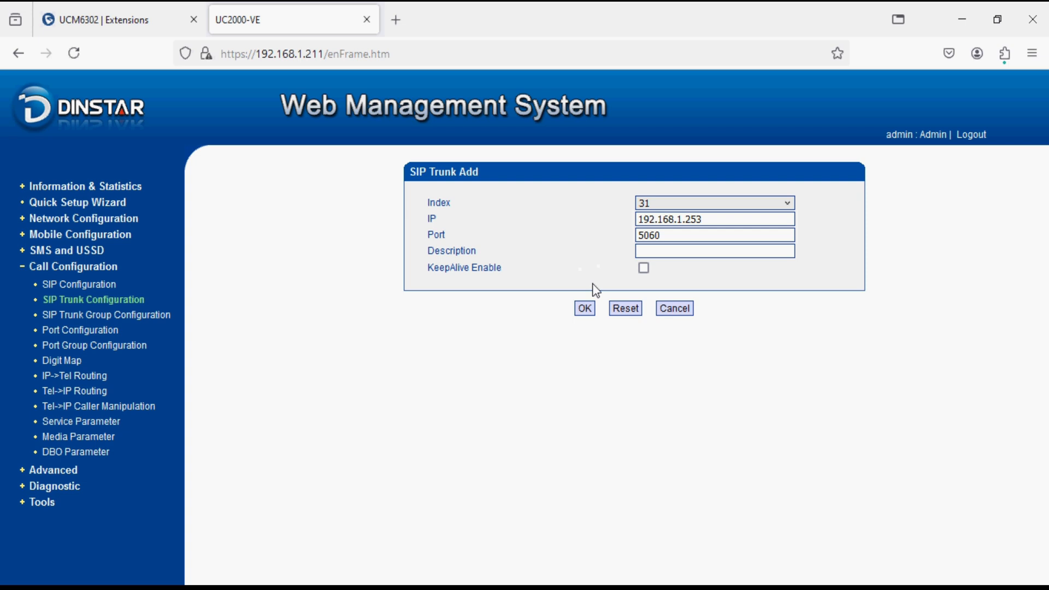
Add the description 'ucm' after the length error and submit the trunk
click(584, 308)
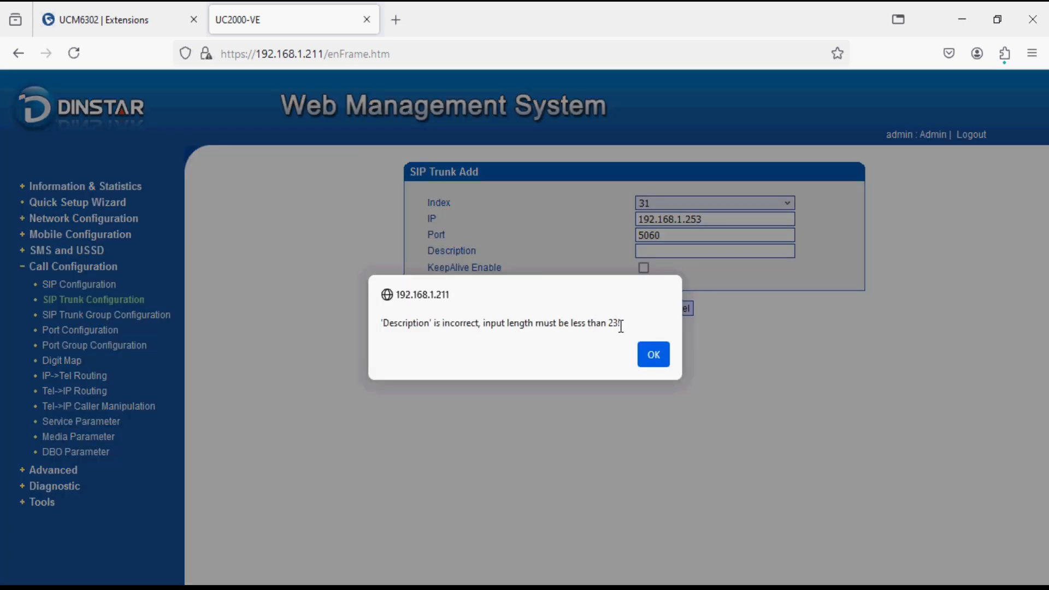
click(652, 354)
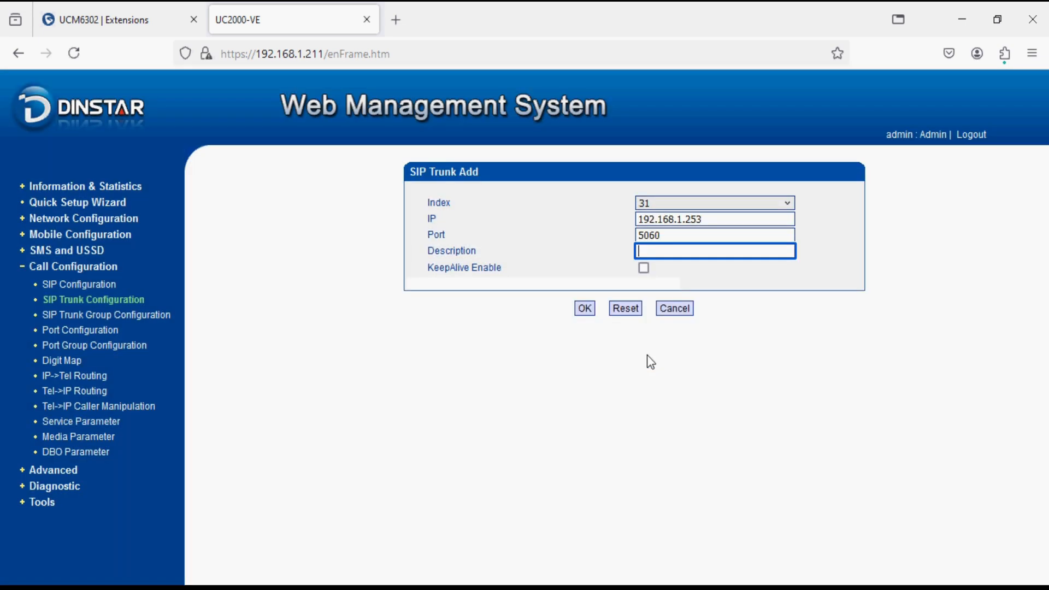
mouse_move(658, 258)
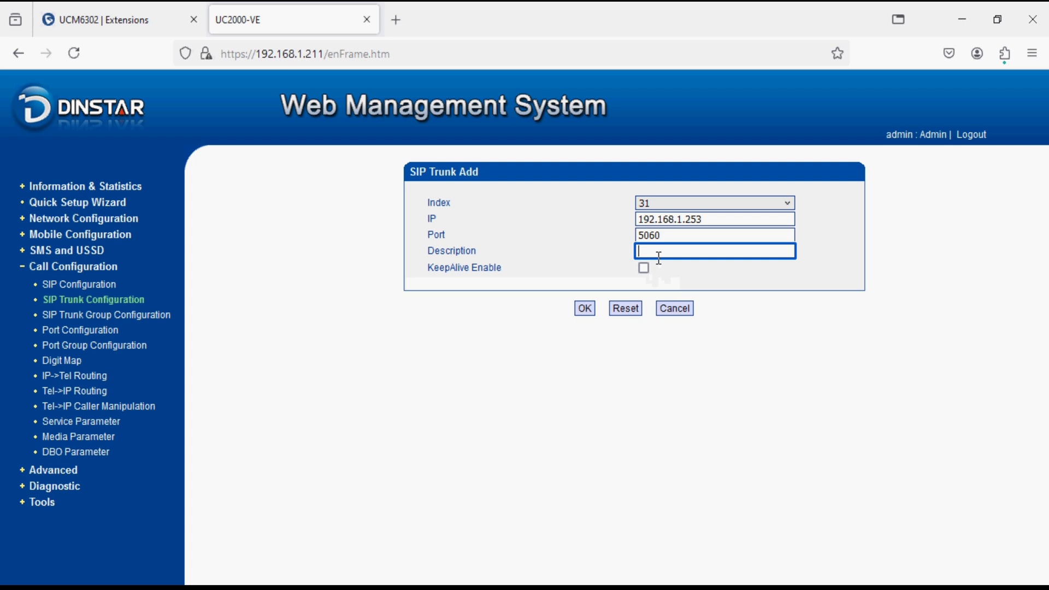
text(ucm)
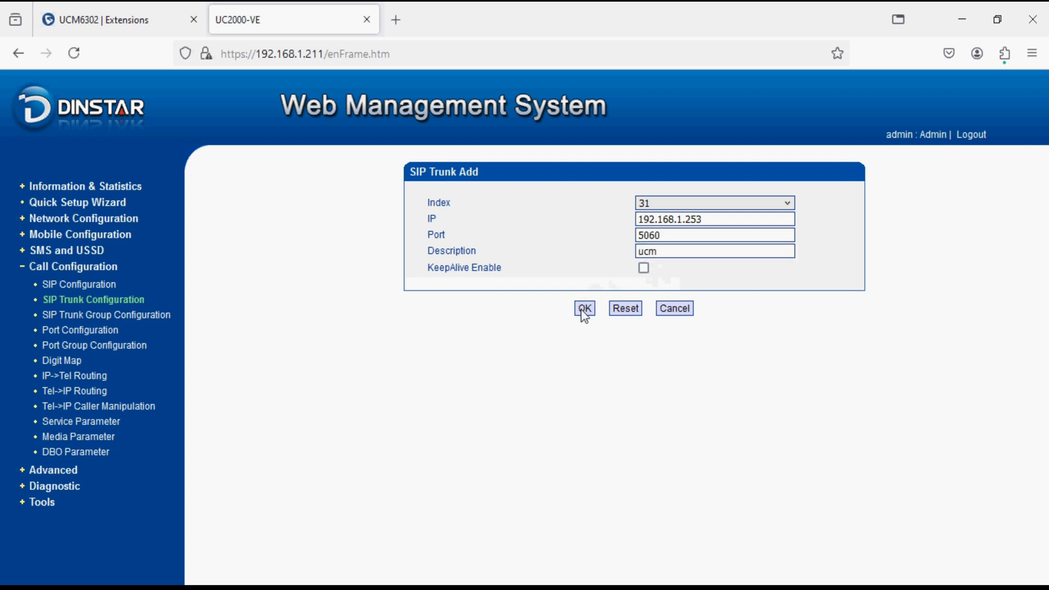
click(584, 308)
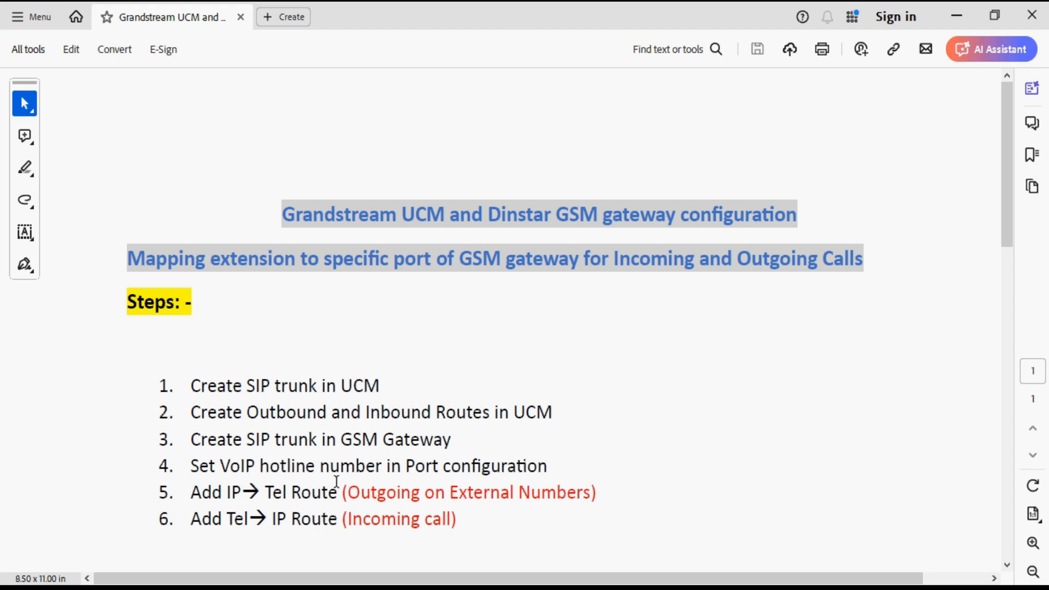
mouse_move(218, 465)
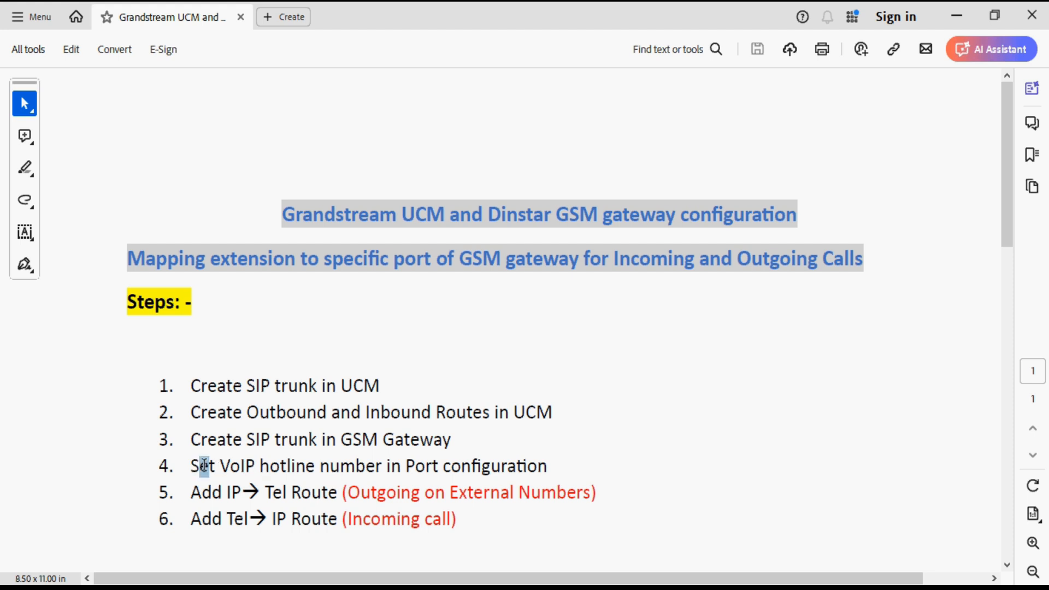
Highlight the guide's step 4 about VoIP hotline numbers, then return to the gateway page
drag(190, 466, 435, 466)
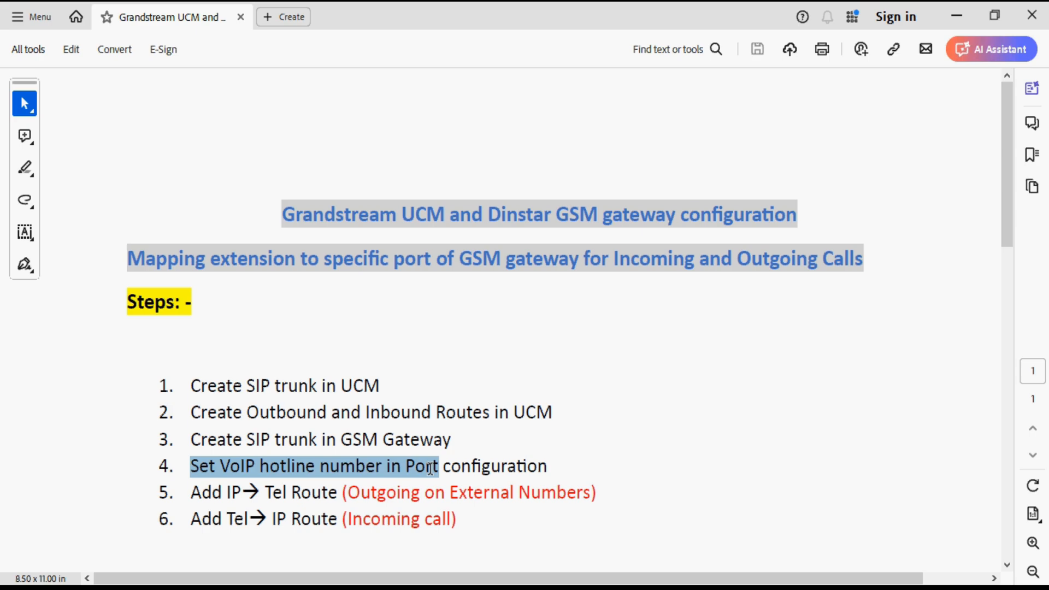
click(427, 467)
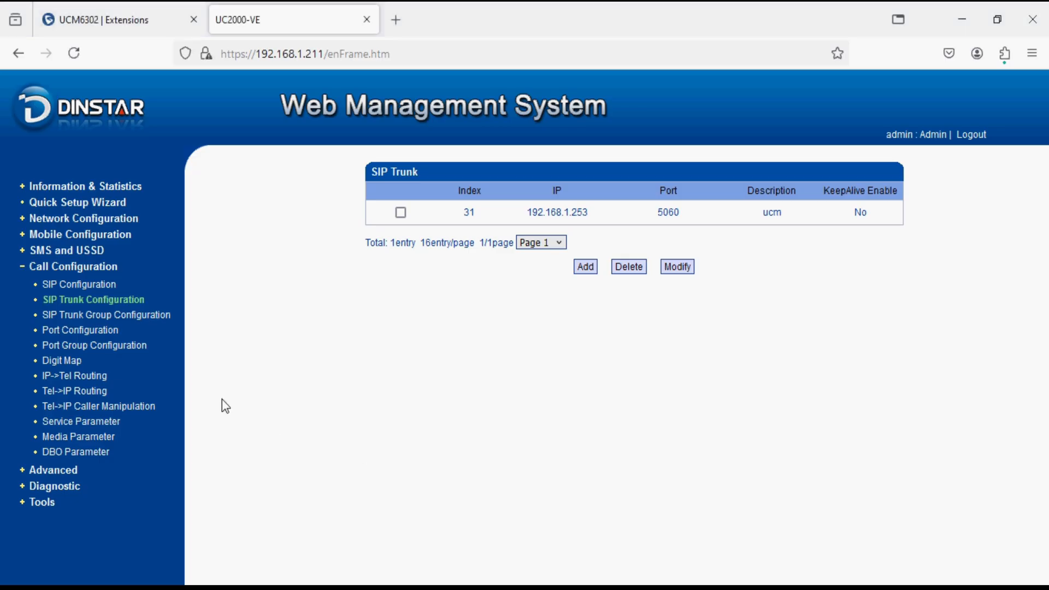
Open the Port List, select all eight ports, and scroll to the hotline column
click(79, 329)
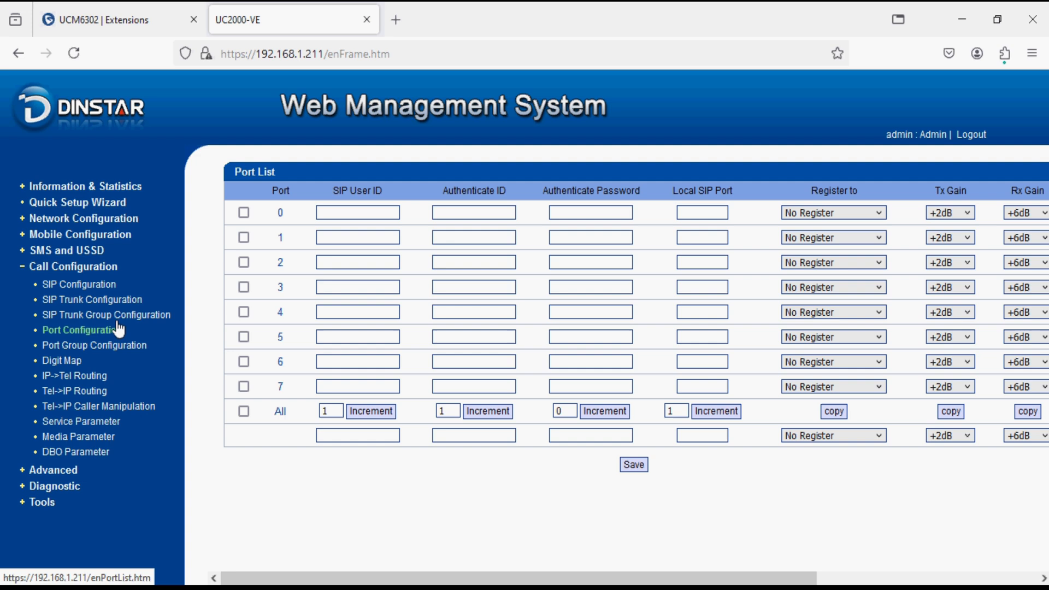
mouse_move(282, 263)
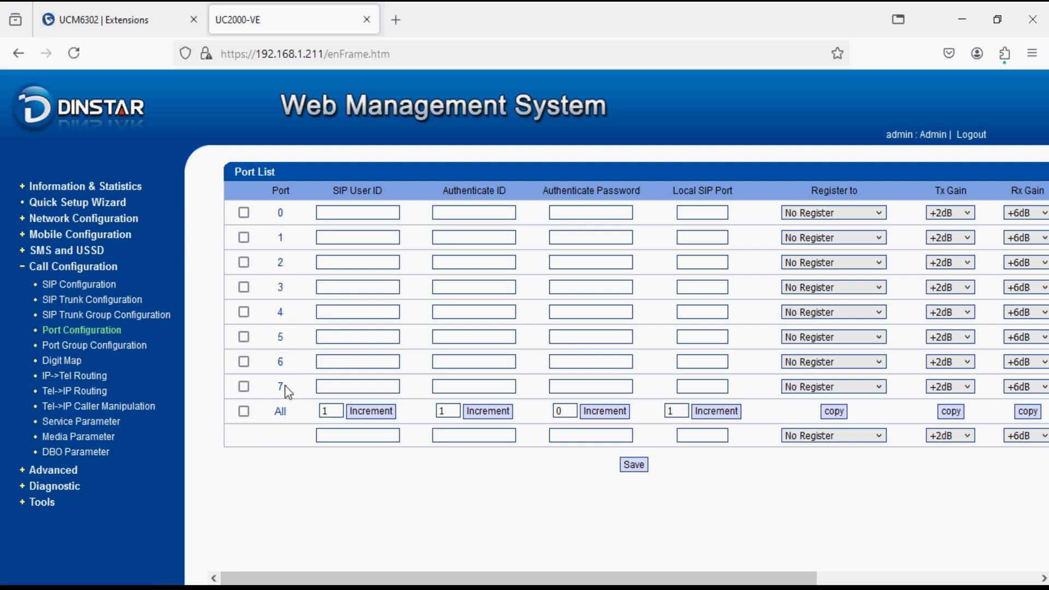
mouse_move(241, 411)
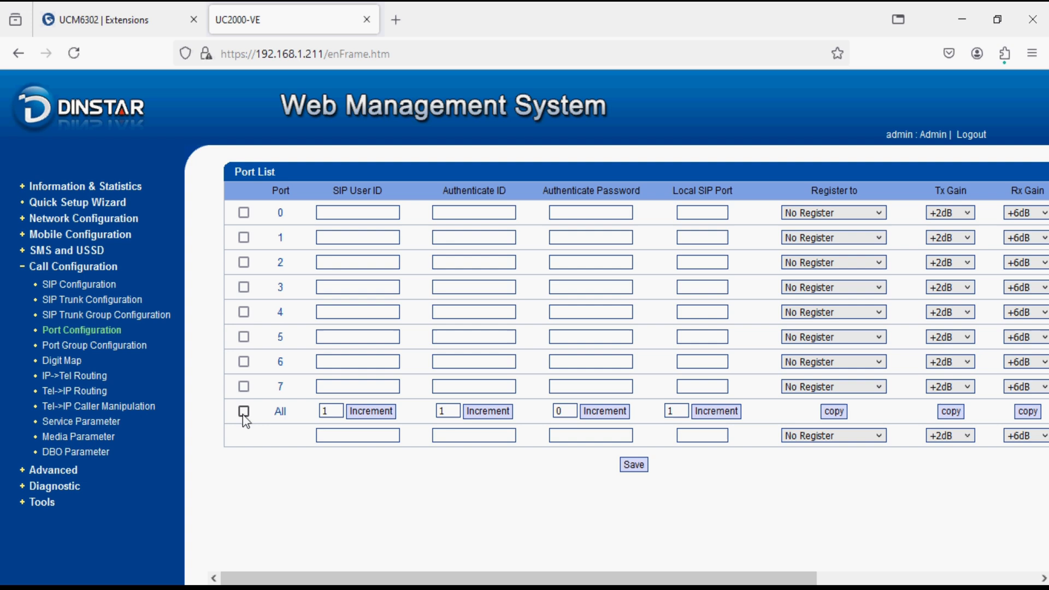
click(244, 411)
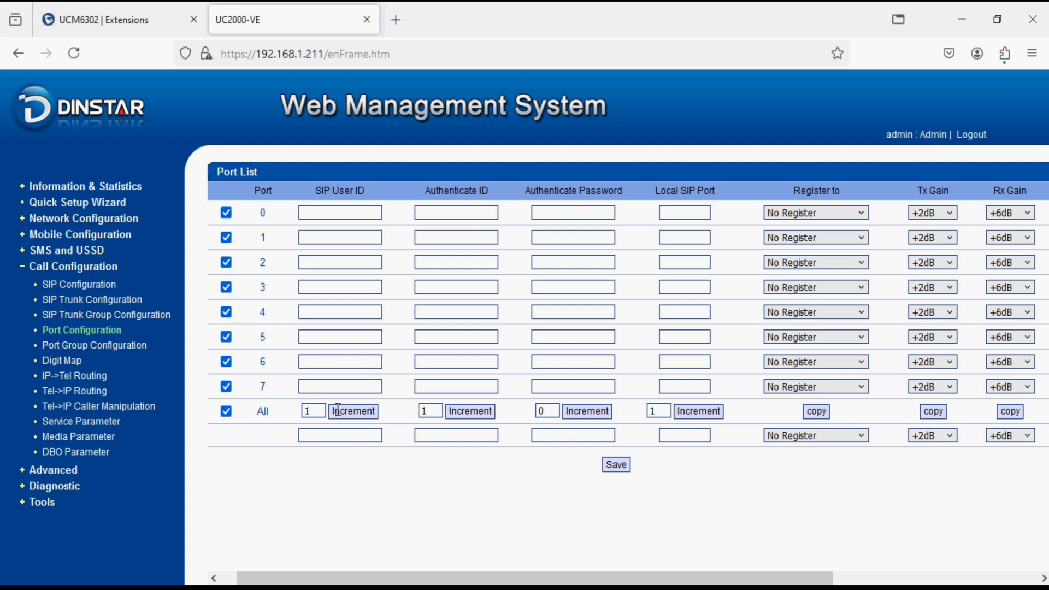
scroll(right, 3)
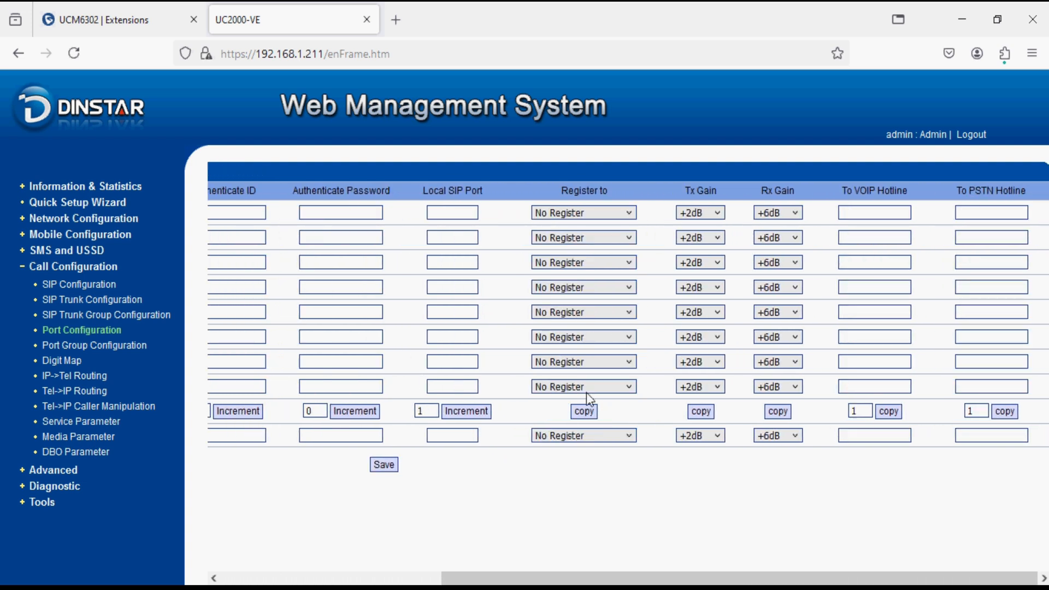
mouse_move(876, 208)
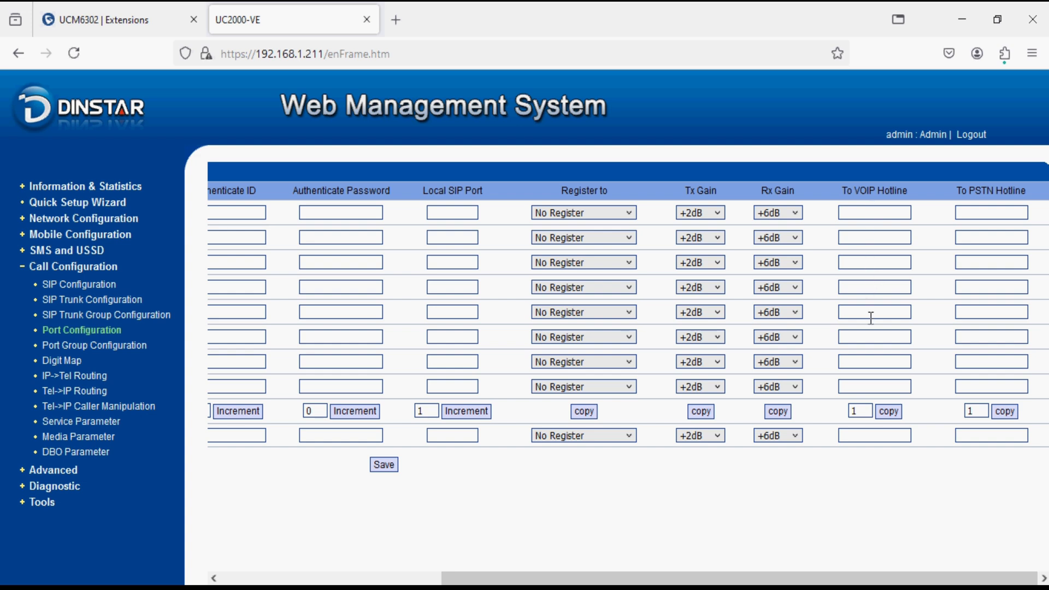
mouse_move(867, 383)
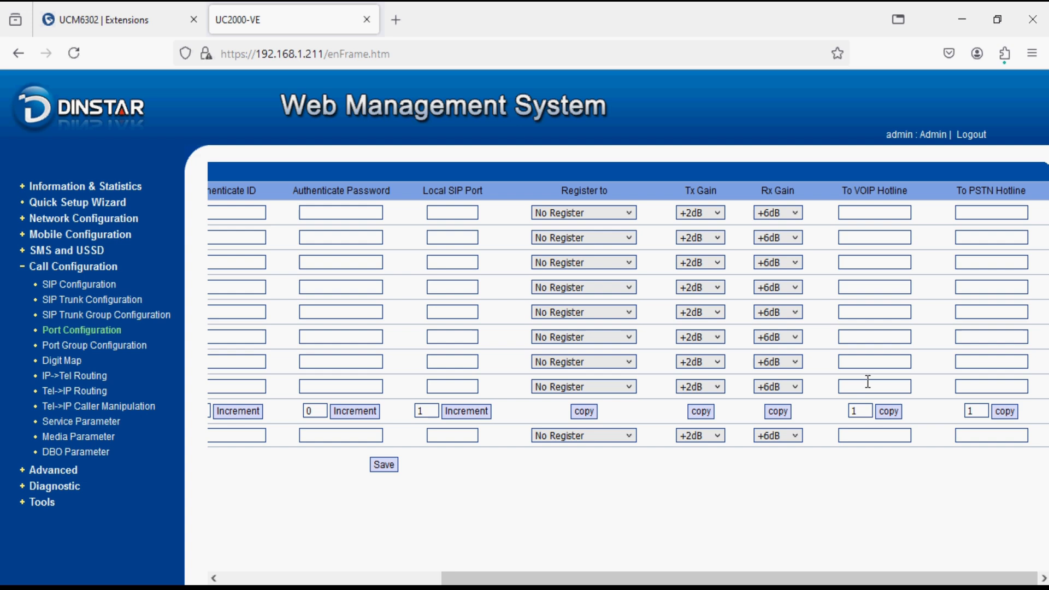
mouse_move(863, 384)
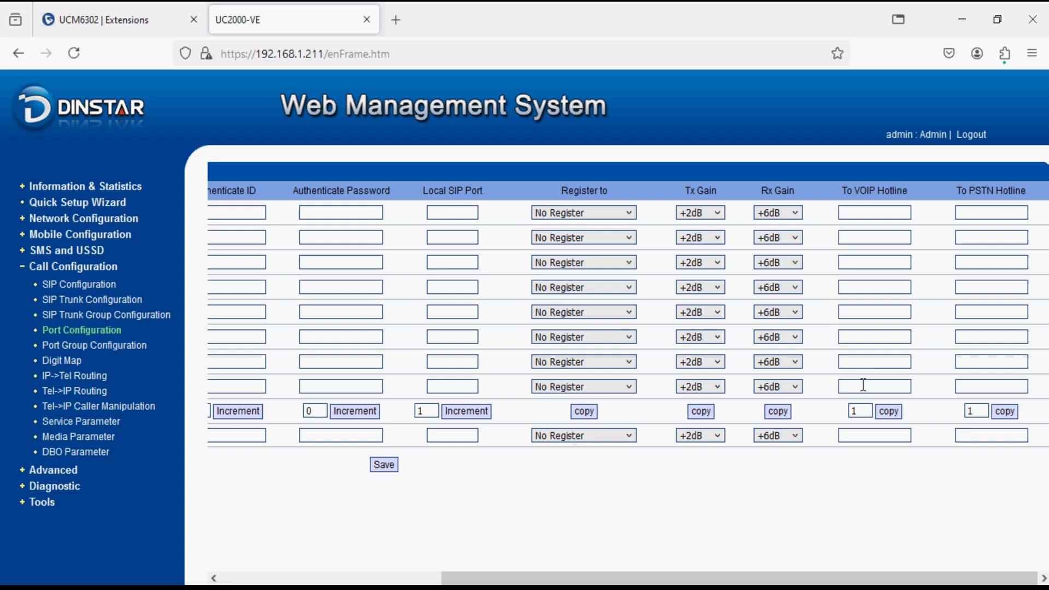
mouse_move(821, 223)
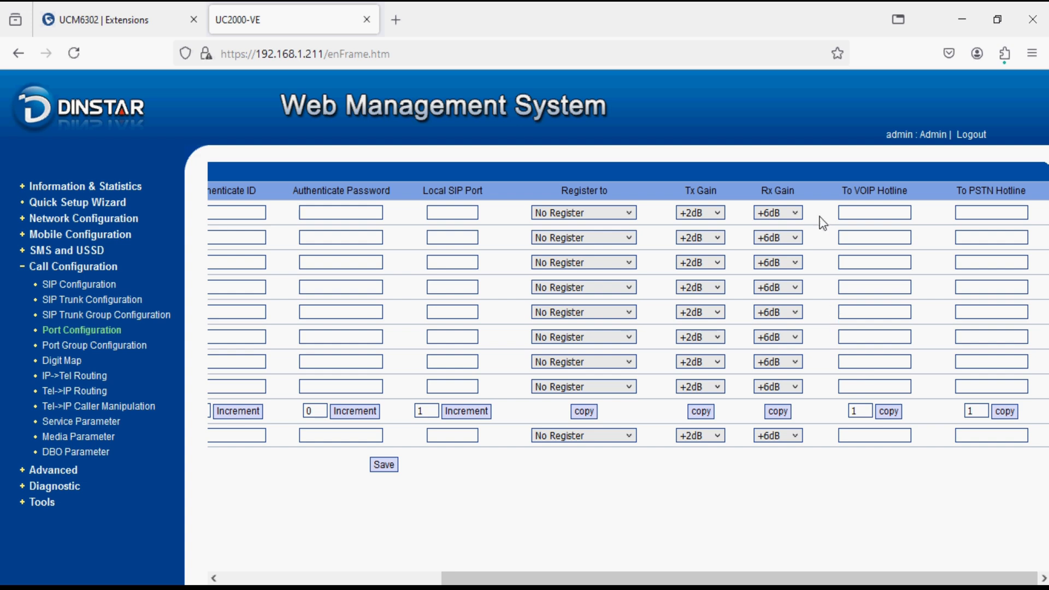
mouse_move(825, 210)
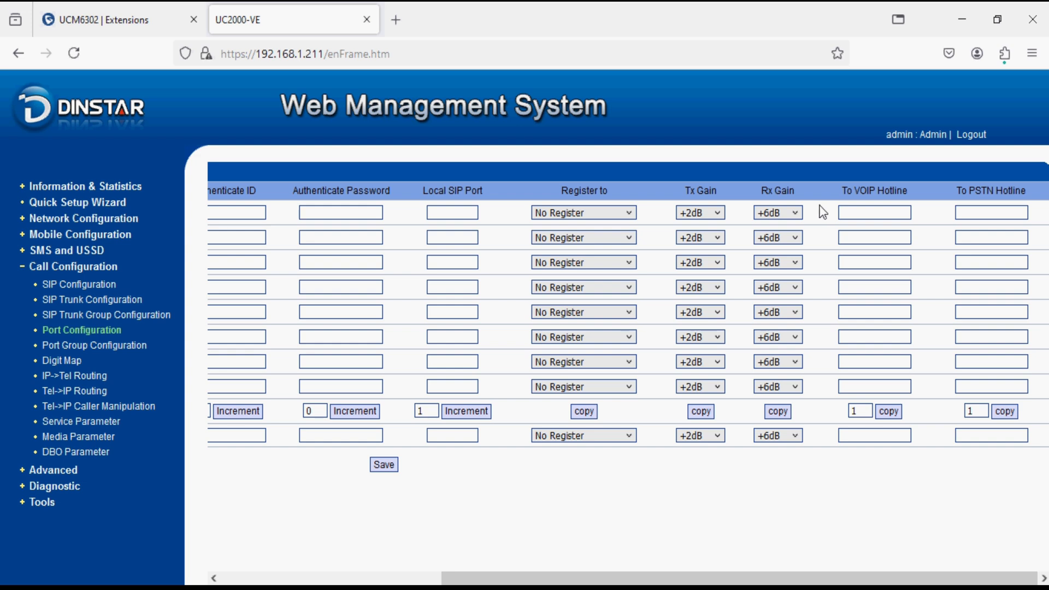
Enter hotline 900 in the All row and auto-fill 900–907 across ports 0–7
click(873, 212)
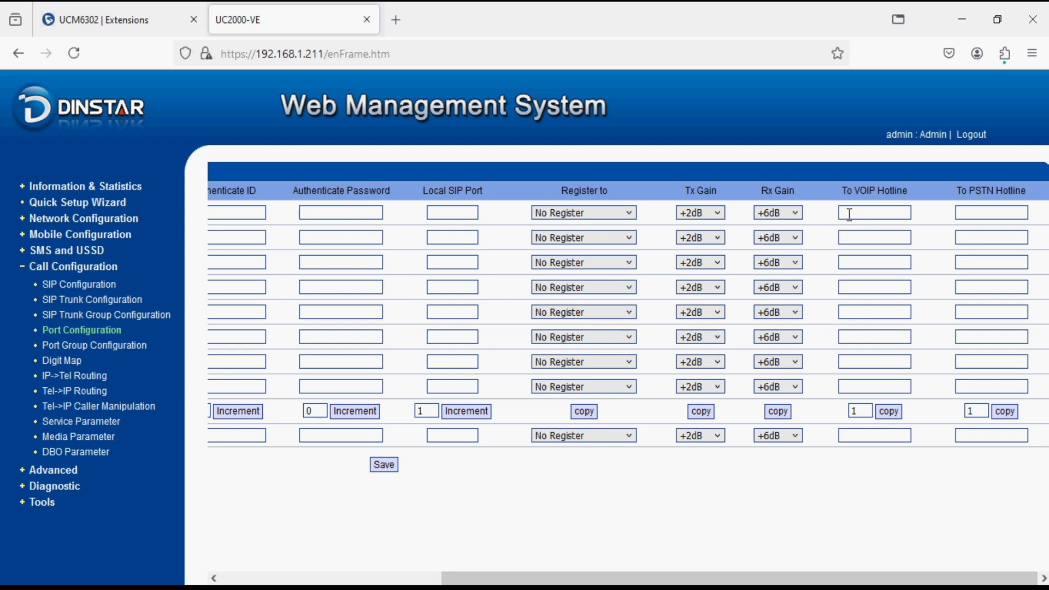
mouse_move(821, 241)
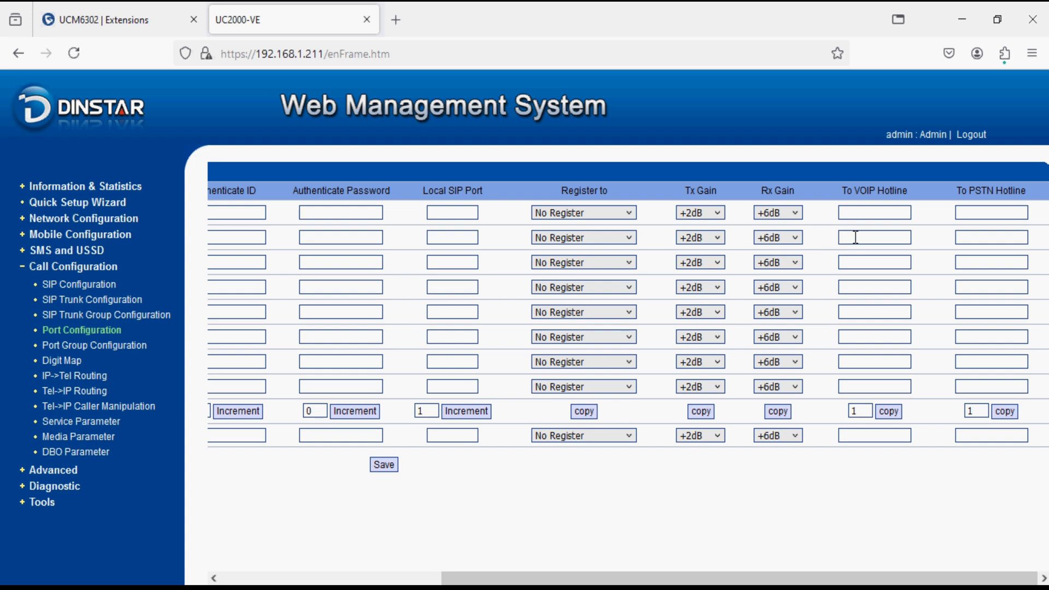
click(874, 435)
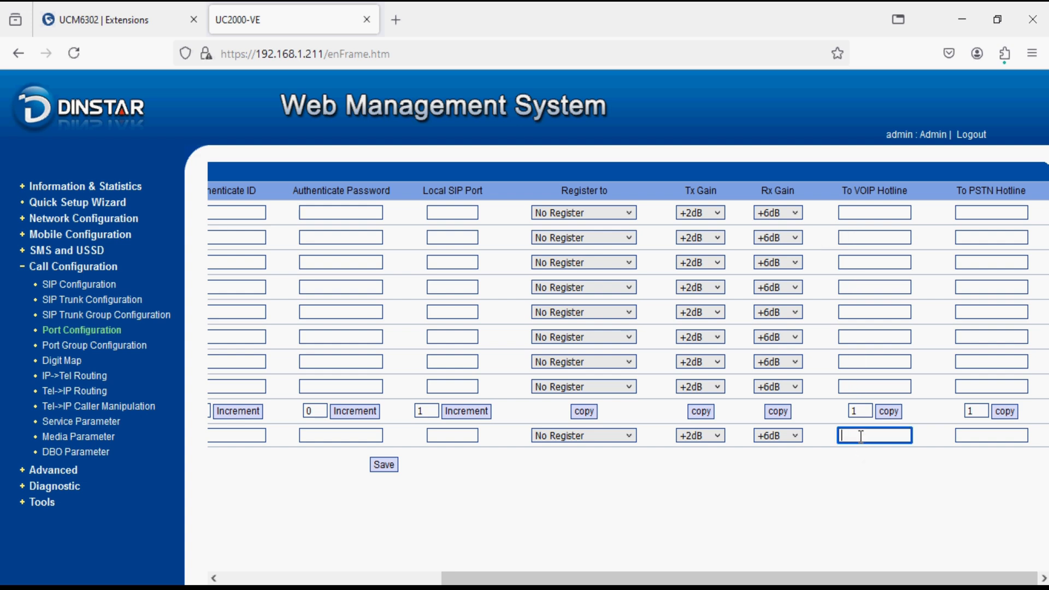
text(900)
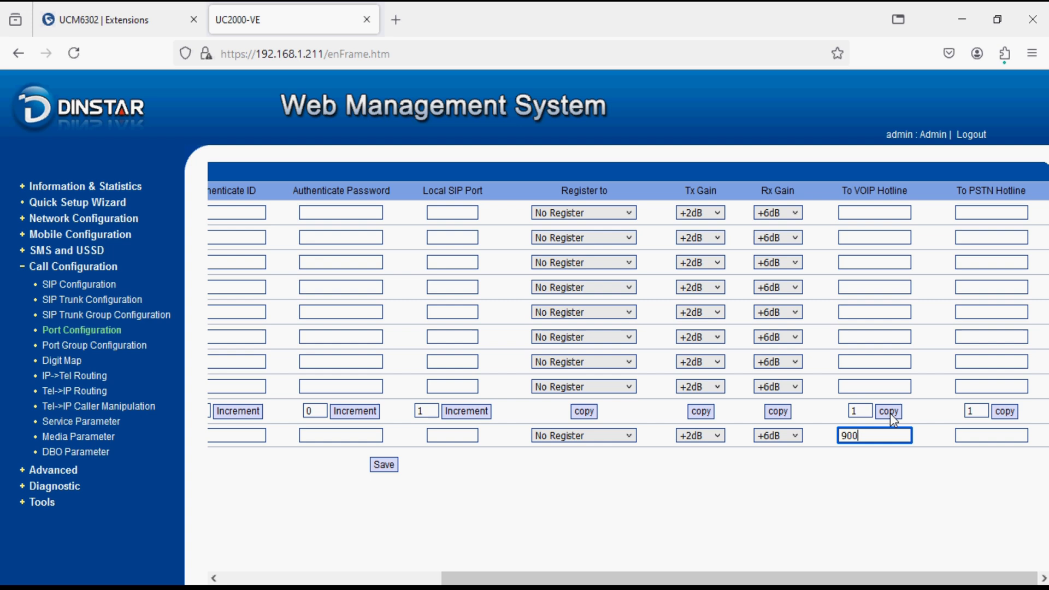
click(888, 411)
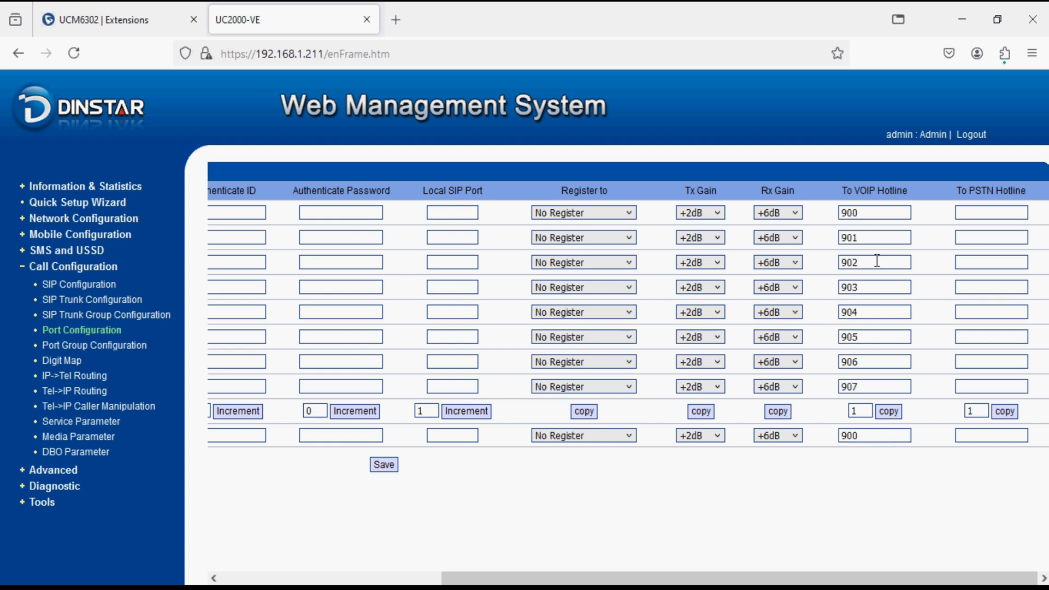
mouse_move(872, 211)
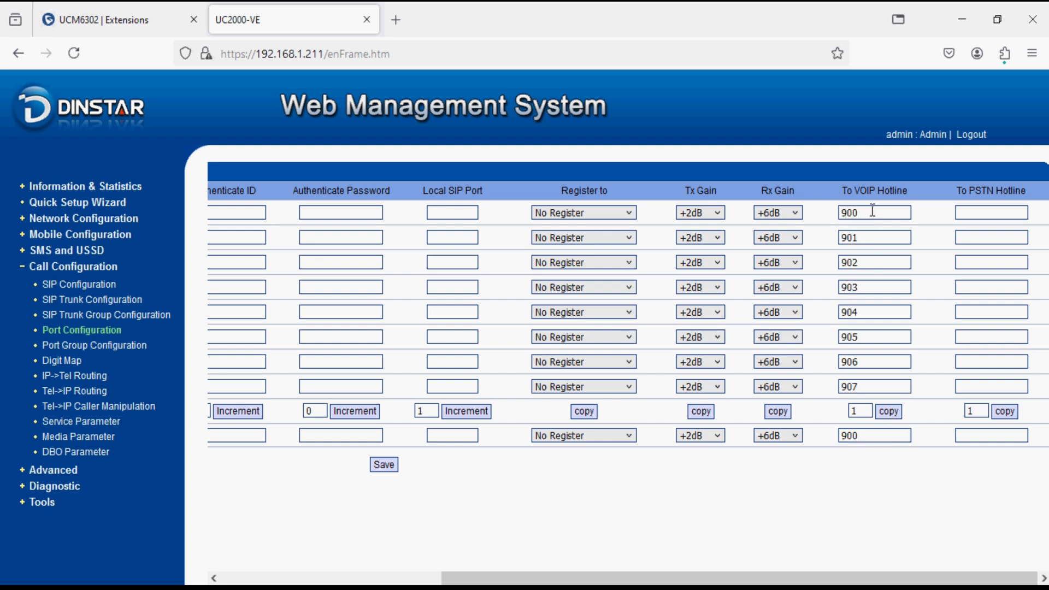
mouse_move(868, 280)
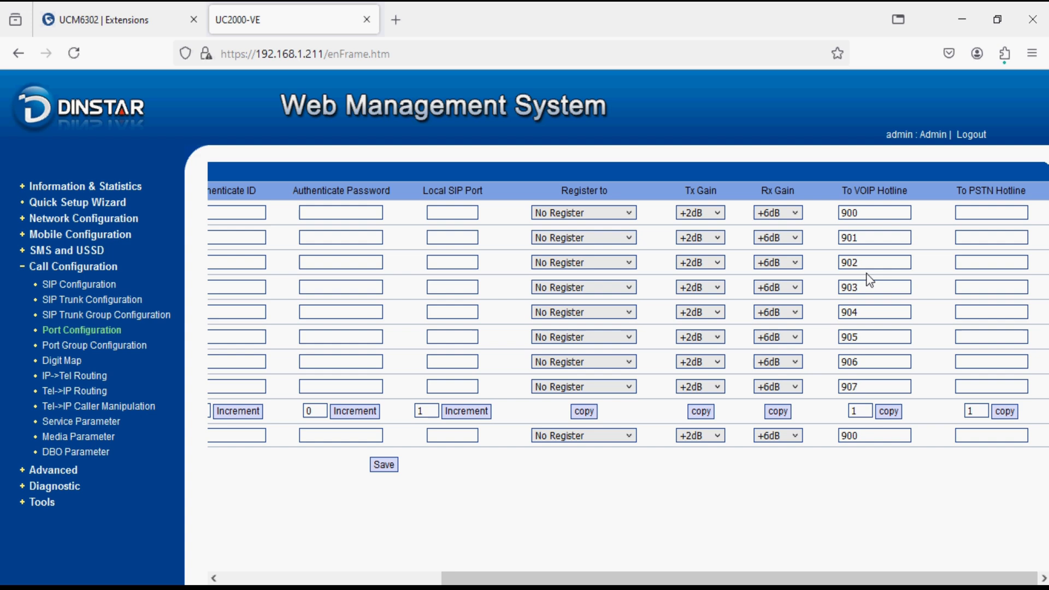
mouse_move(669, 452)
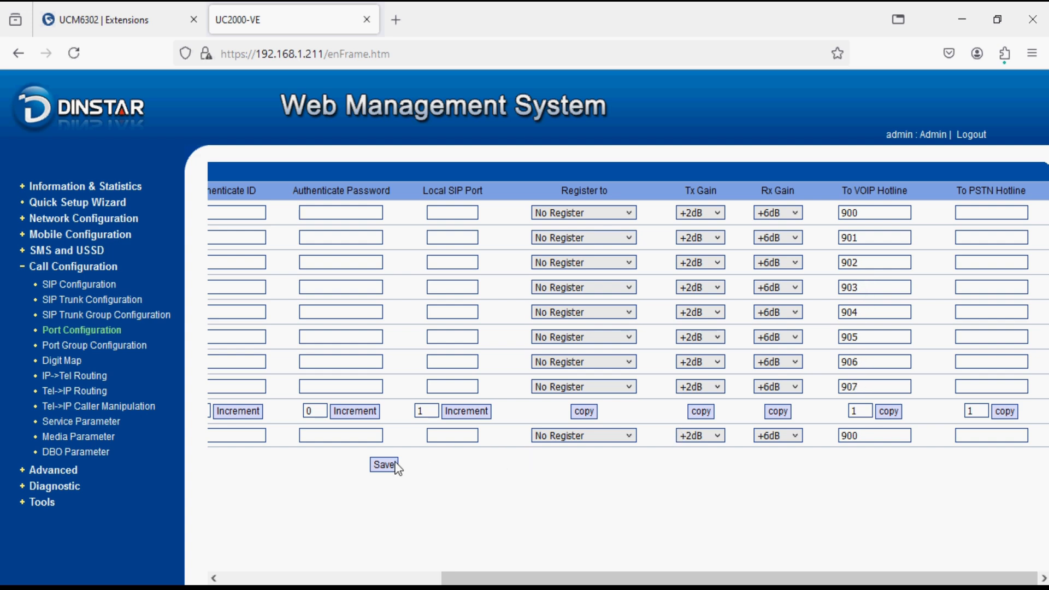
Save the port hotlines and review the guide's remaining route steps
click(384, 465)
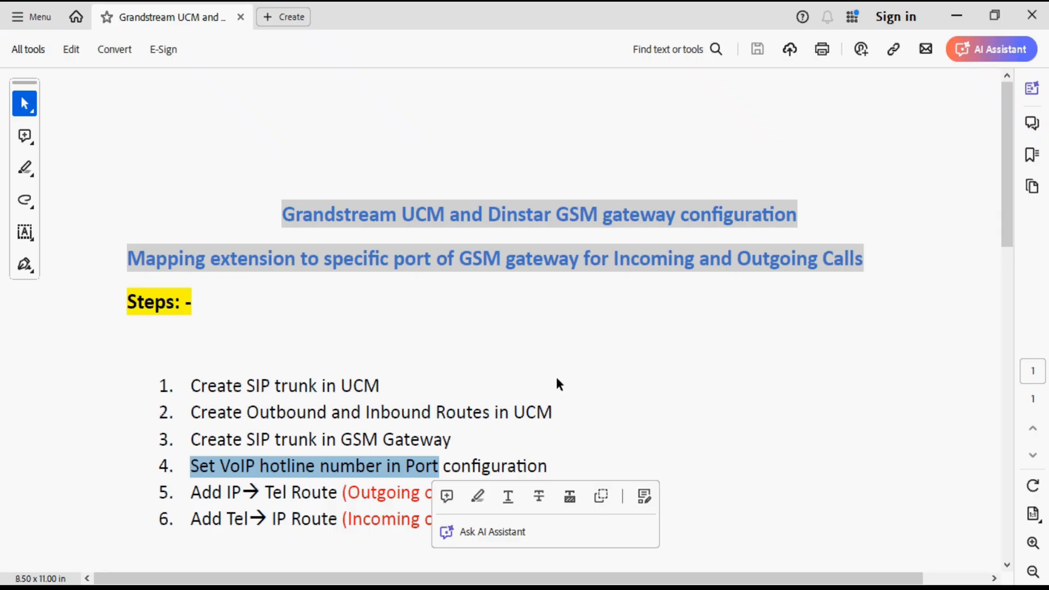
scroll(down, 3)
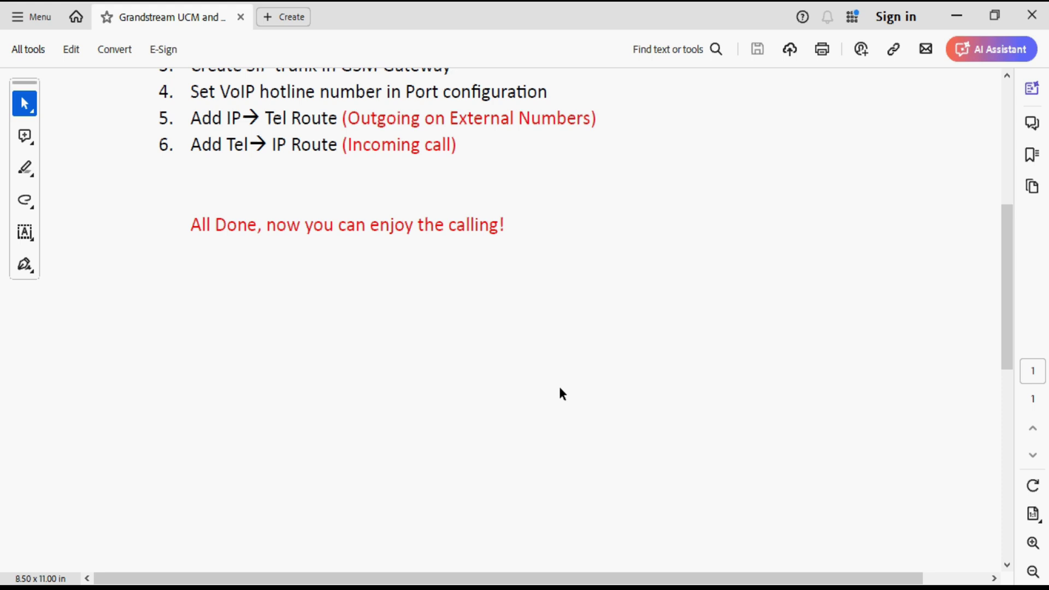
scroll(up, 3)
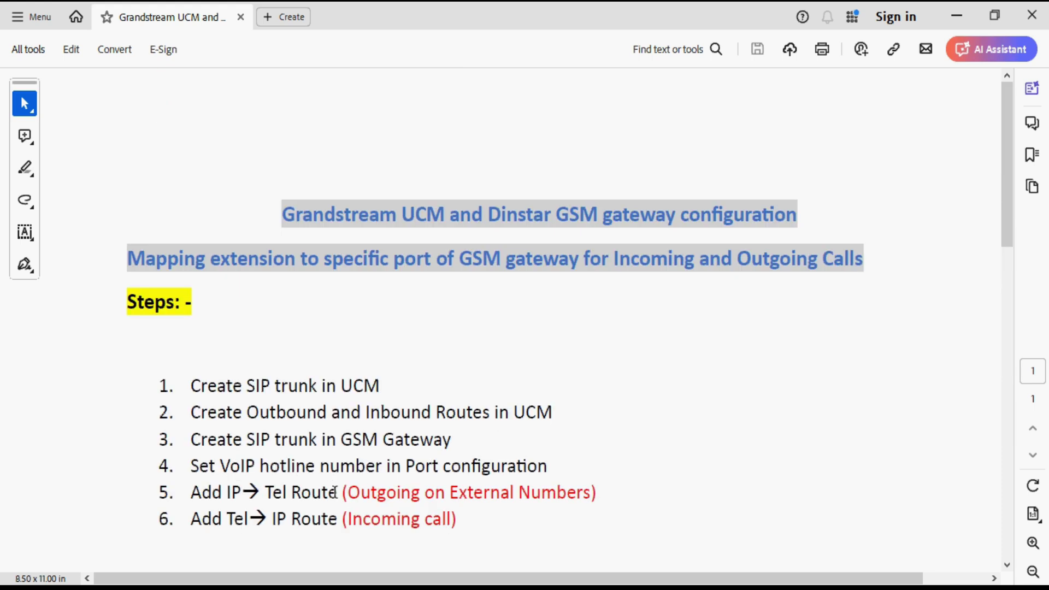
mouse_move(427, 500)
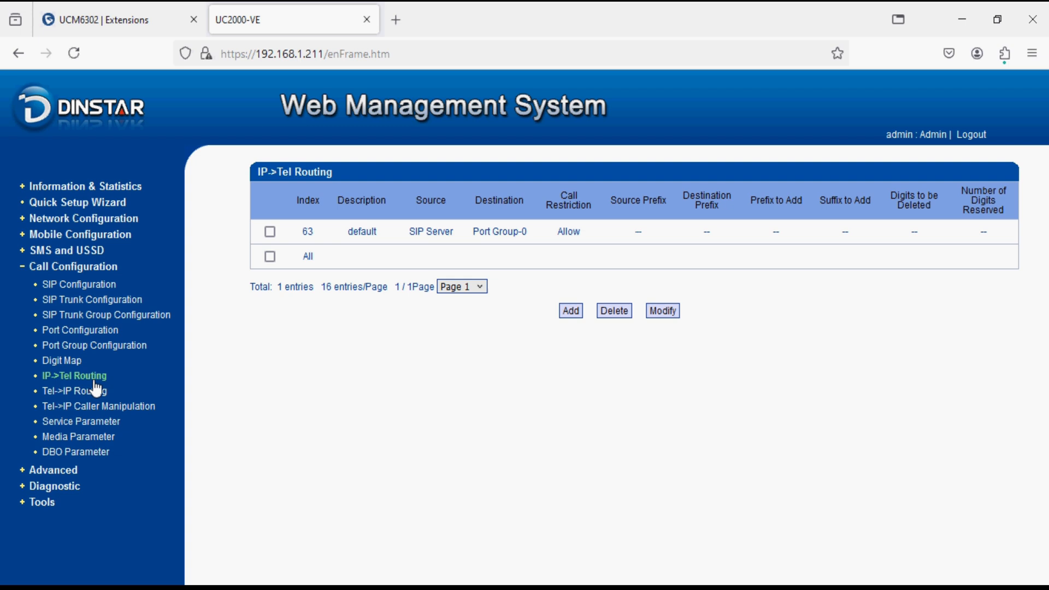
mouse_move(567, 307)
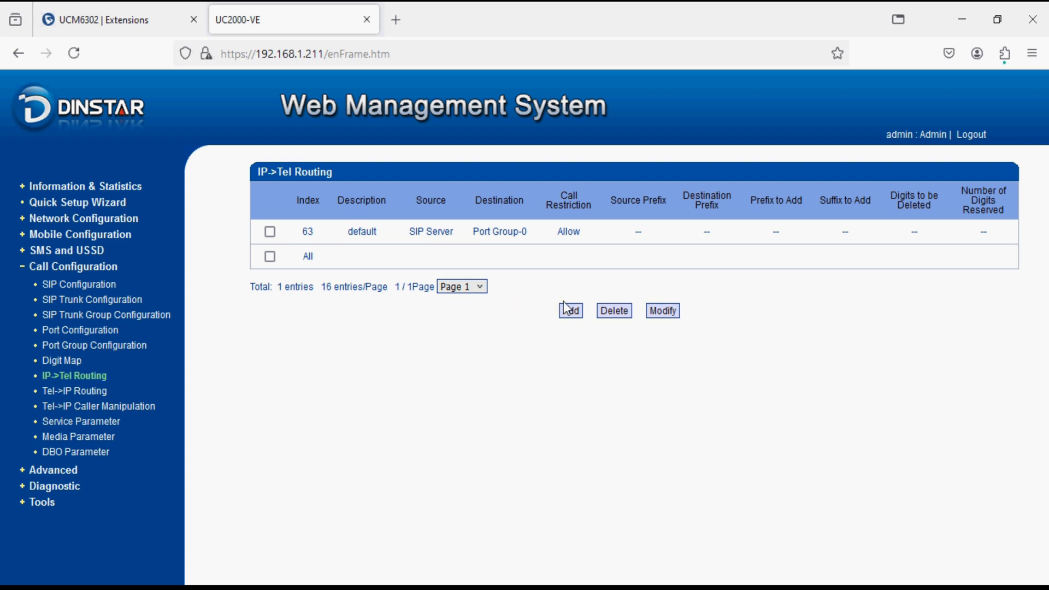
Start a batch IP→Tel route add creating 8 routes with step 1
click(571, 311)
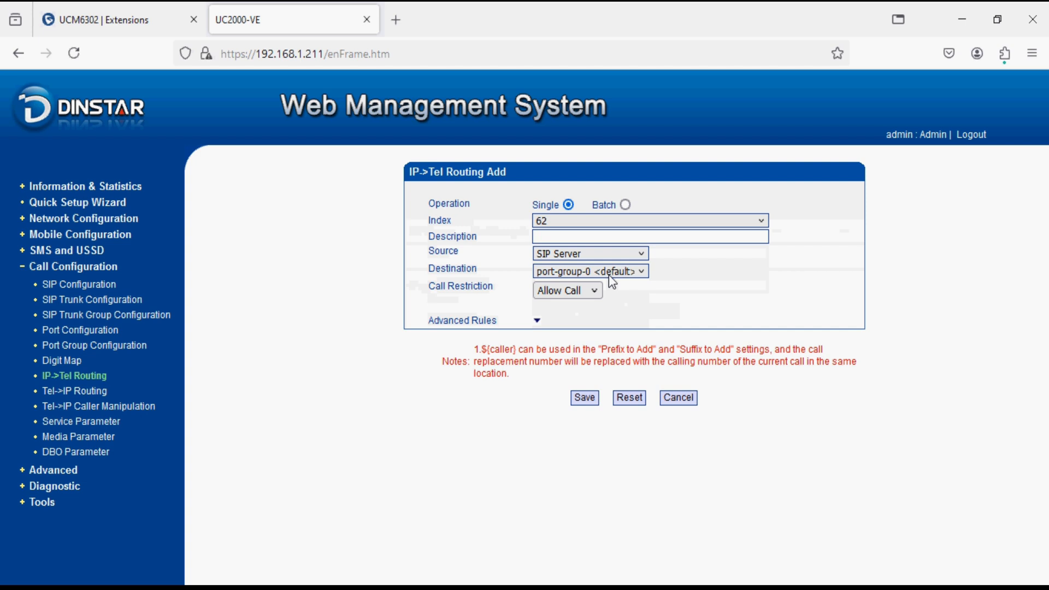
click(621, 205)
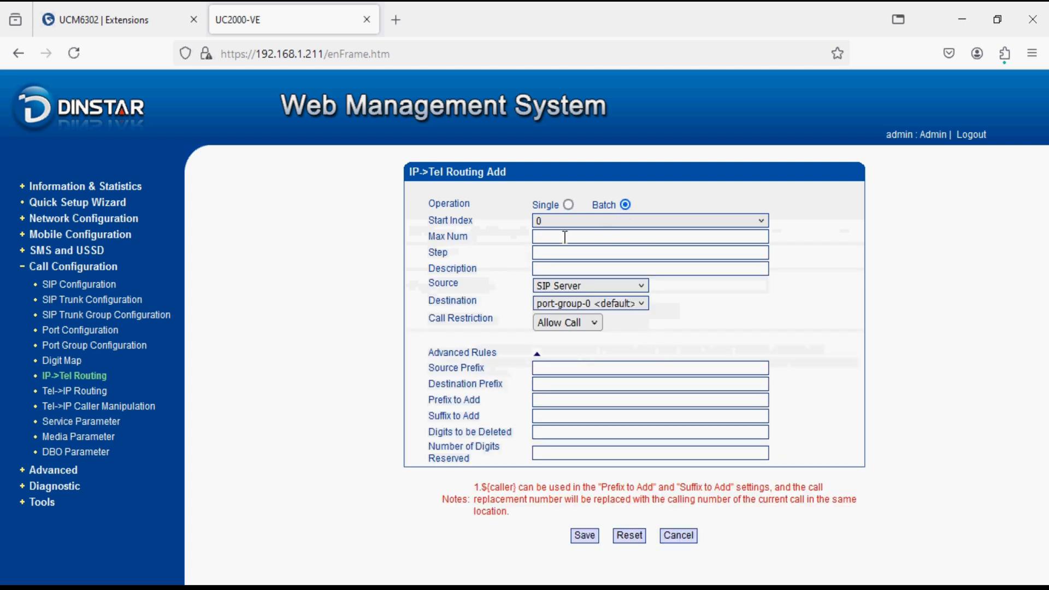
click(650, 237)
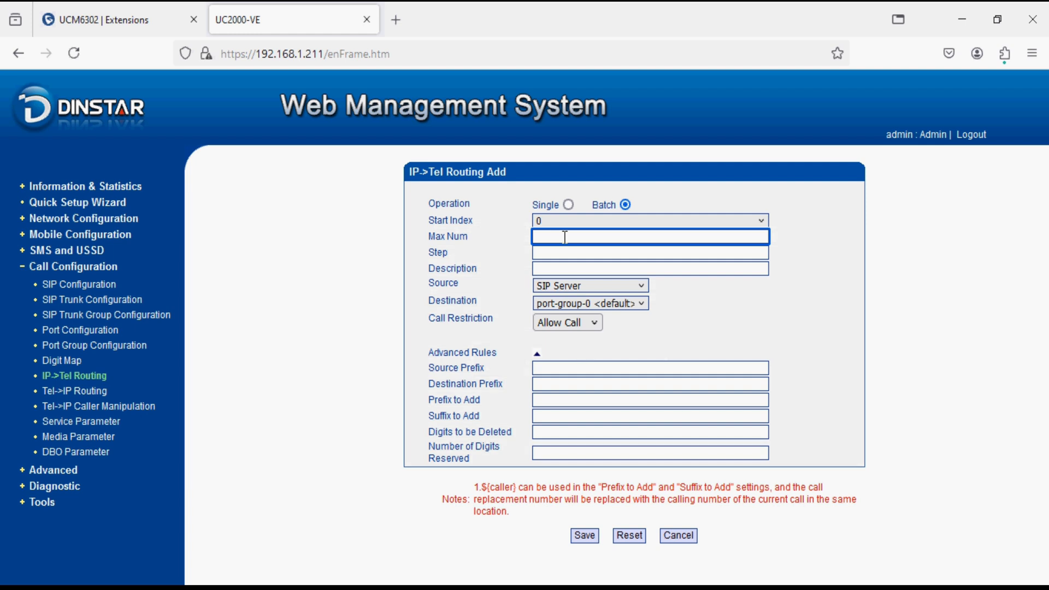
text(8)
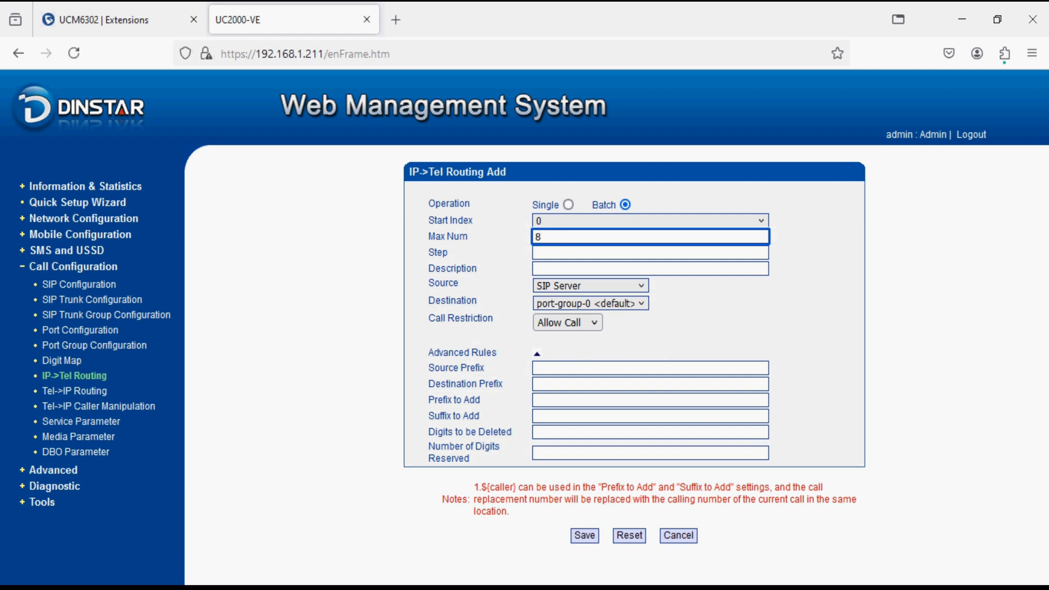
click(650, 253)
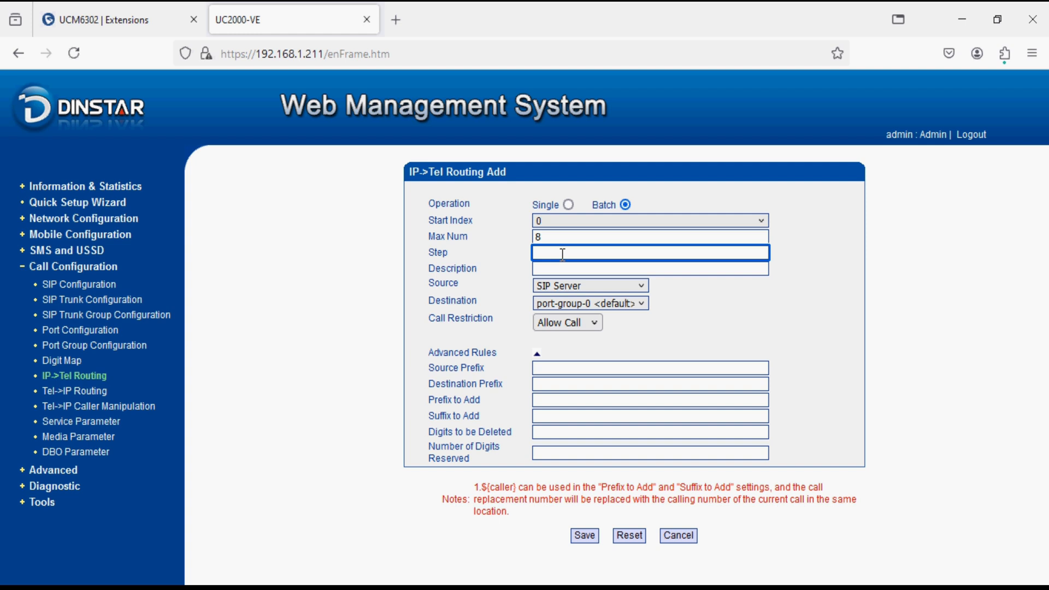
text(1)
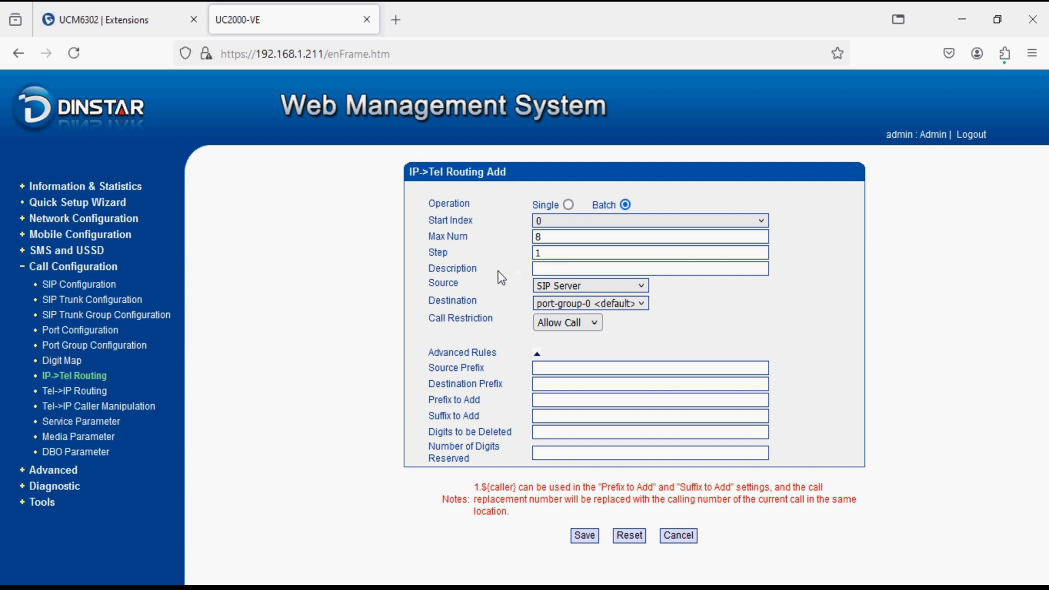
Set description outgoing, source sip-trunk-31, destination port-0, prefix 900, and save
text(outgoing)
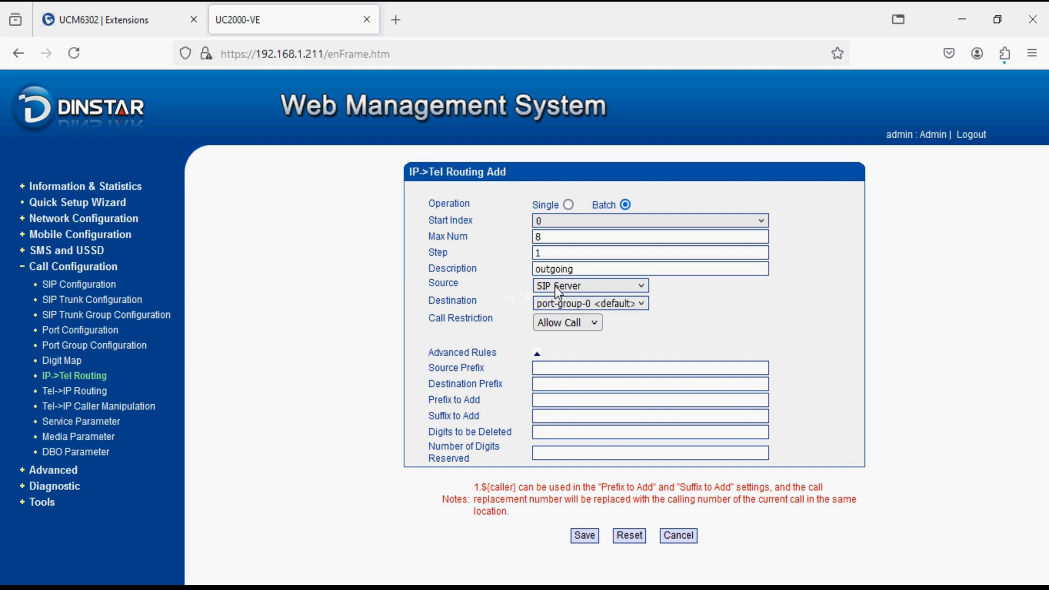
click(591, 285)
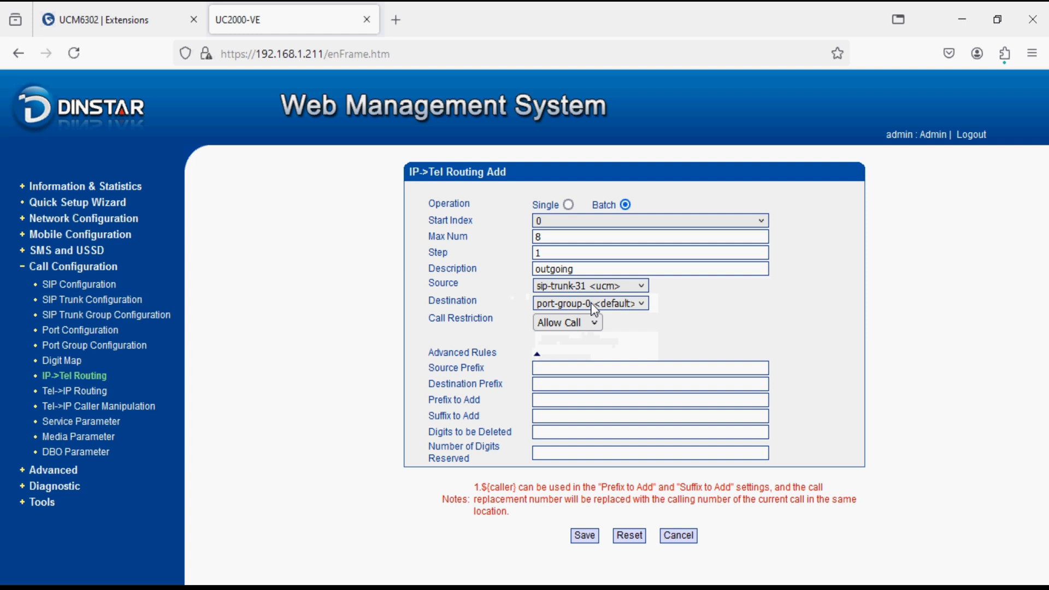
click(588, 303)
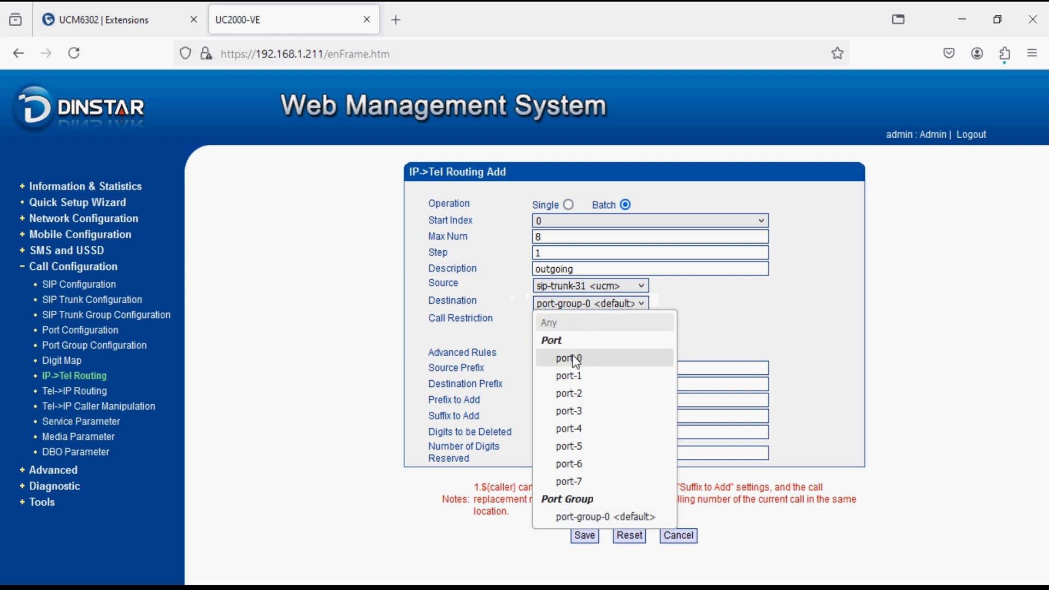
click(567, 357)
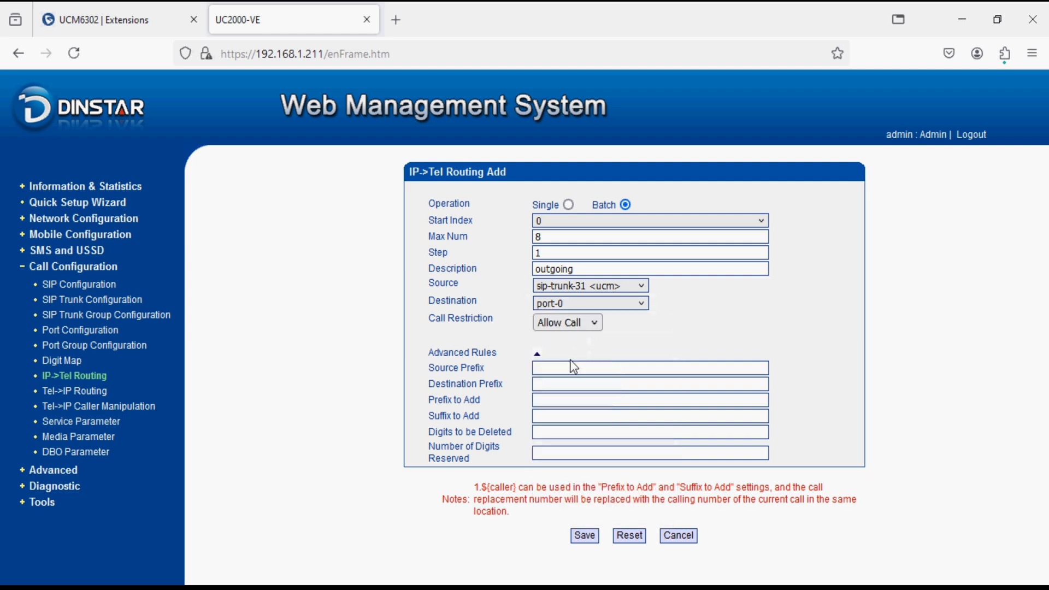
click(650, 368)
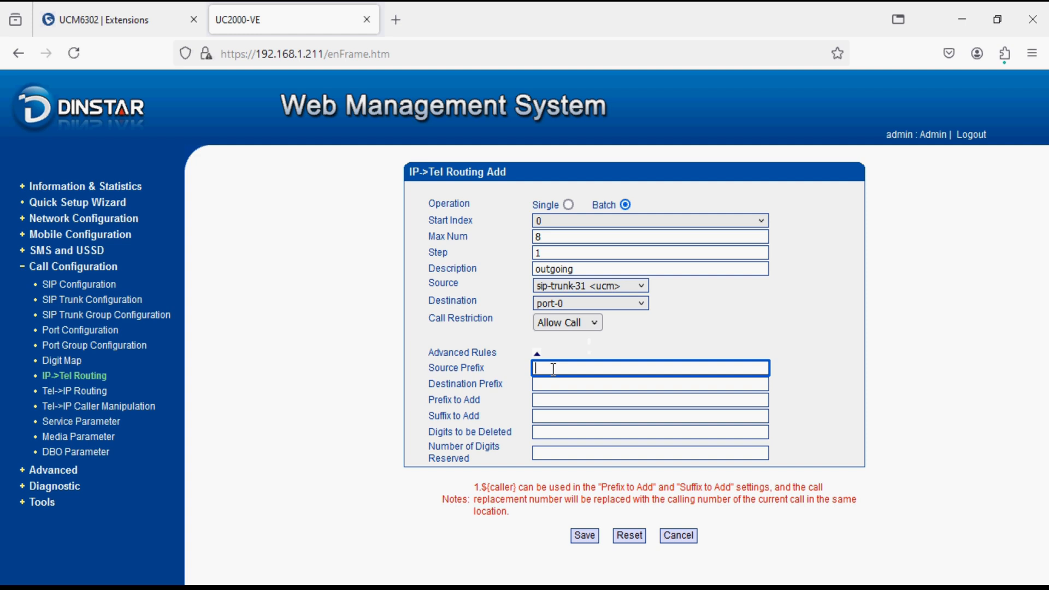
text(900)
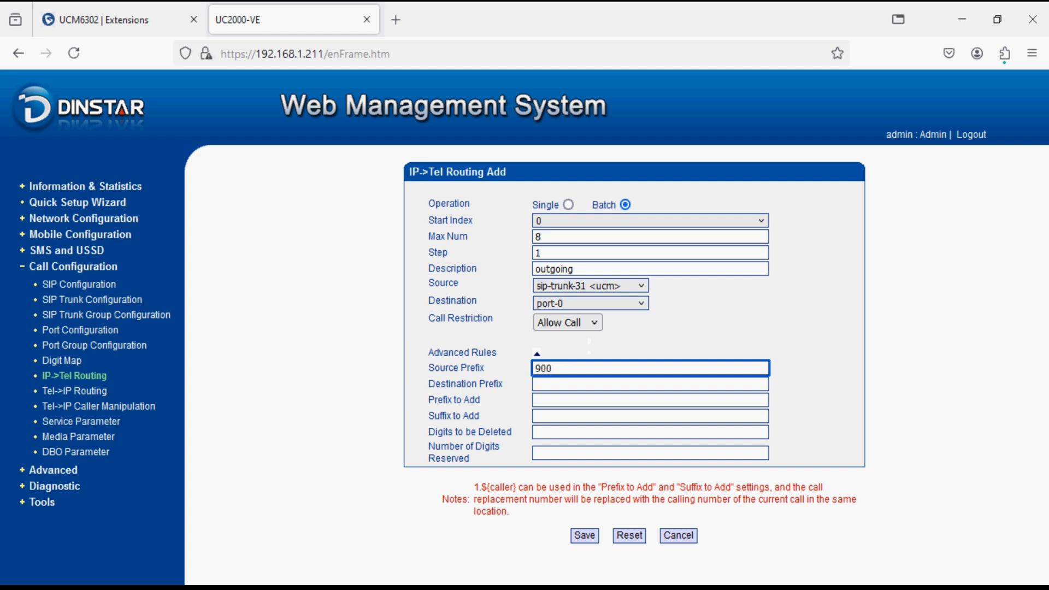
mouse_move(572, 312)
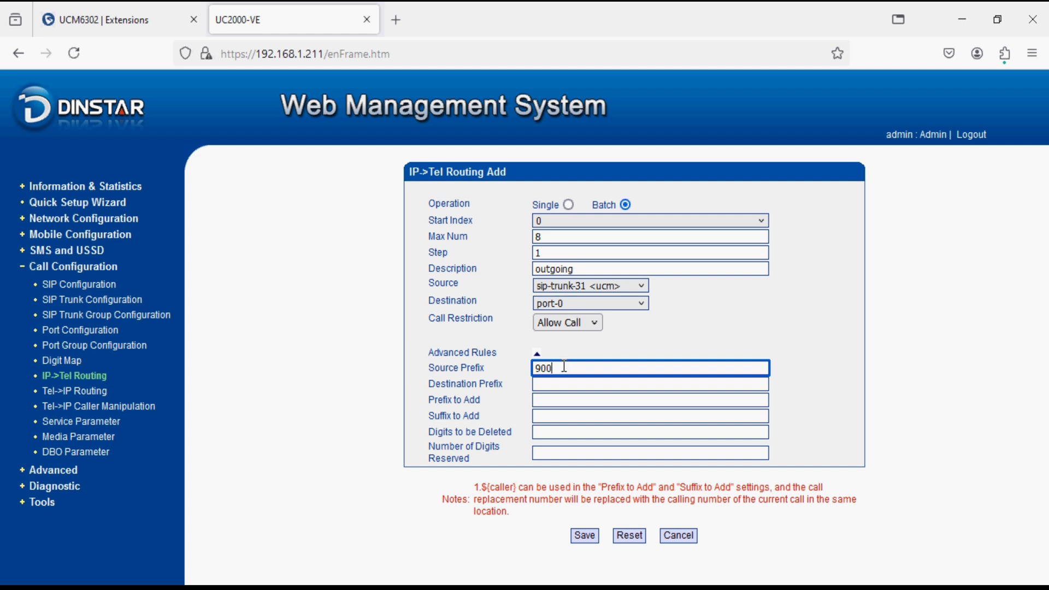
mouse_move(559, 396)
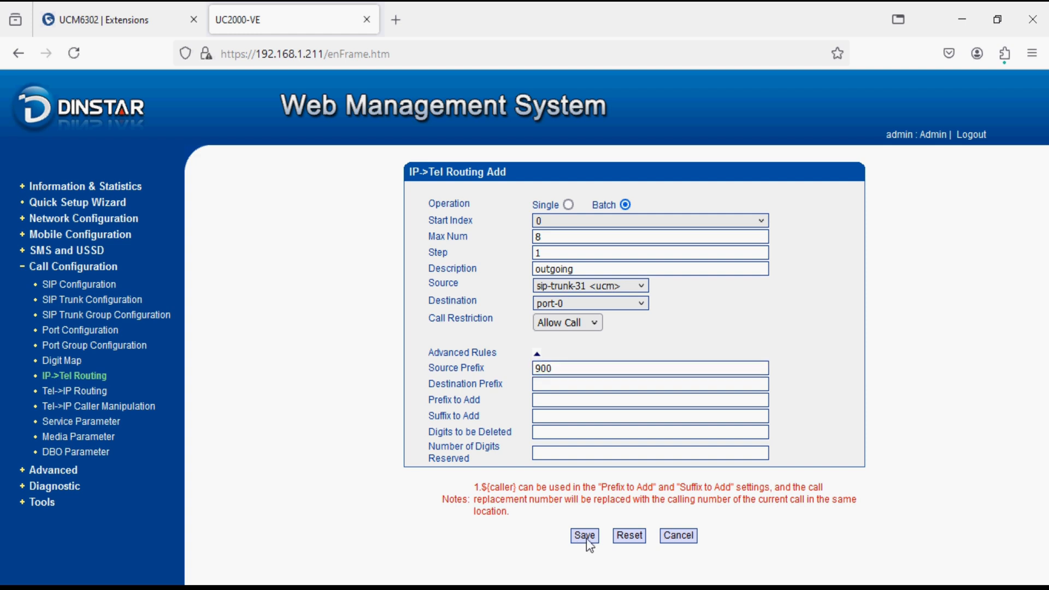
click(584, 535)
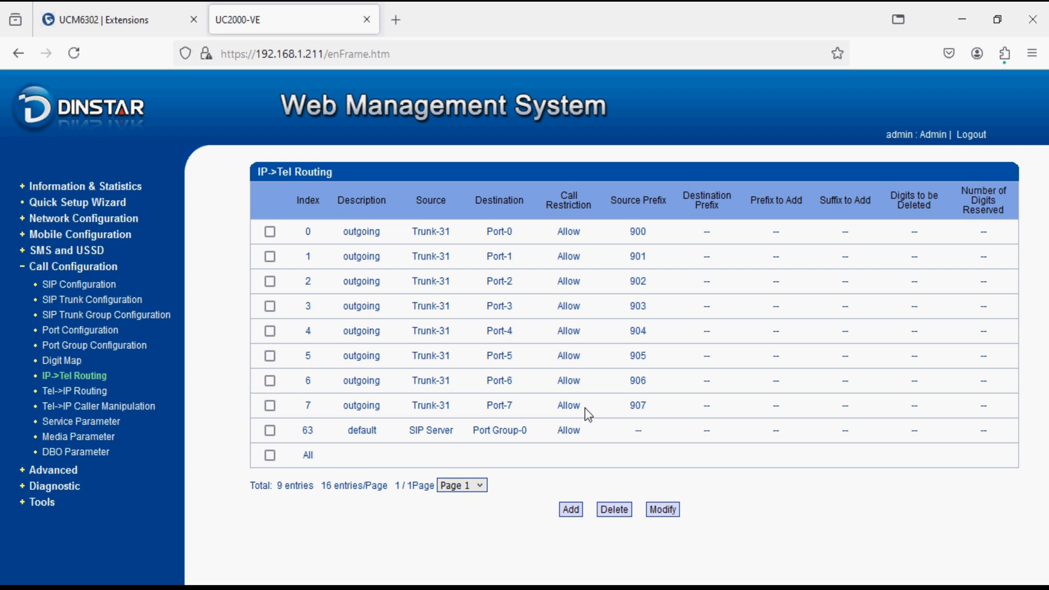
mouse_move(576, 323)
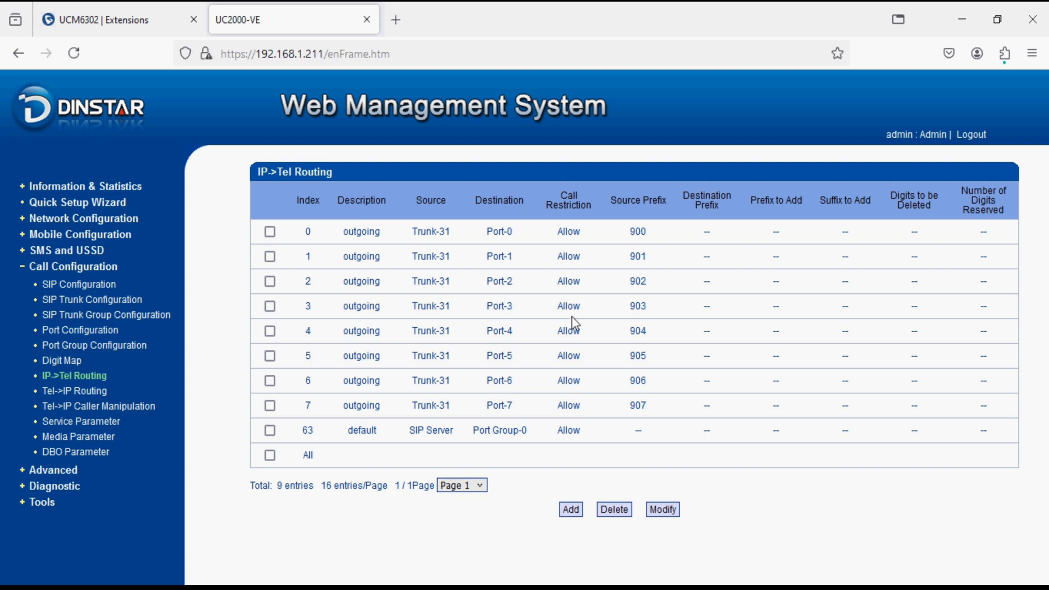
double_click(638, 232)
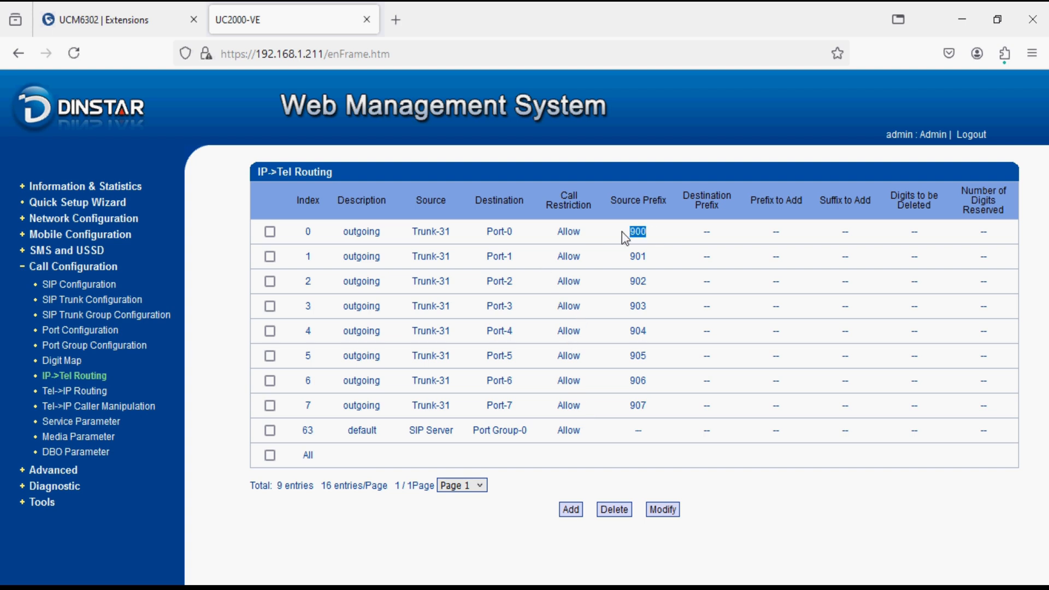
mouse_move(535, 278)
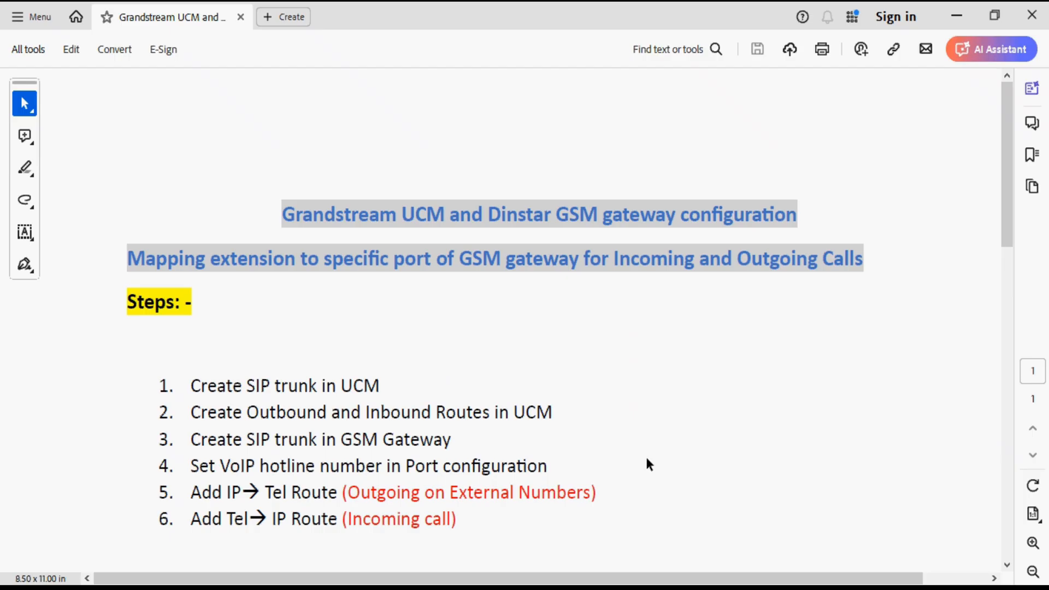
mouse_move(300, 504)
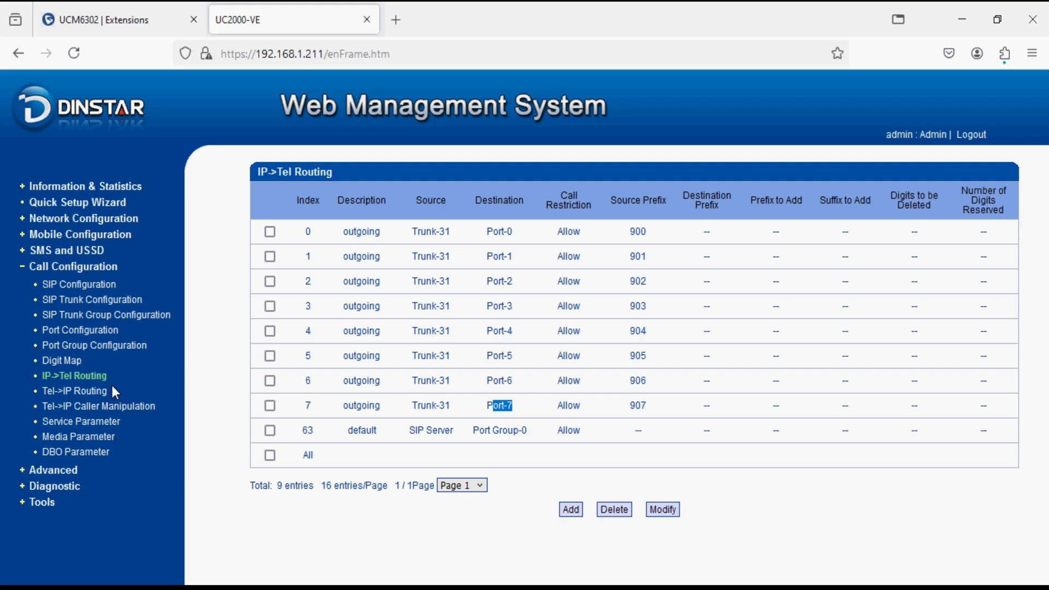
Add Tel→IP route 'incoming' from port-group-0 to sip-trunk-31 and save
click(75, 390)
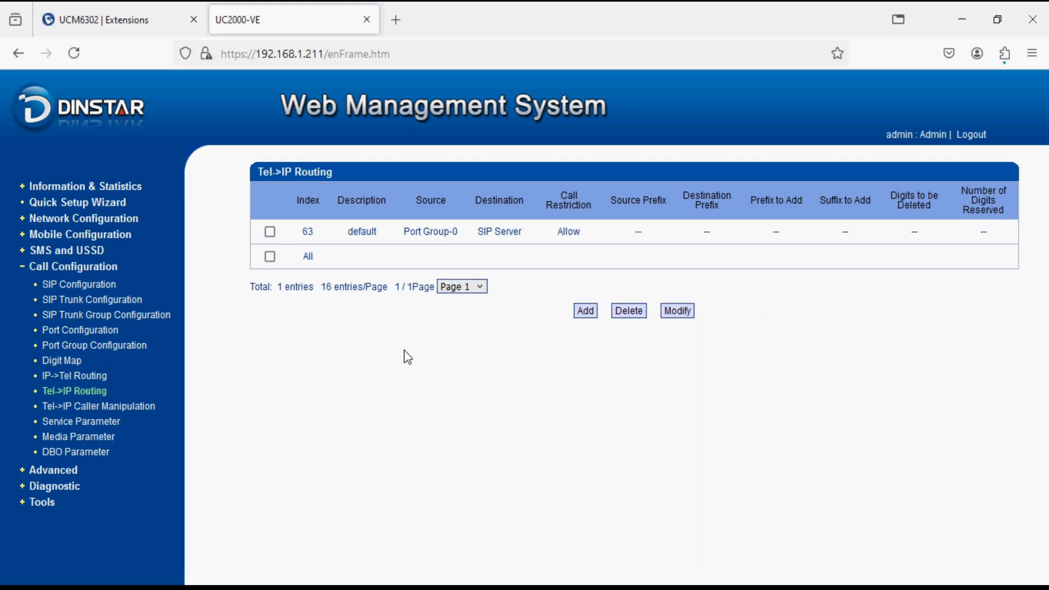
click(585, 311)
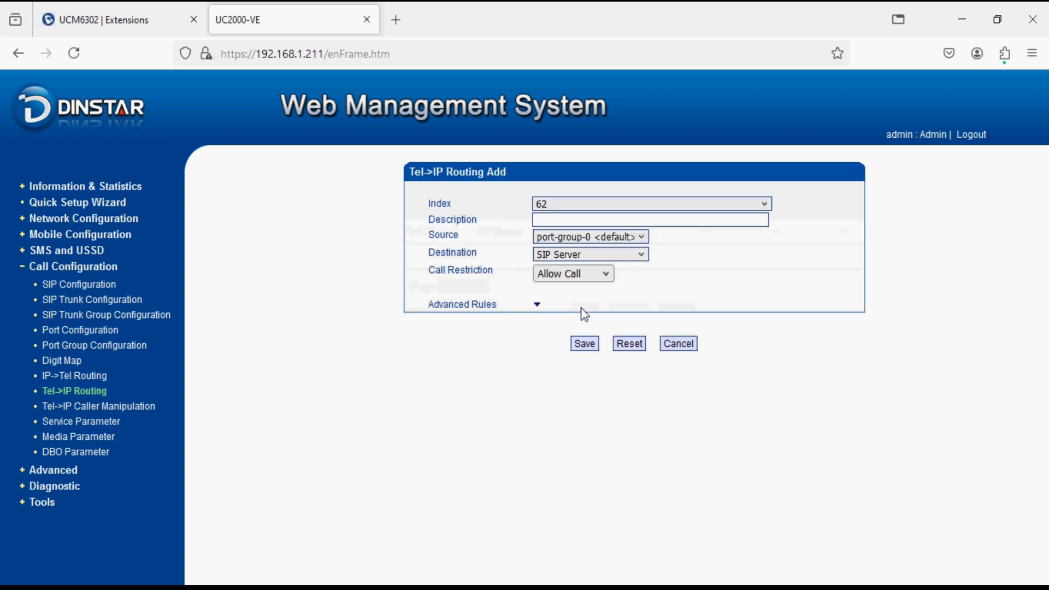
click(648, 219)
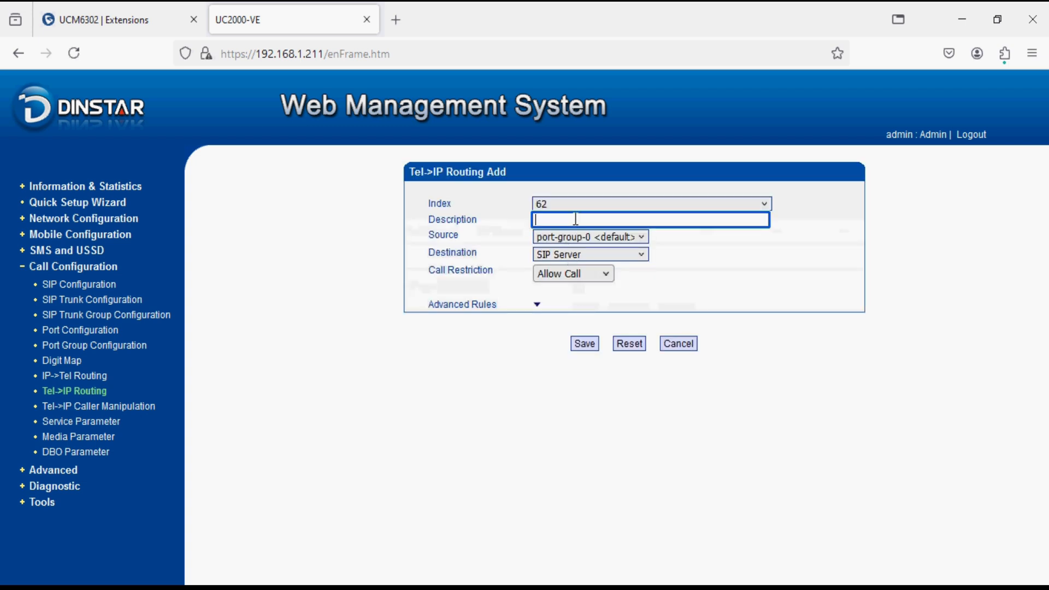
text(incom)
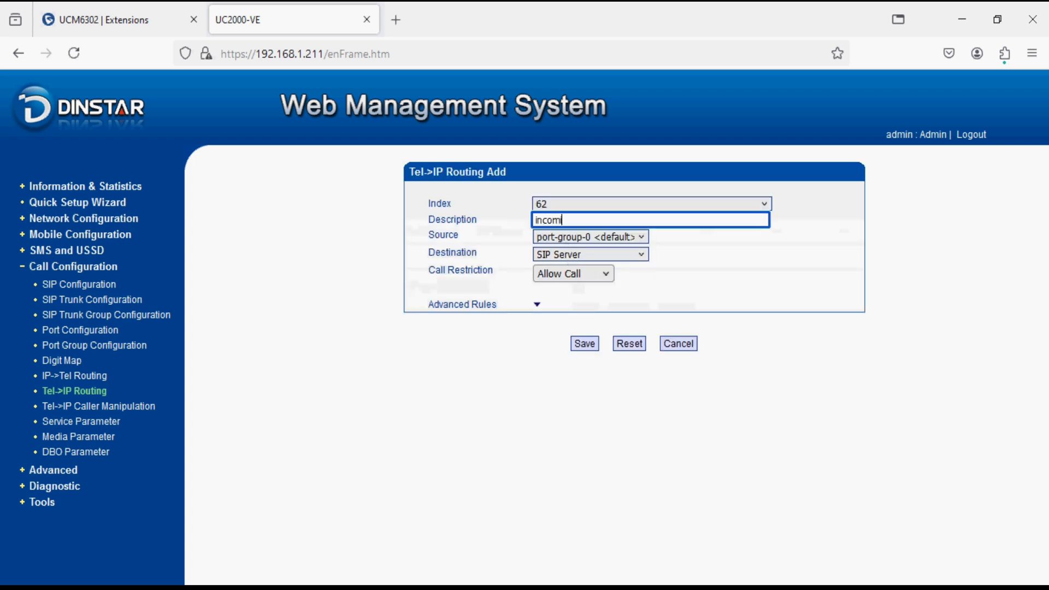
click(589, 236)
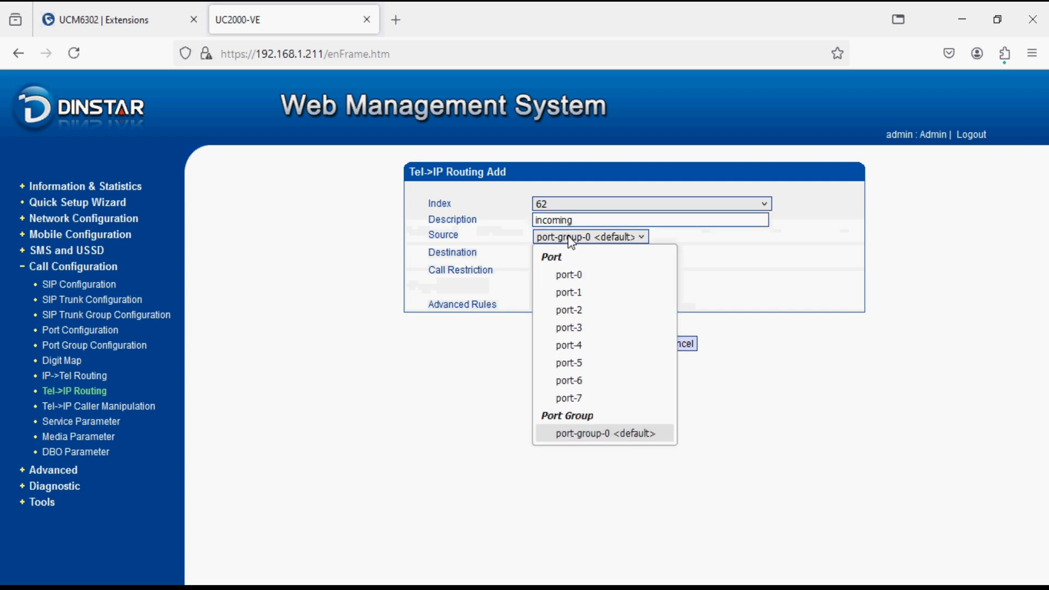
mouse_move(597, 383)
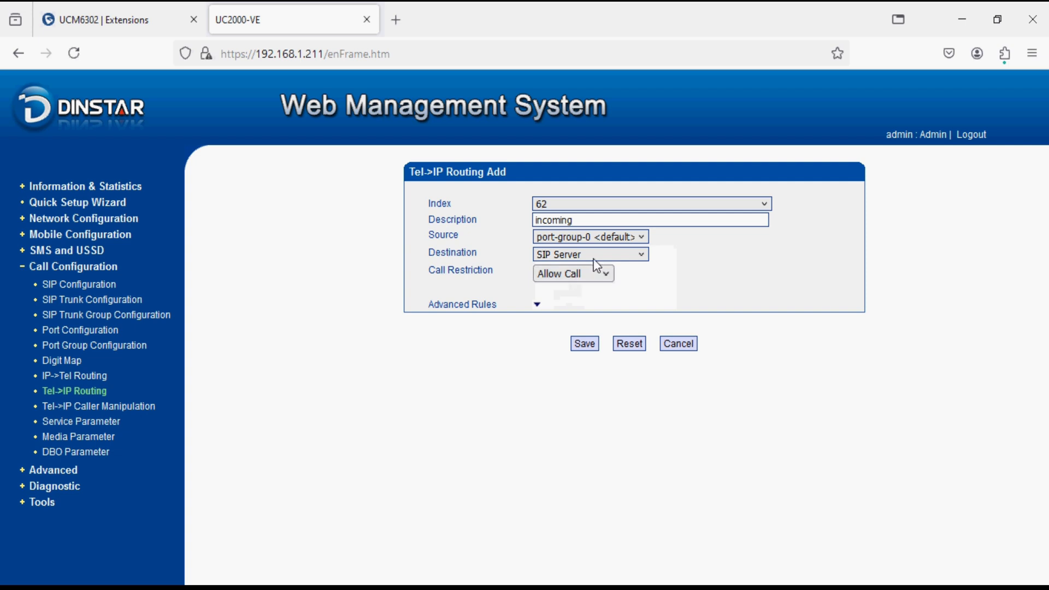
click(590, 254)
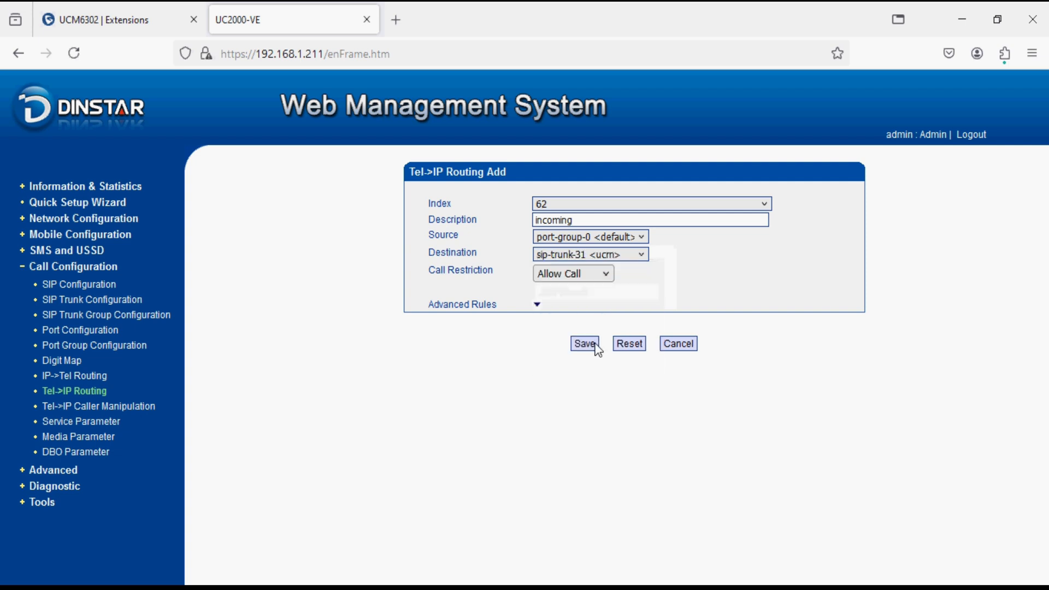
click(587, 343)
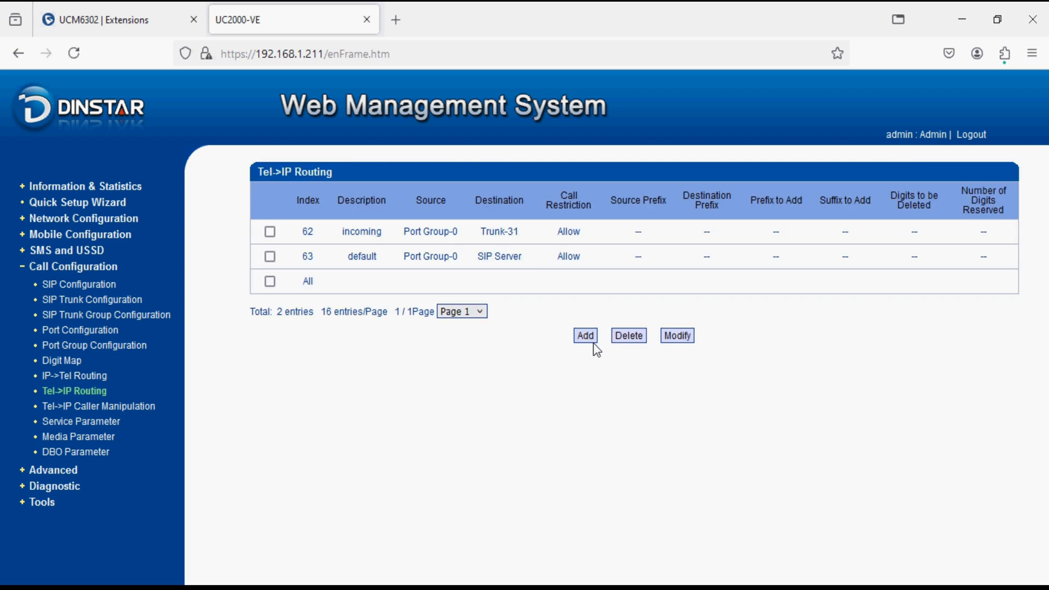
mouse_move(455, 293)
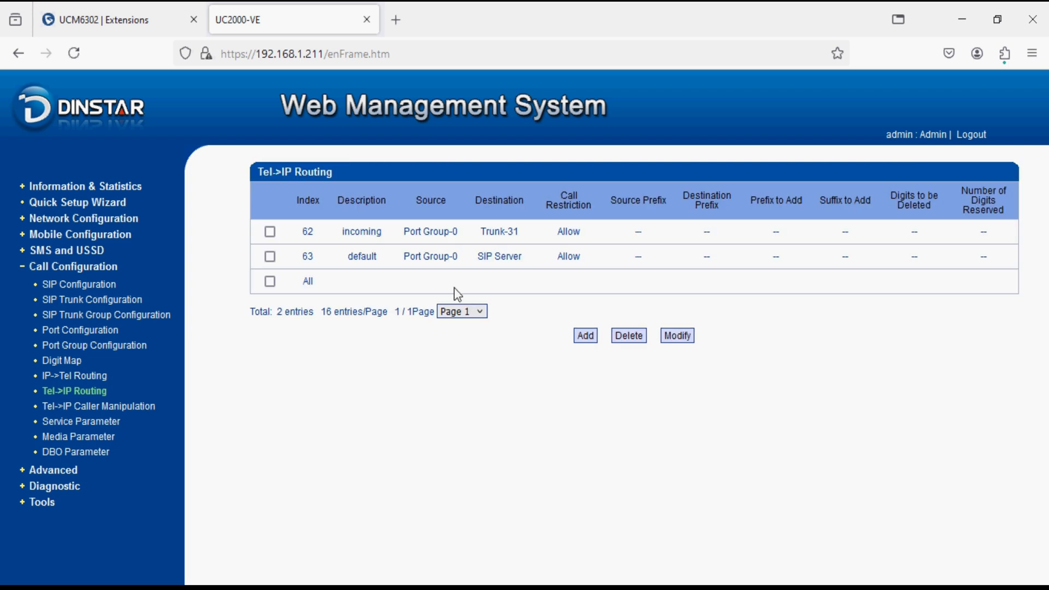
mouse_move(441, 277)
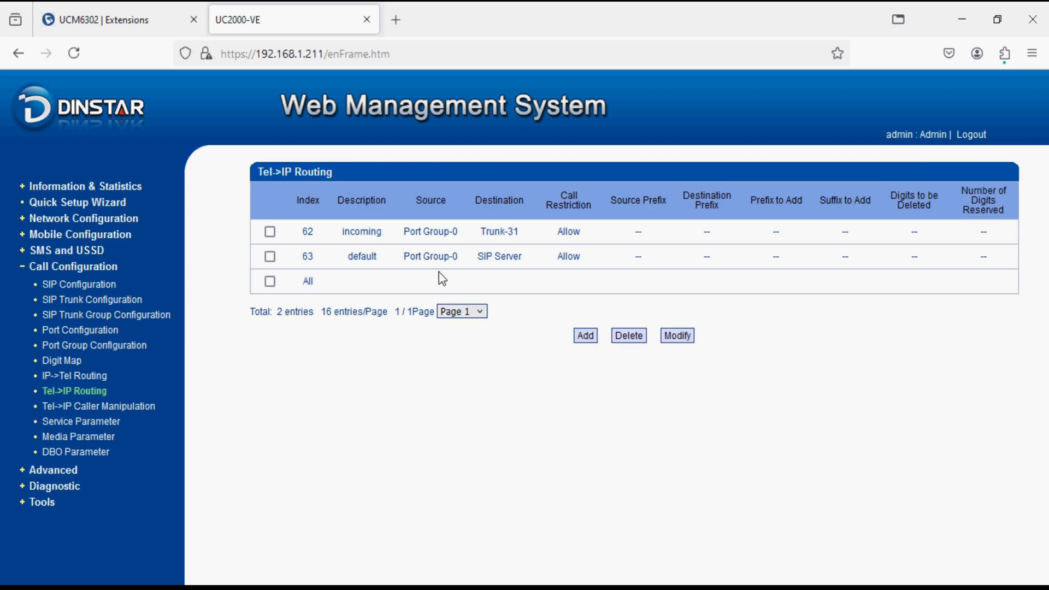
mouse_move(279, 311)
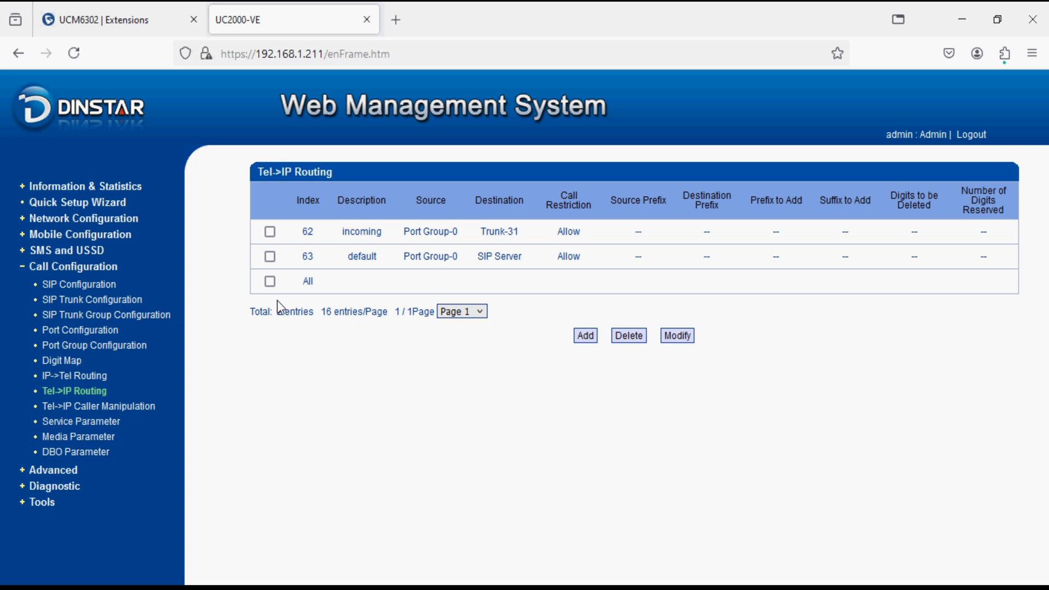
Reopen the Port List and scroll right to check hotlines 900–907
click(81, 330)
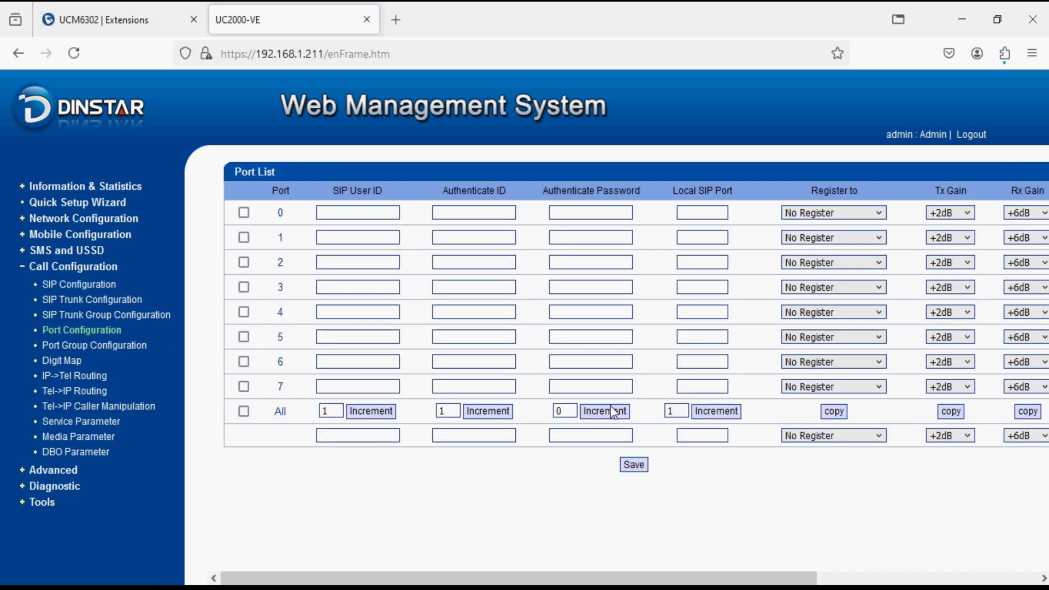
scroll(right, 3)
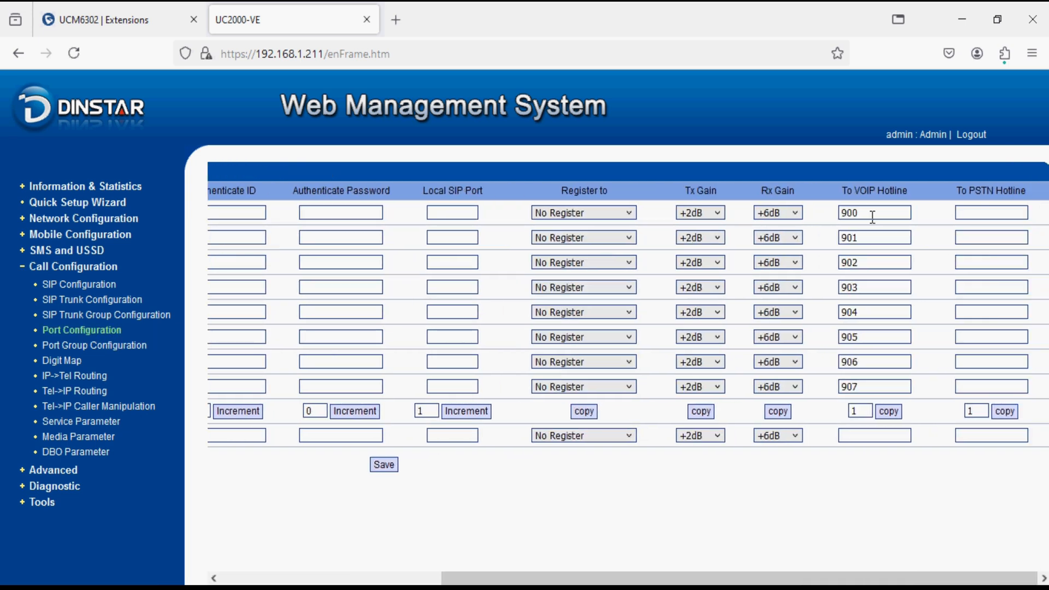